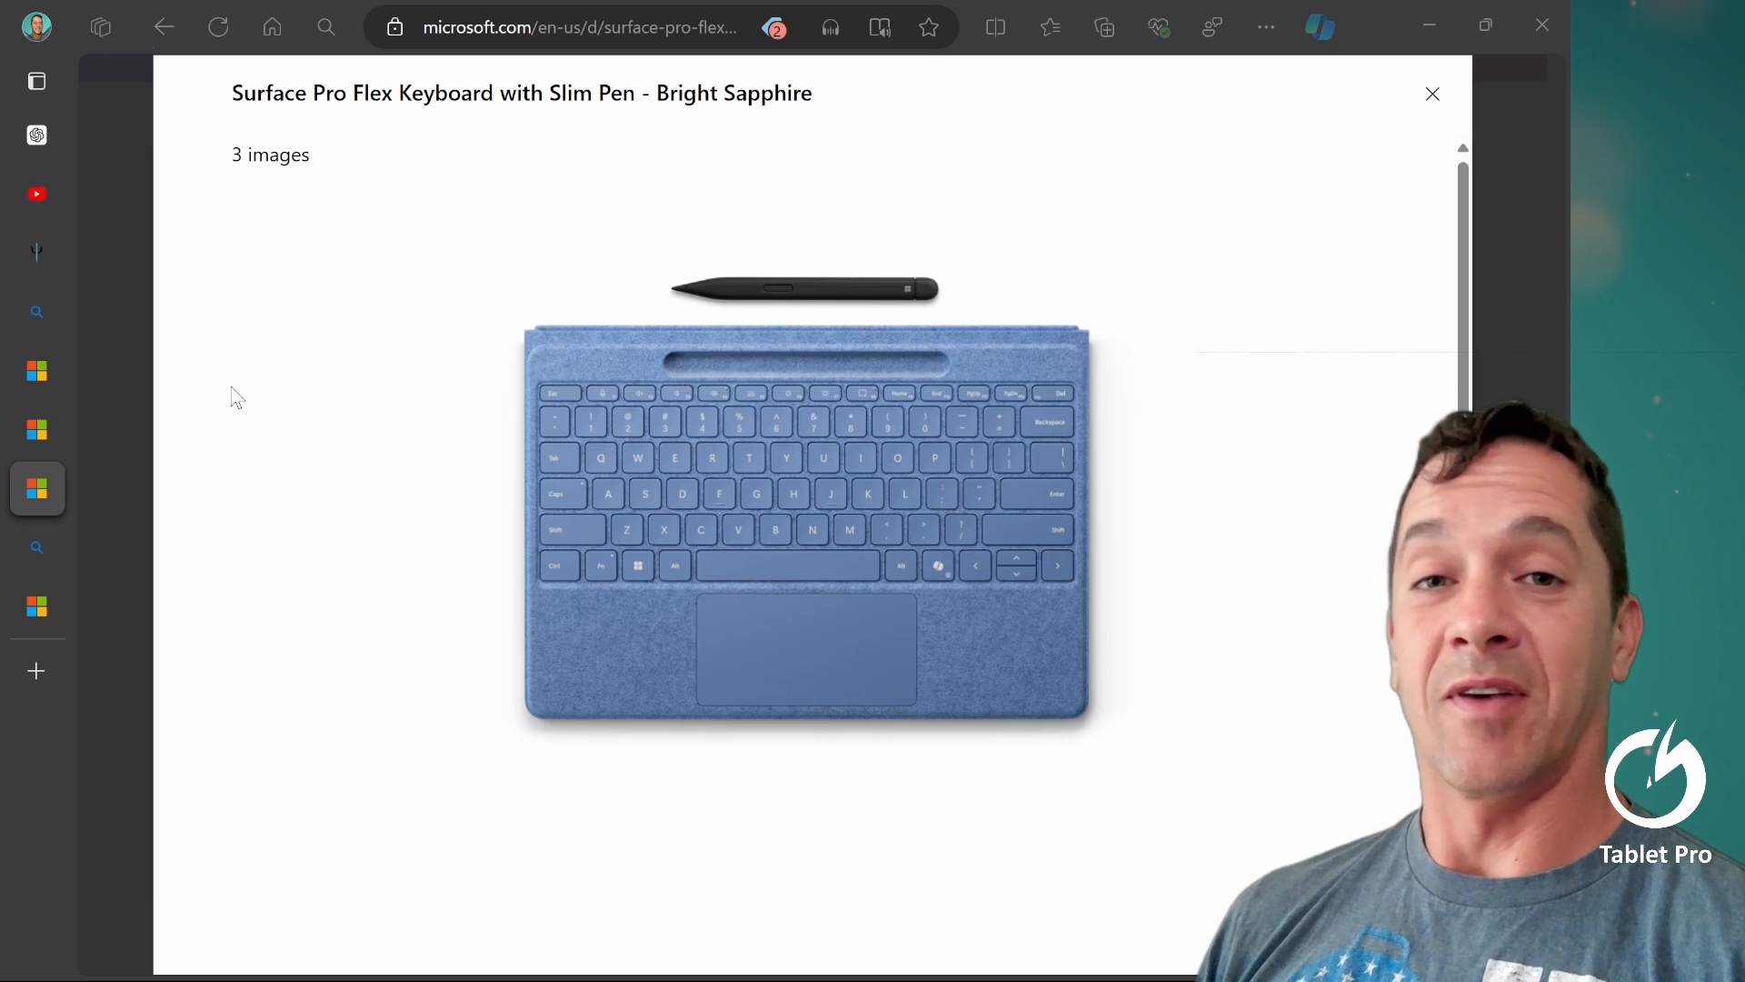
- Close the image gallery to return to the Flex Keyboard with Slim Pen page, Bright Sapphire chosen
{"action": "left_click", "coordinate": [1433, 93]}
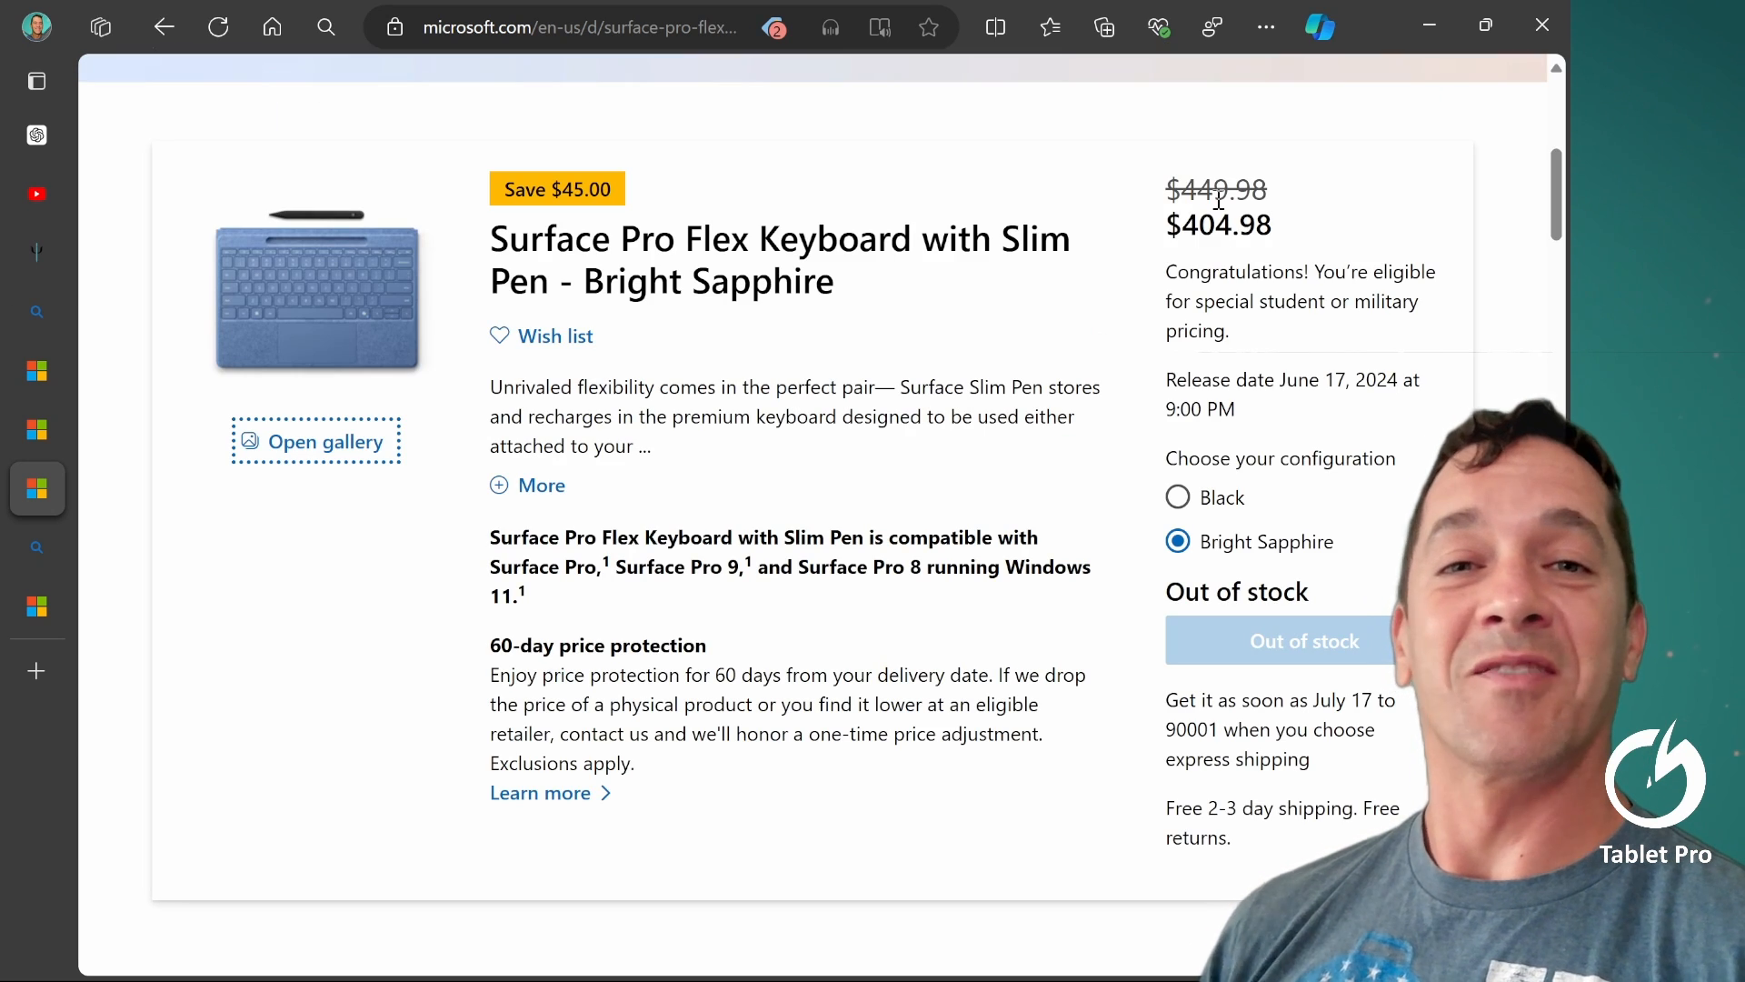
{"action": "mouse_move", "coordinate": [317, 303]}
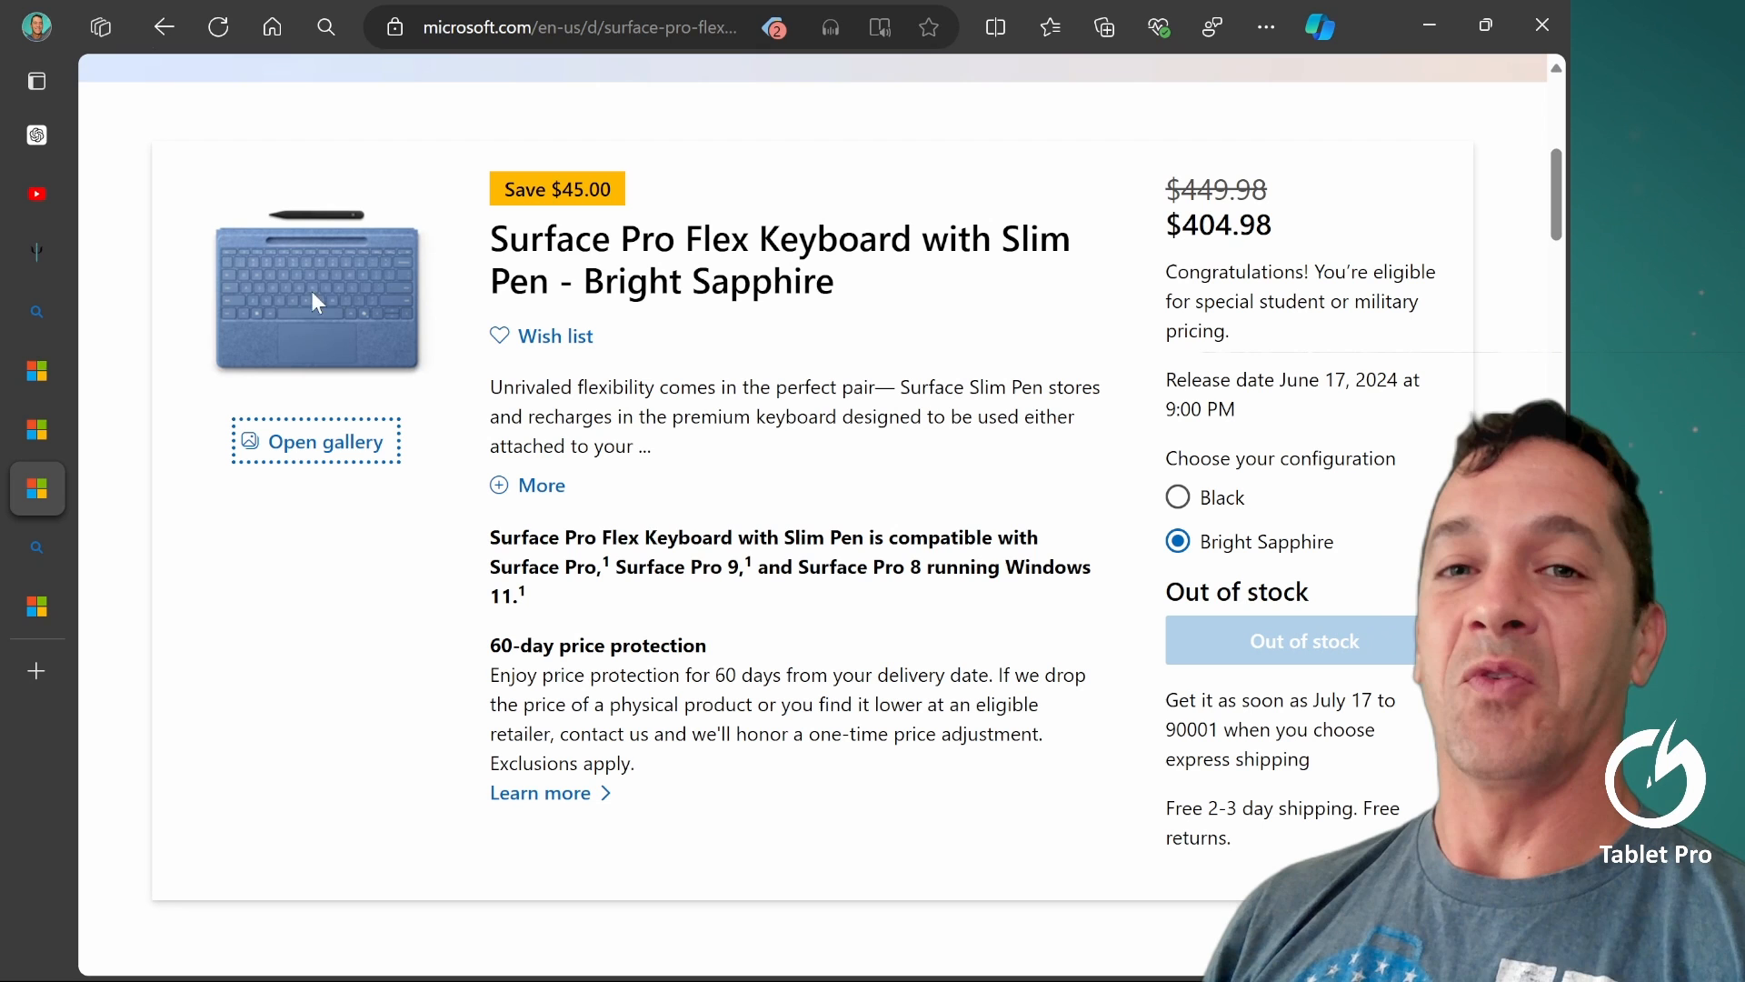
{"action": "mouse_move", "coordinate": [370, 229]}
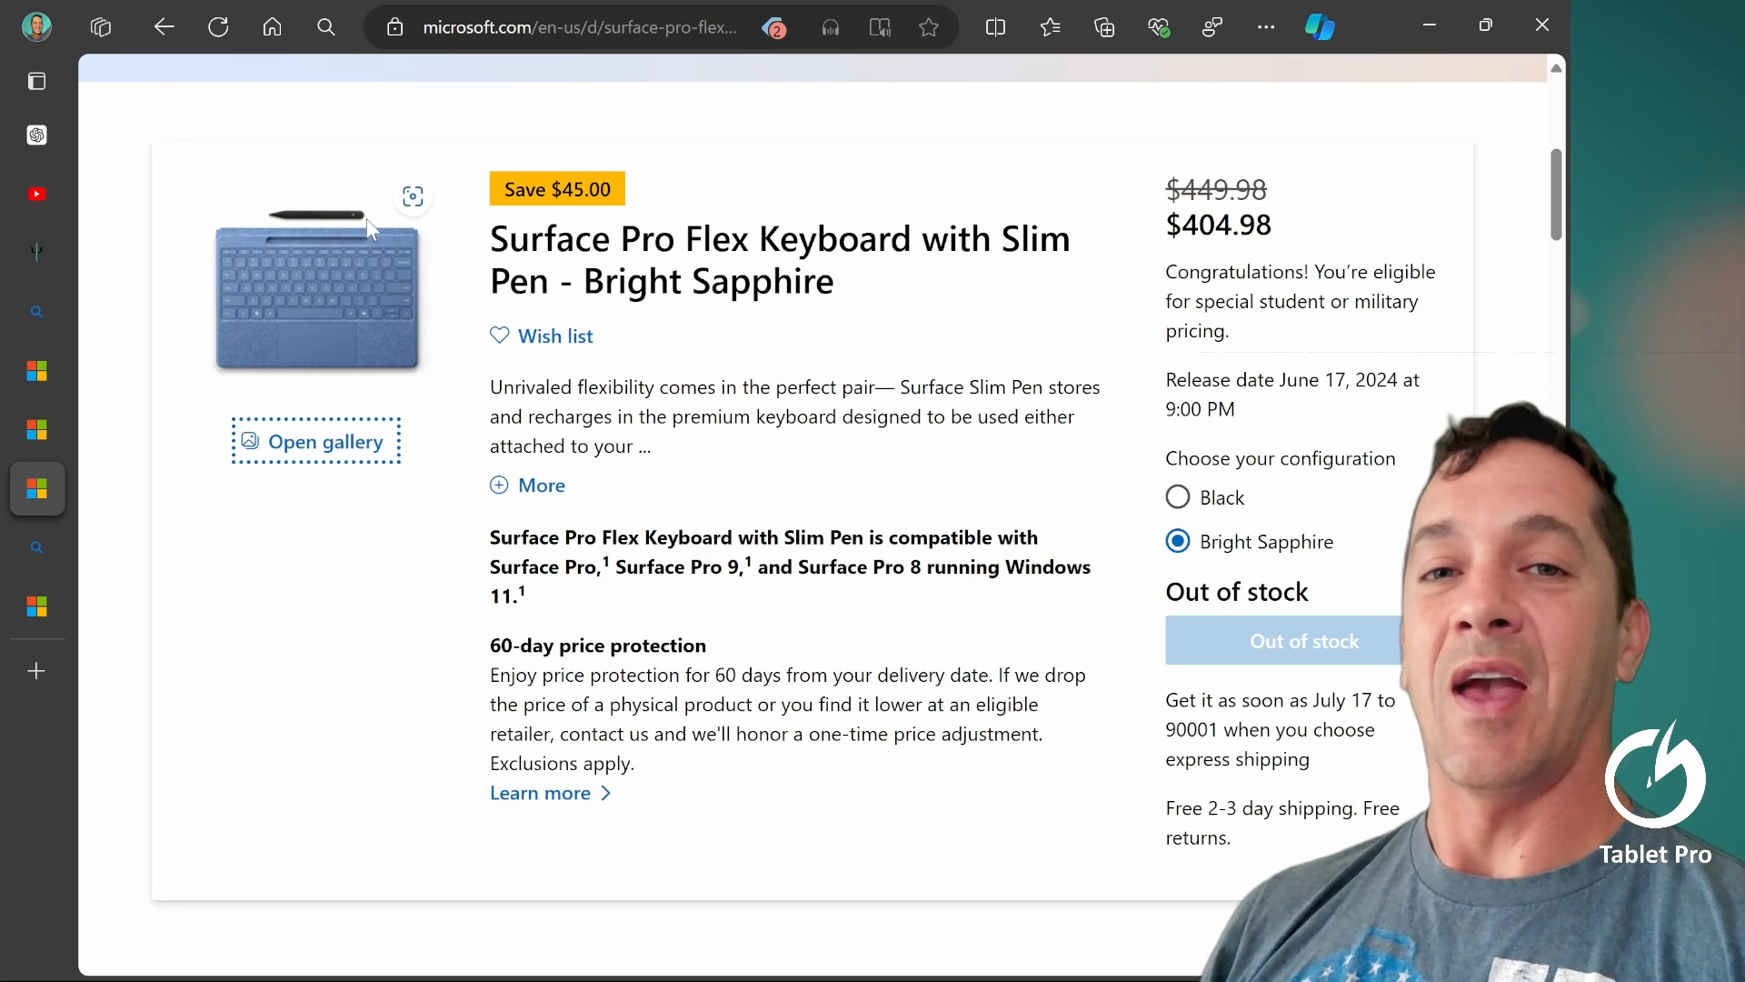
{"action": "mouse_move", "coordinate": [456, 261]}
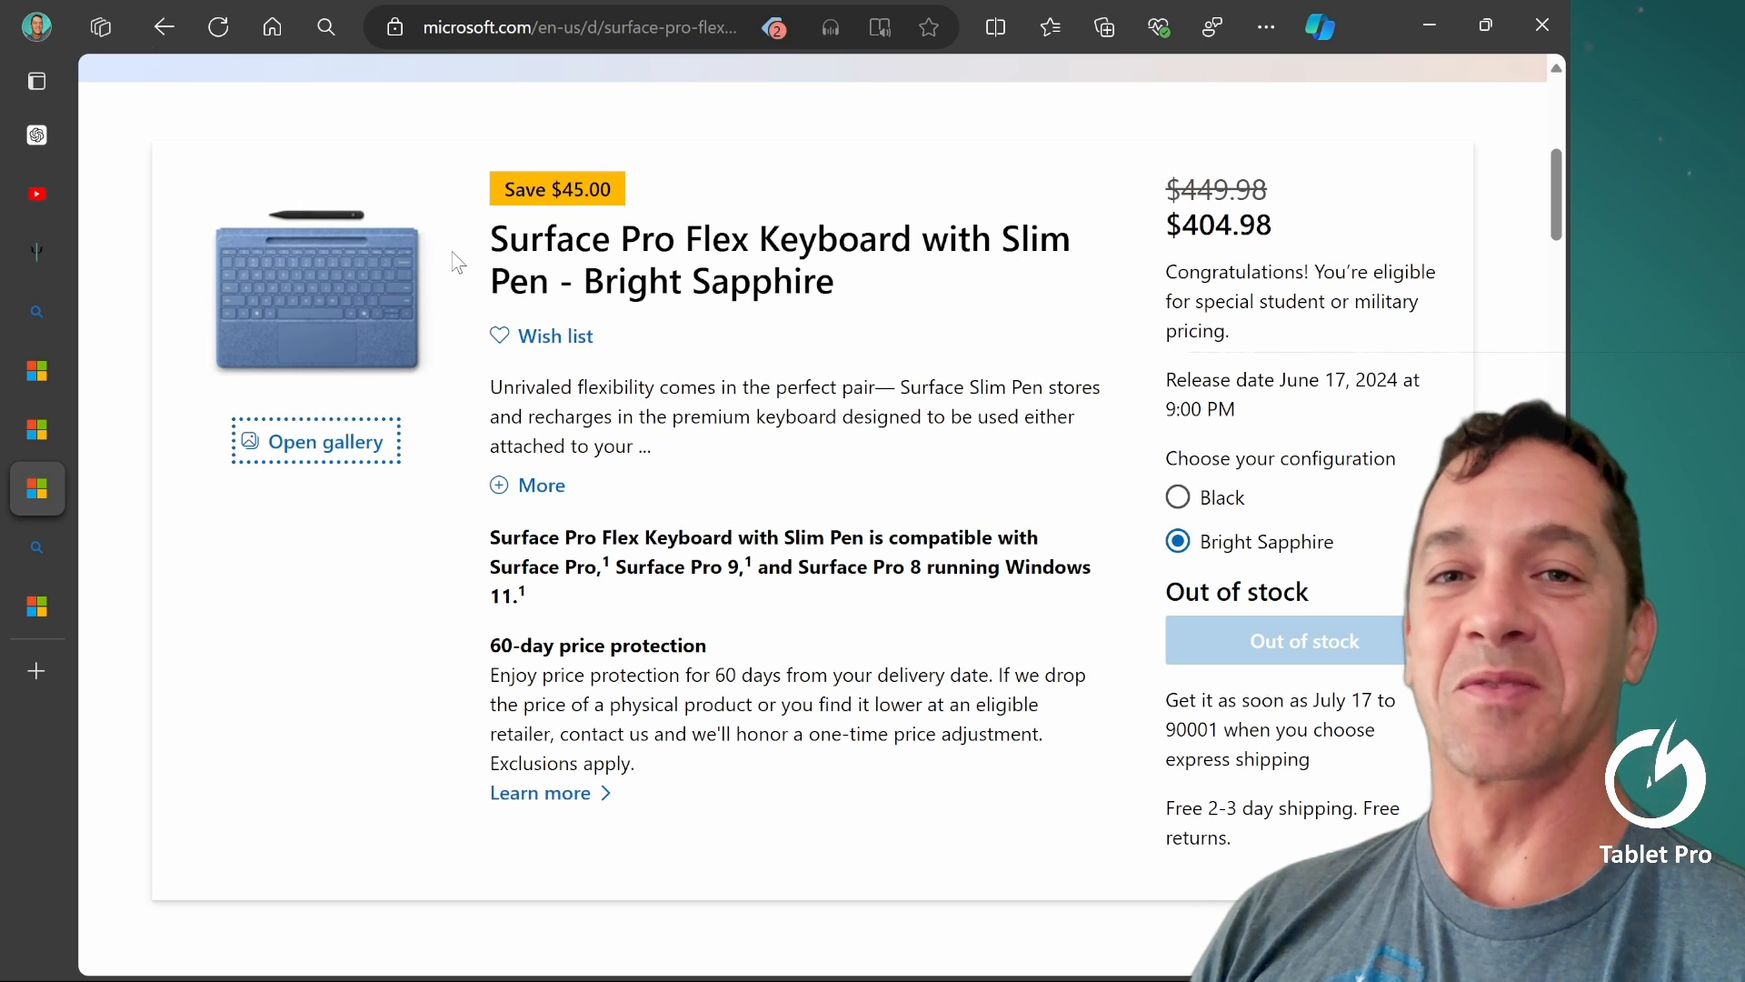
{"action": "mouse_move", "coordinate": [857, 376]}
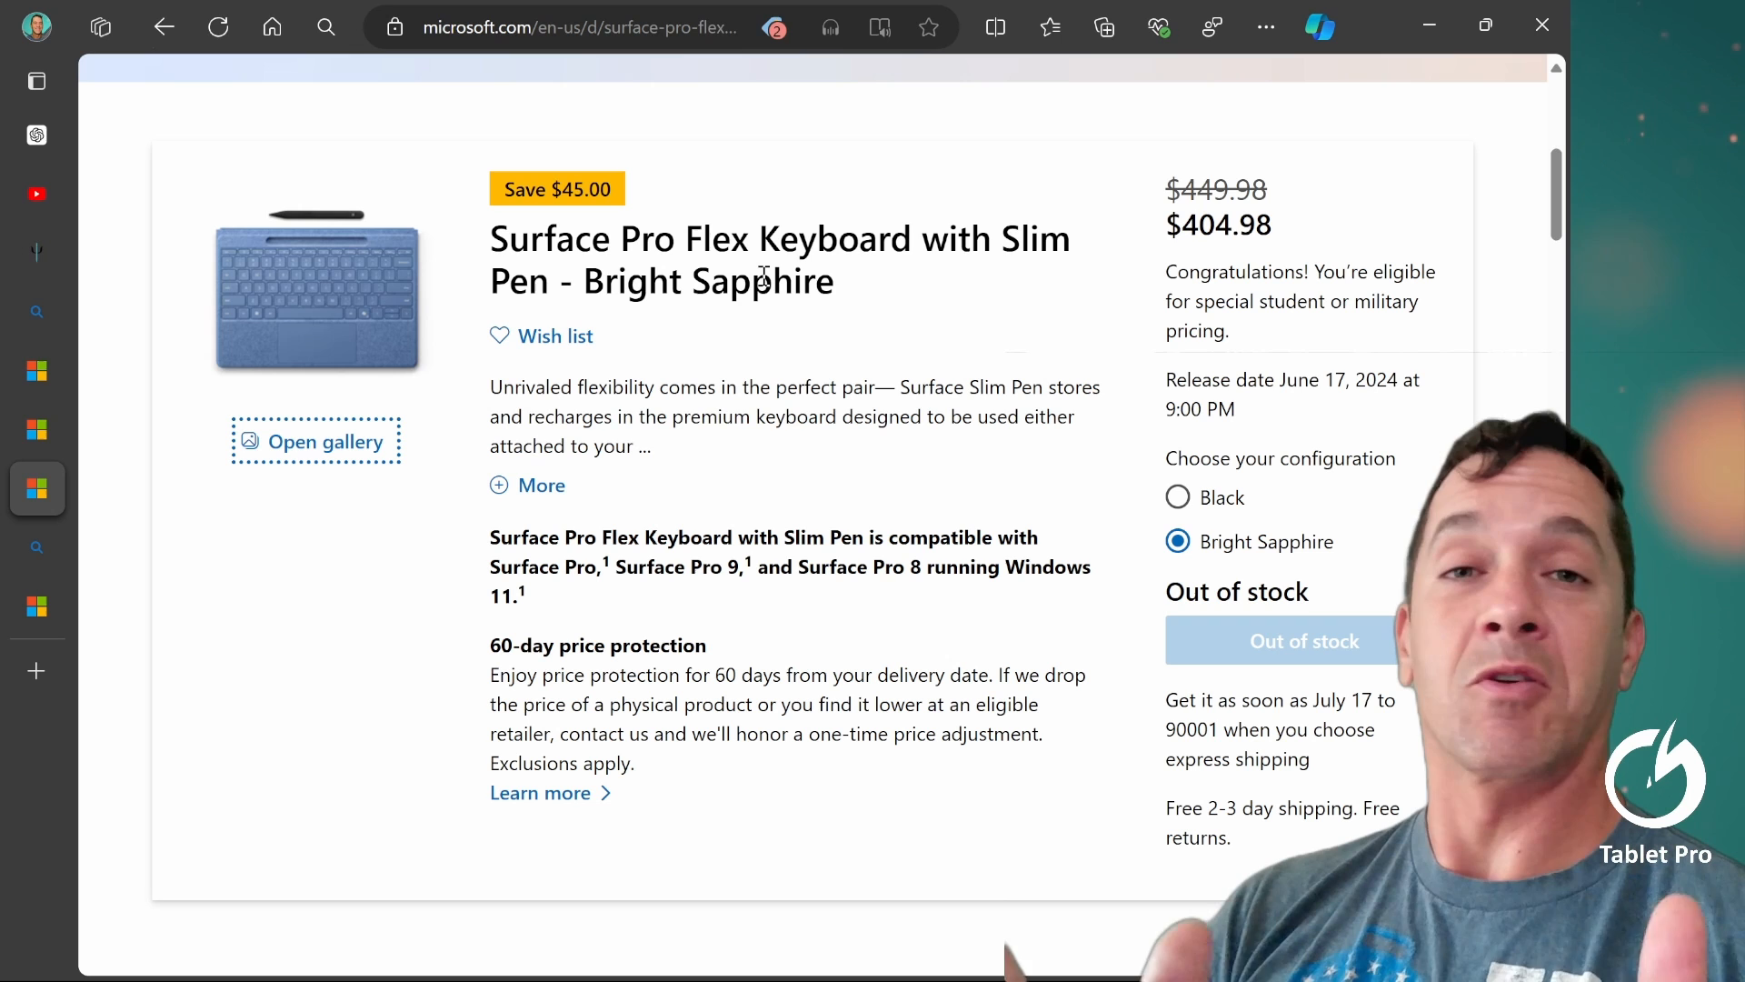
{"action": "mouse_move", "coordinate": [269, 206]}
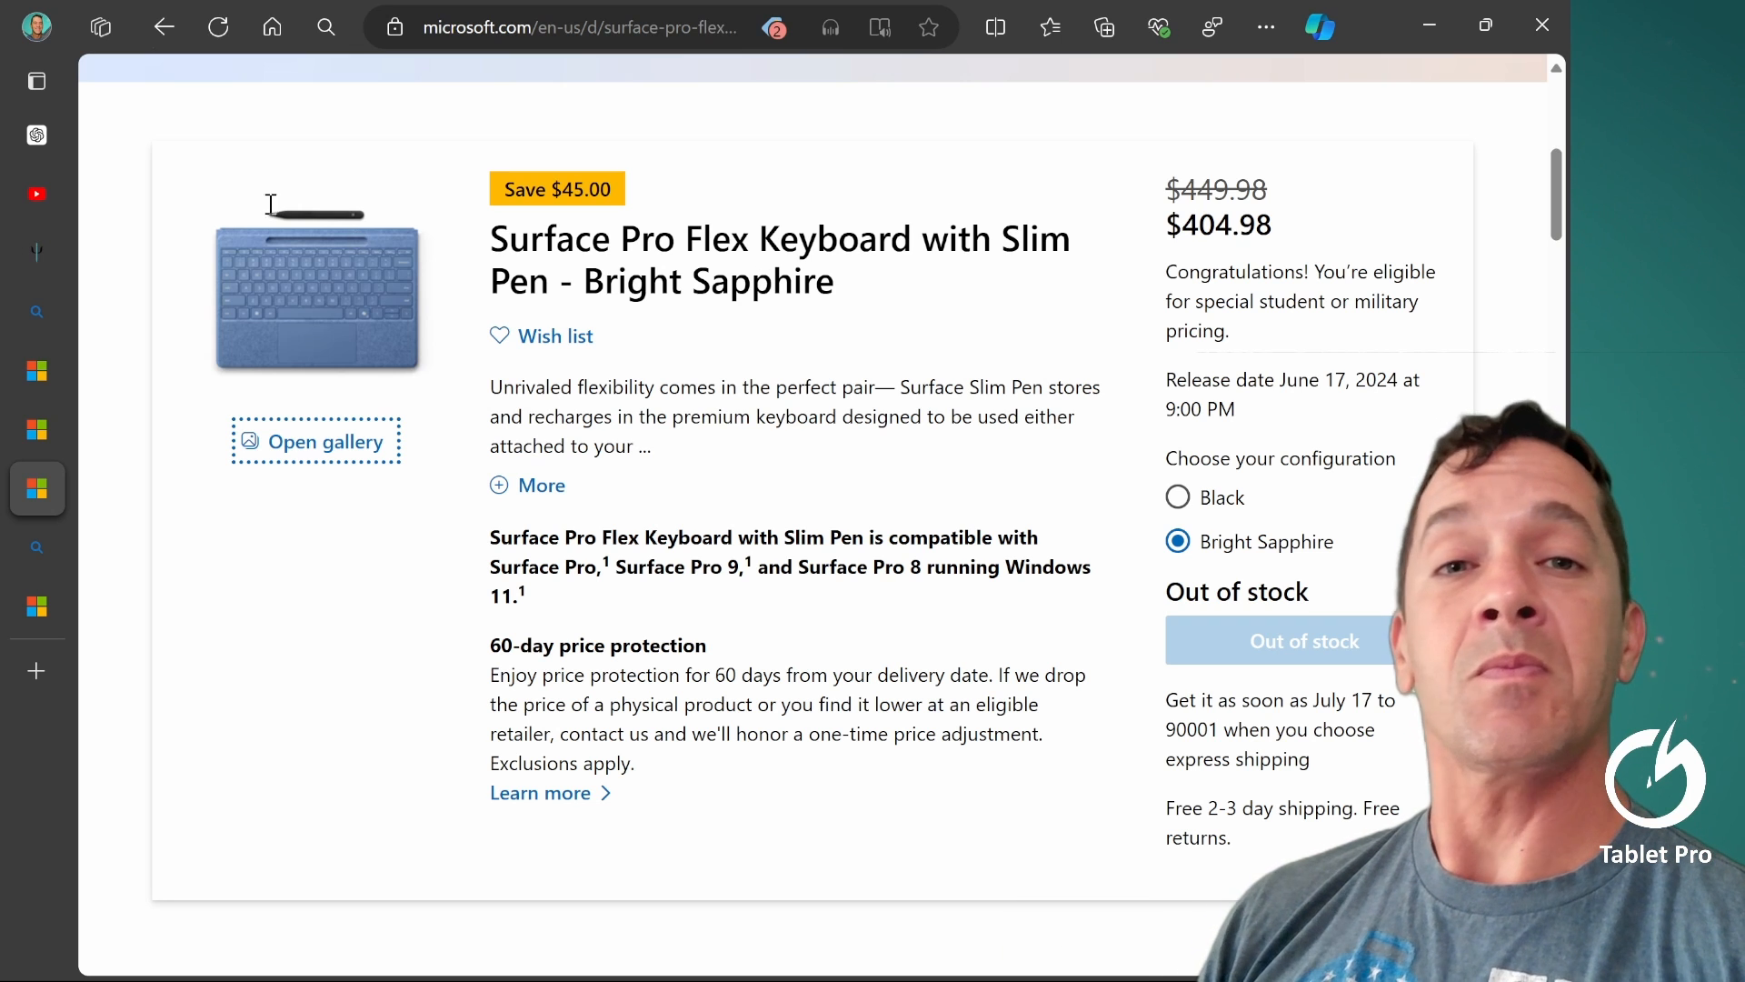
{"action": "mouse_move", "coordinate": [287, 345]}
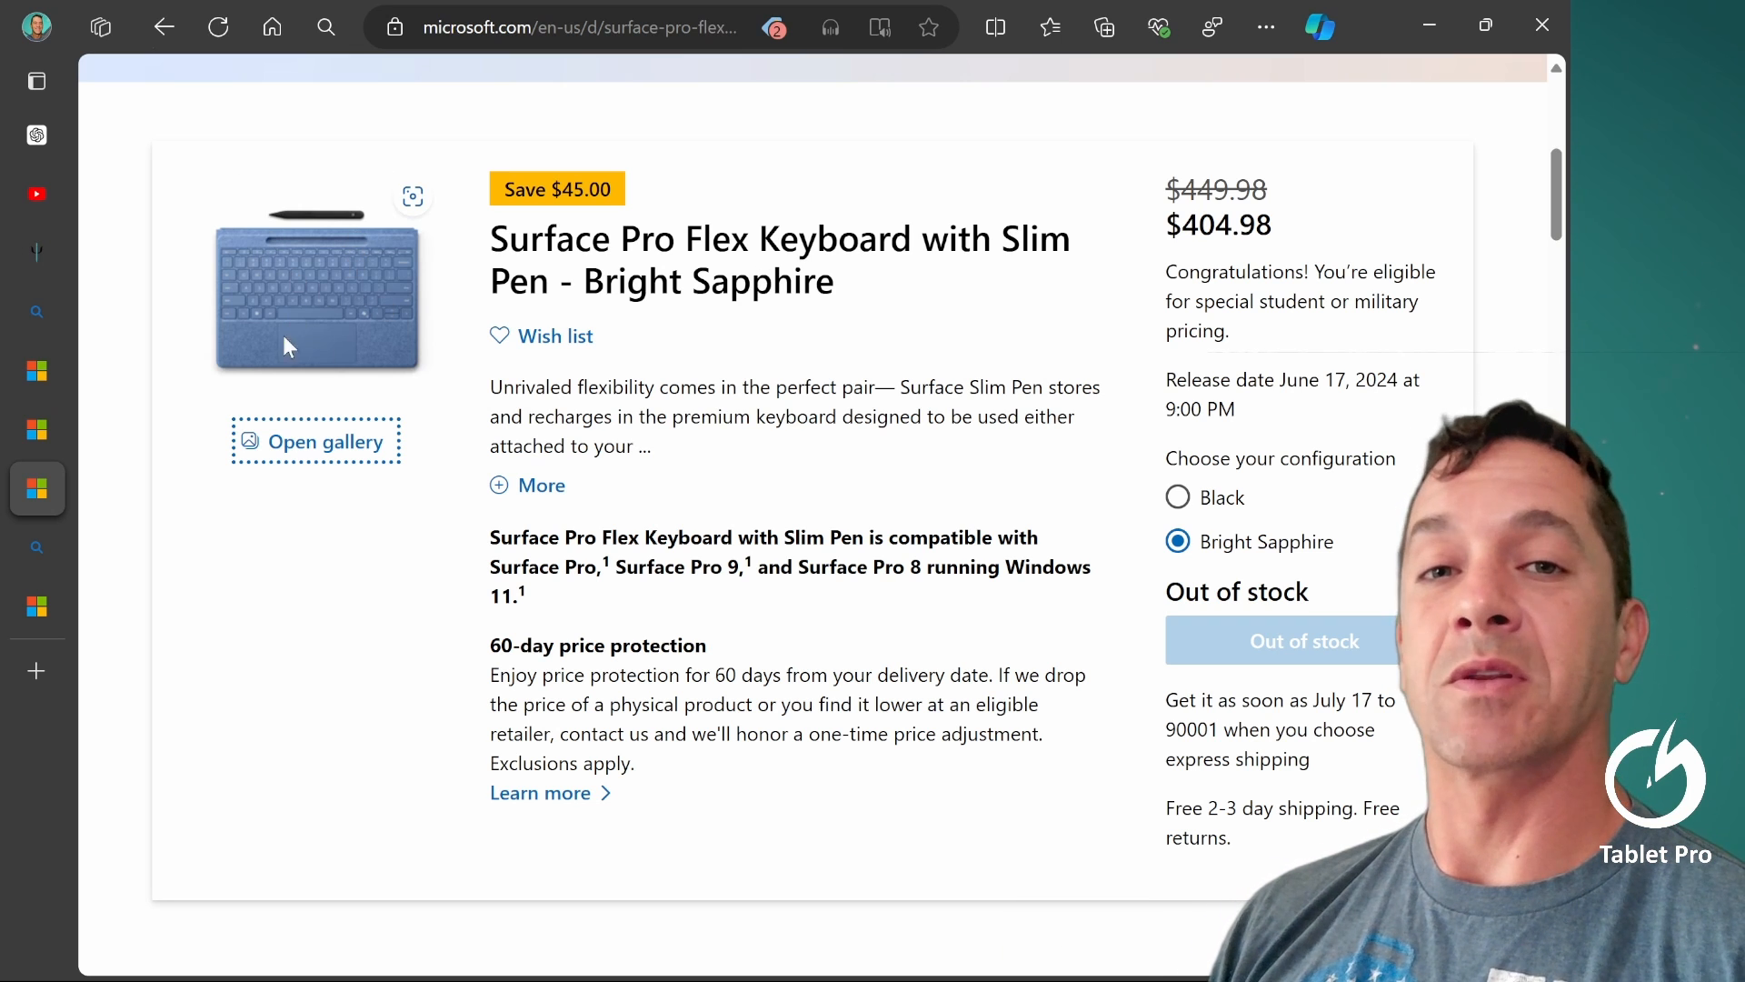
{"action": "mouse_move", "coordinate": [1335, 645]}
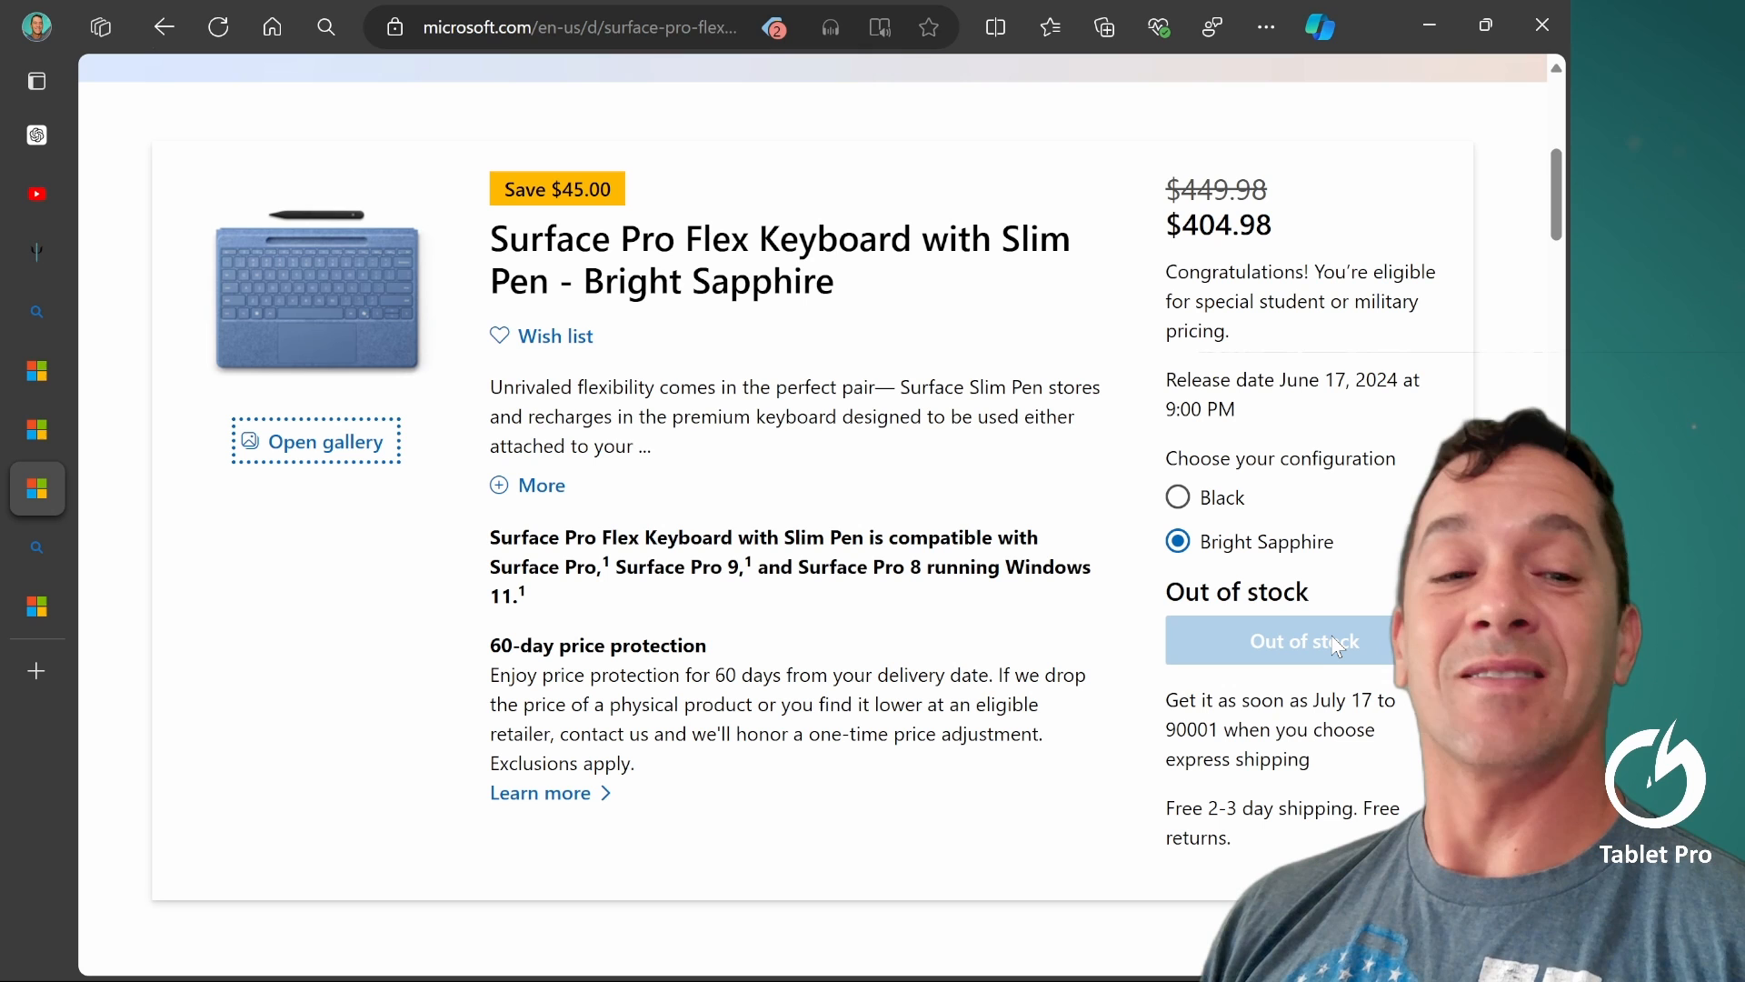
{"action": "mouse_move", "coordinate": [1194, 495]}
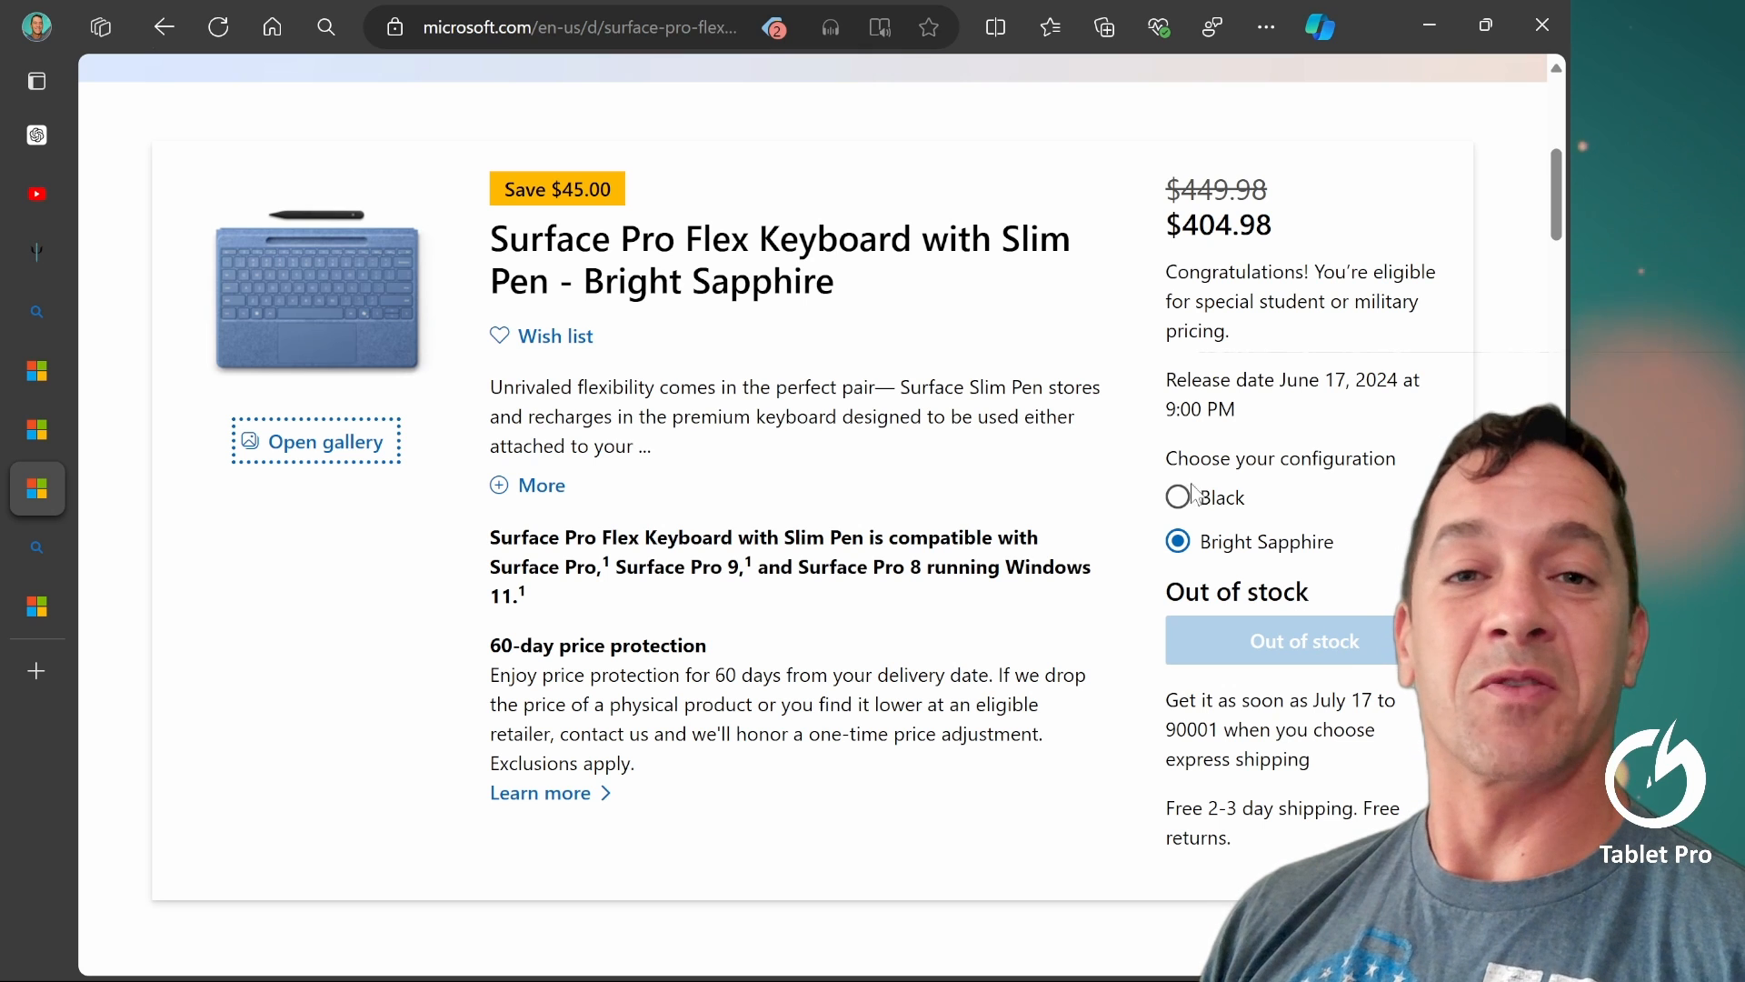
- Preview the Black keyboard, reselect Bright Sapphire at $404.98, and expand the vertical tab list
{"action": "left_click", "coordinate": [1178, 497]}
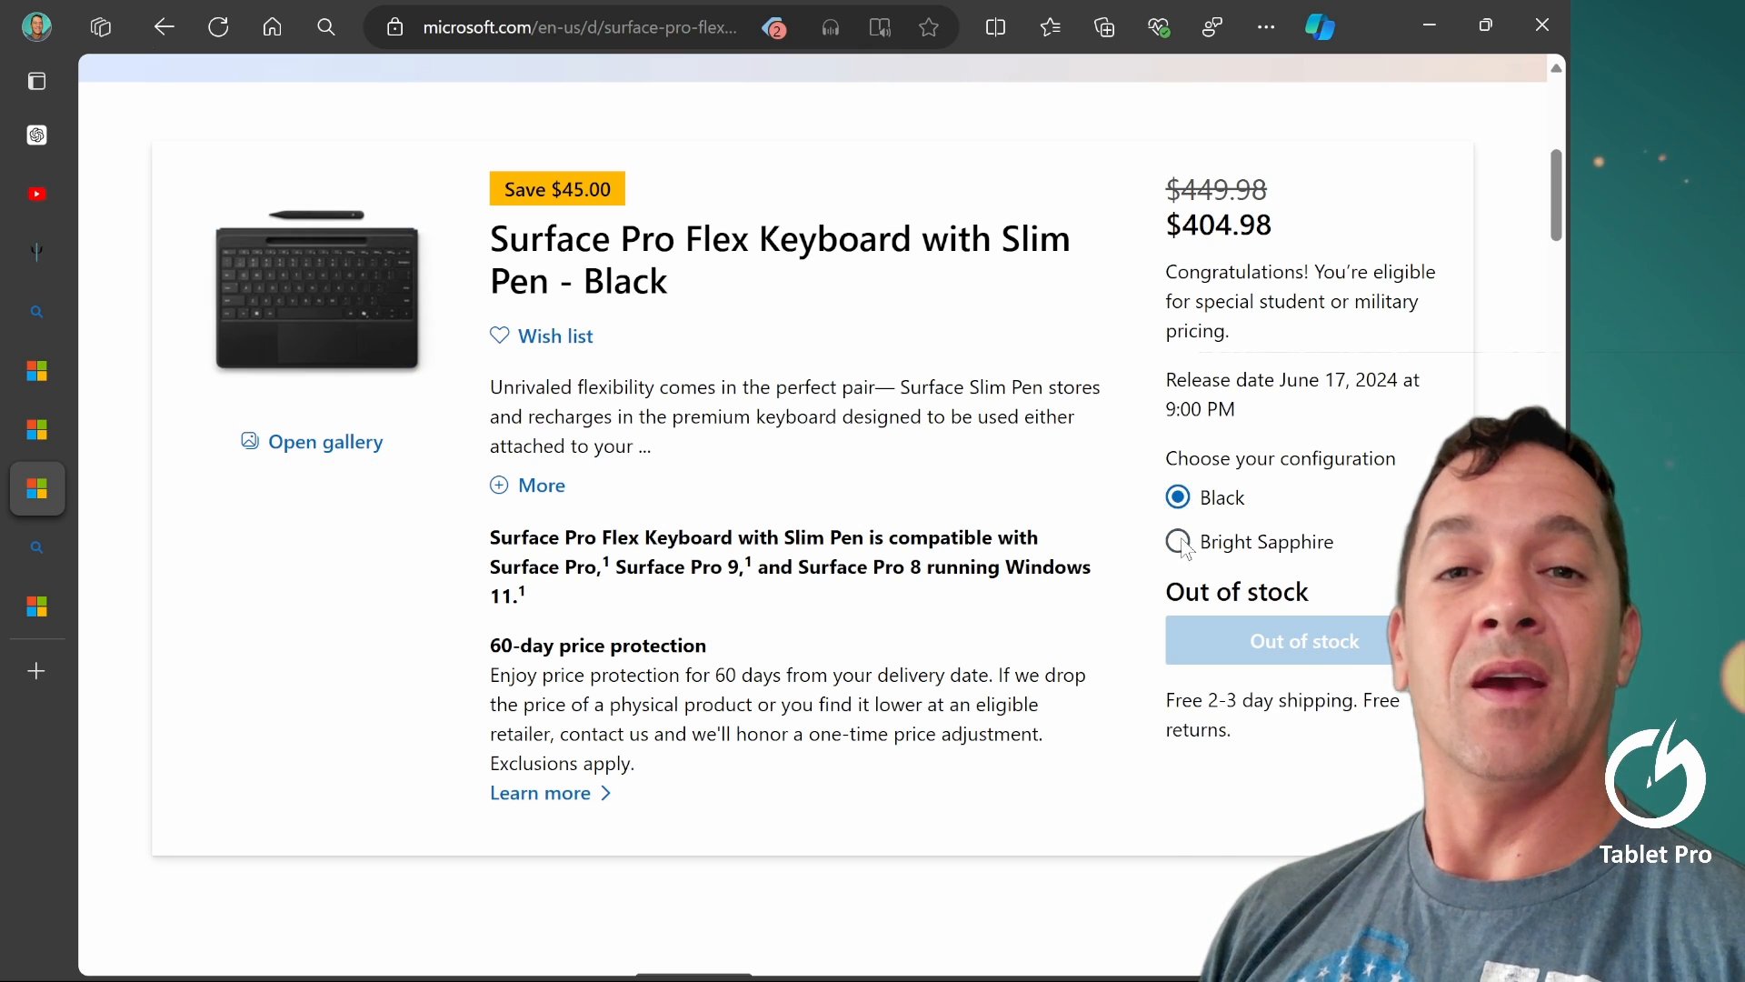
{"action": "left_click", "coordinate": [1176, 541]}
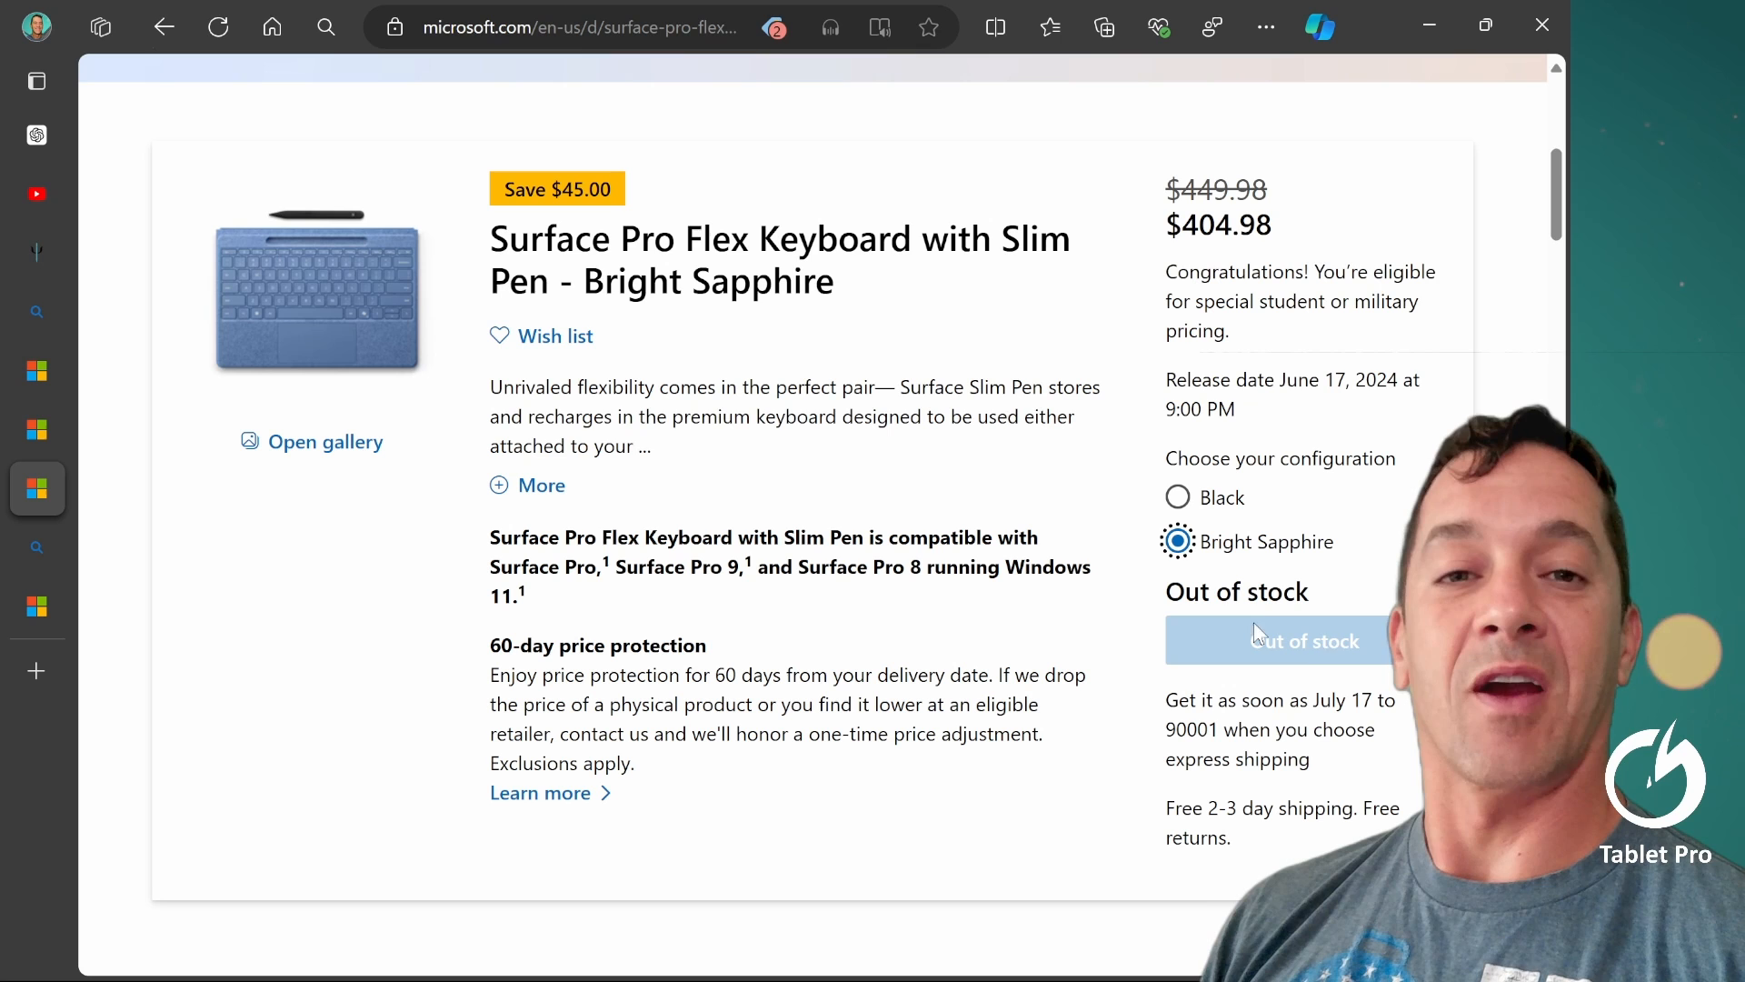
{"action": "mouse_move", "coordinate": [822, 495]}
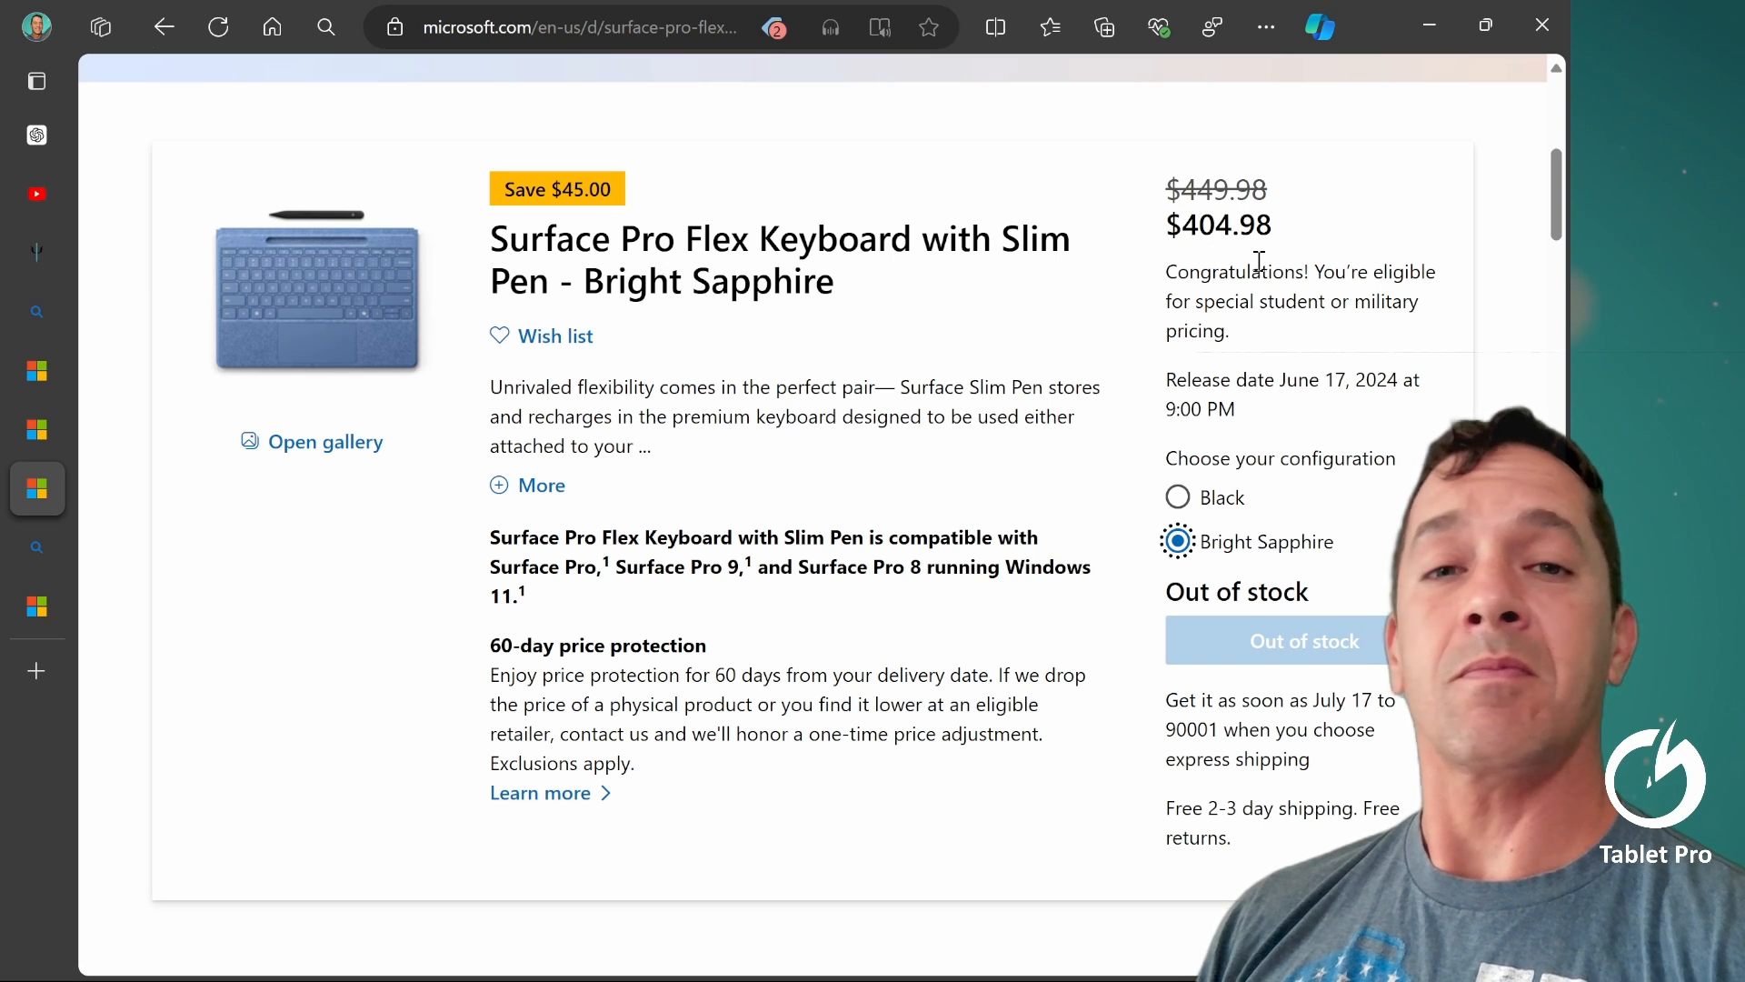
{"action": "mouse_move", "coordinate": [980, 451]}
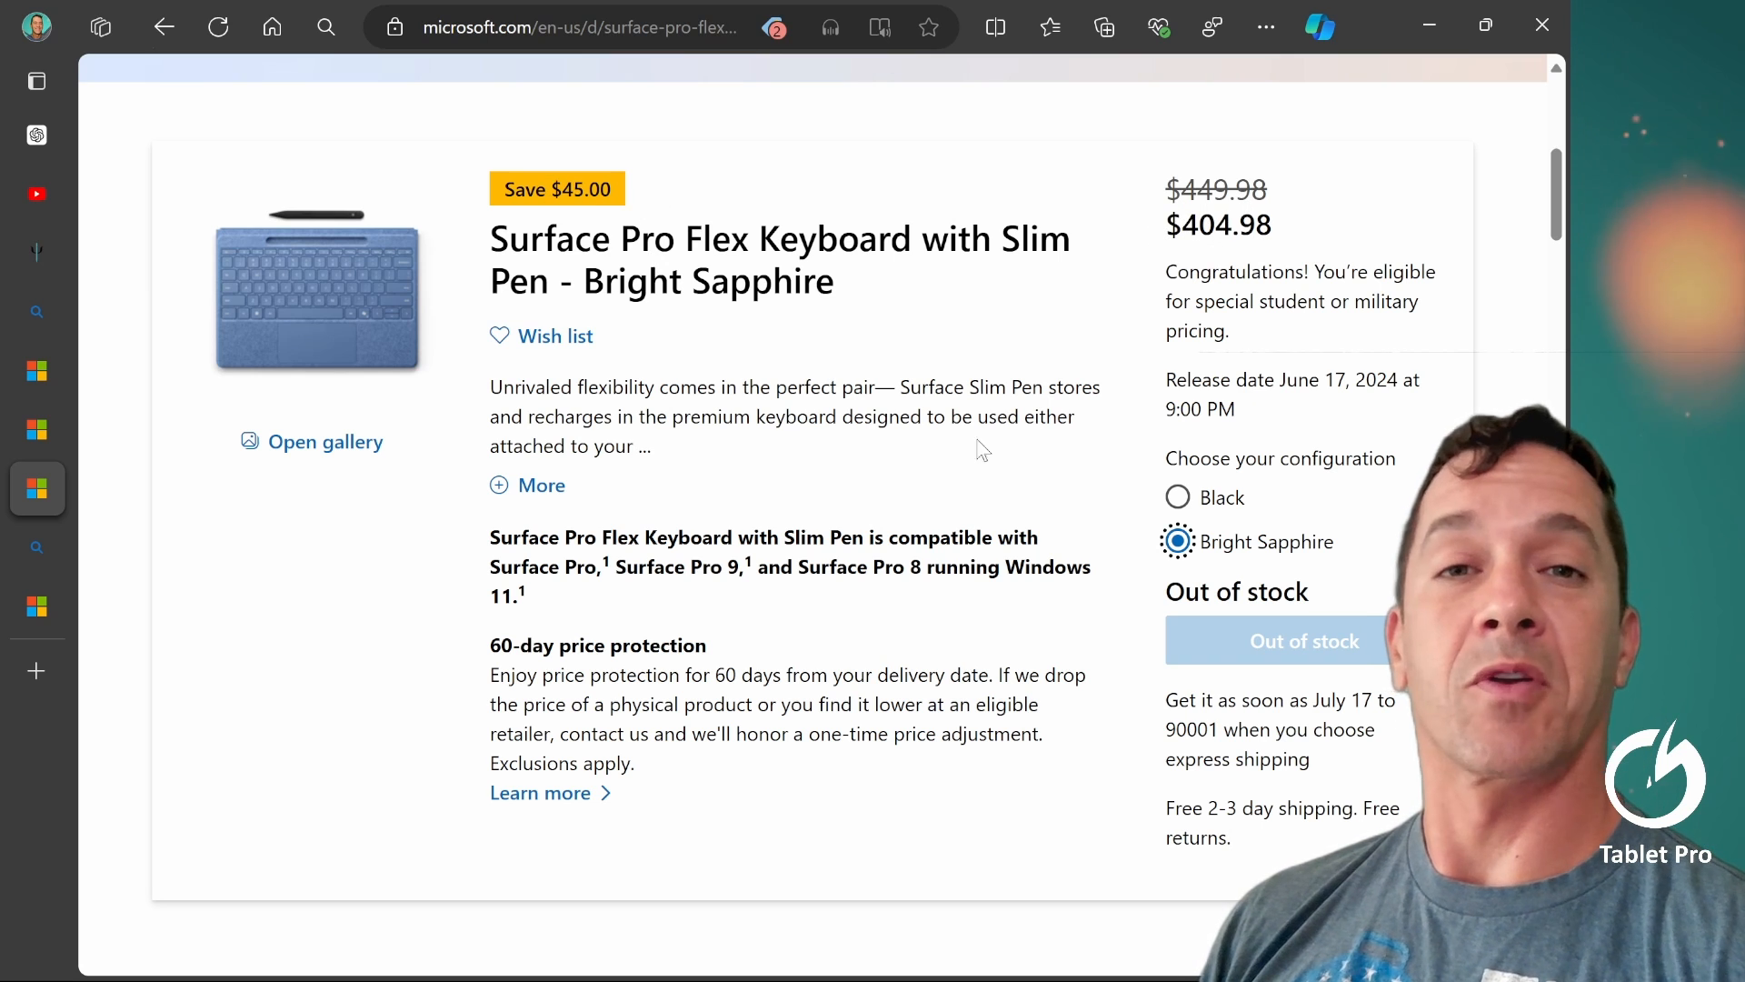
{"action": "mouse_move", "coordinate": [729, 326]}
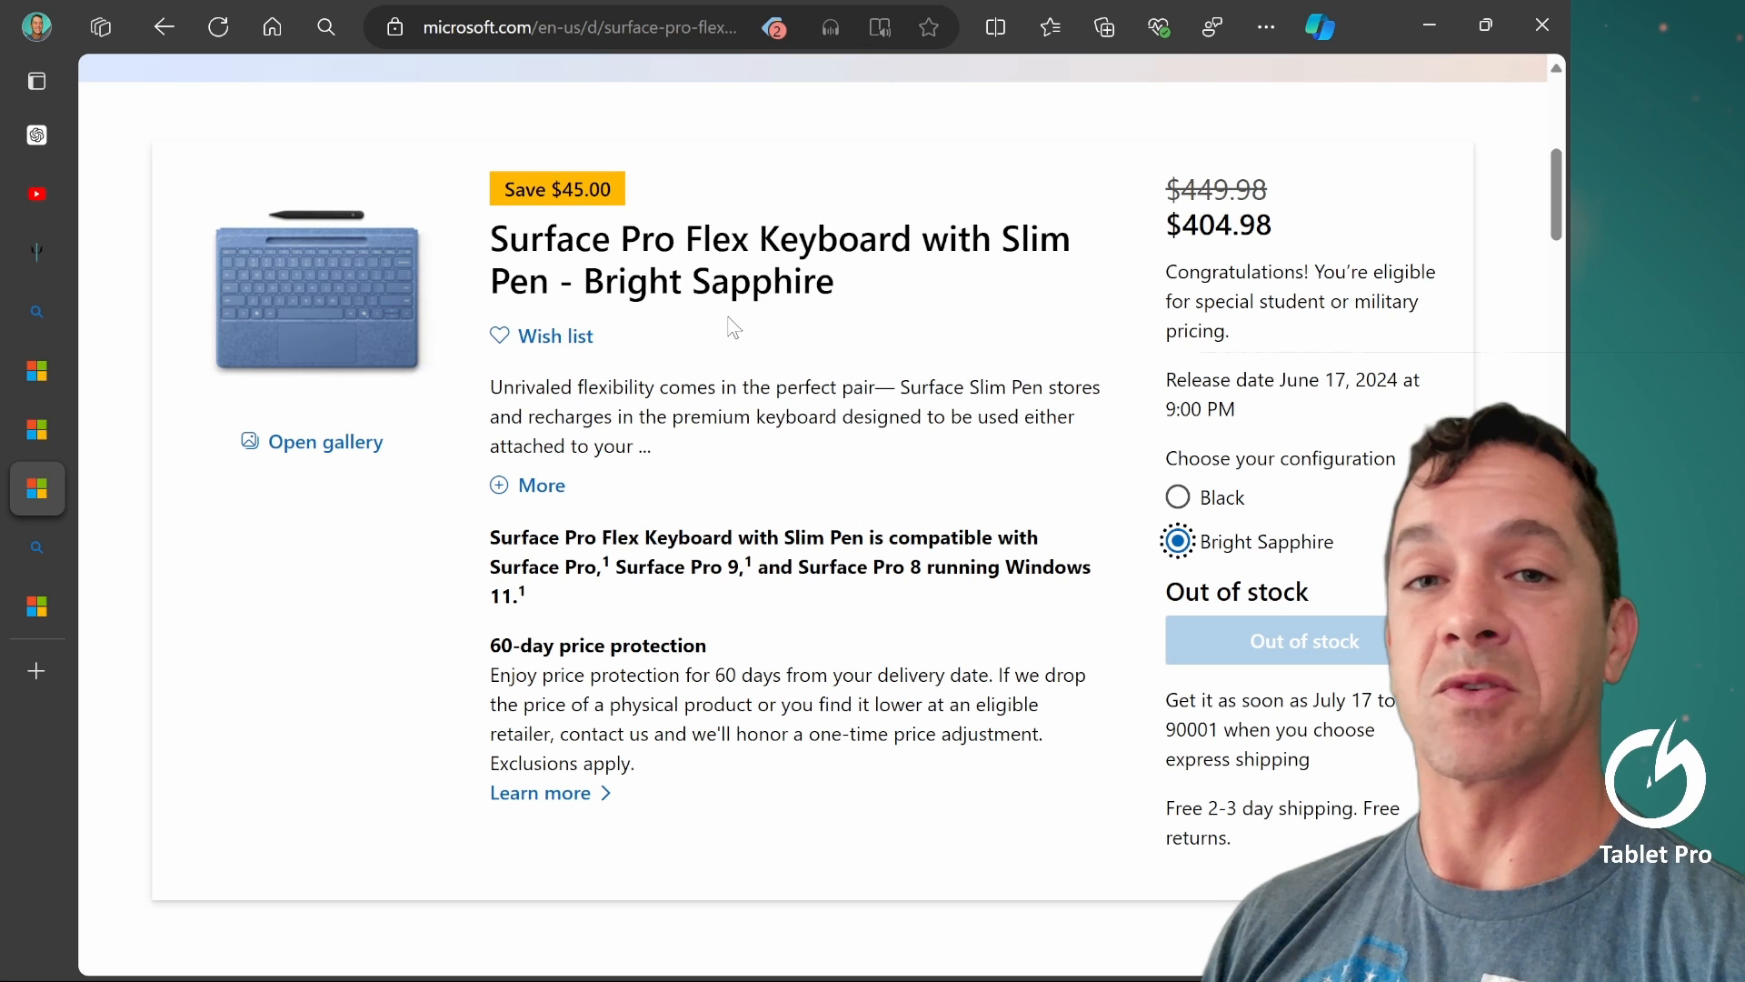
{"action": "left_click", "coordinate": [36, 80]}
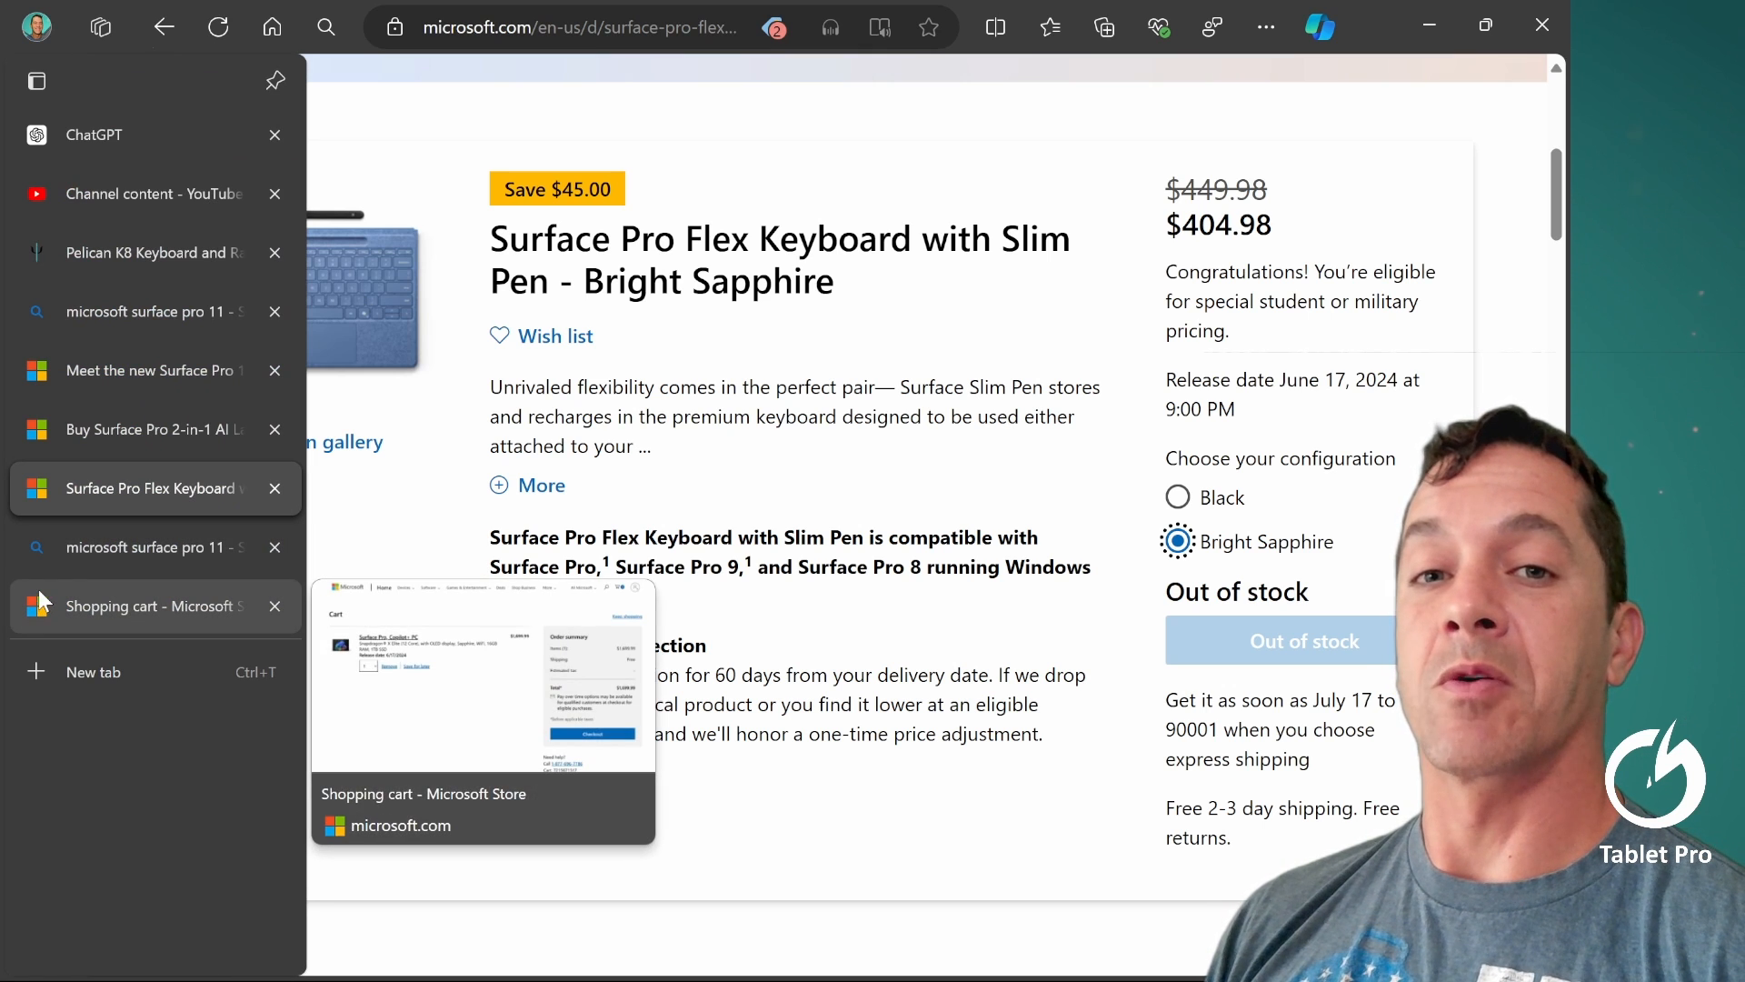
- View the cart holding one Surface Pro, 16GB RAM, 1TB SSD, at the $1,699.99 discount price
{"action": "left_click", "coordinate": [148, 605]}
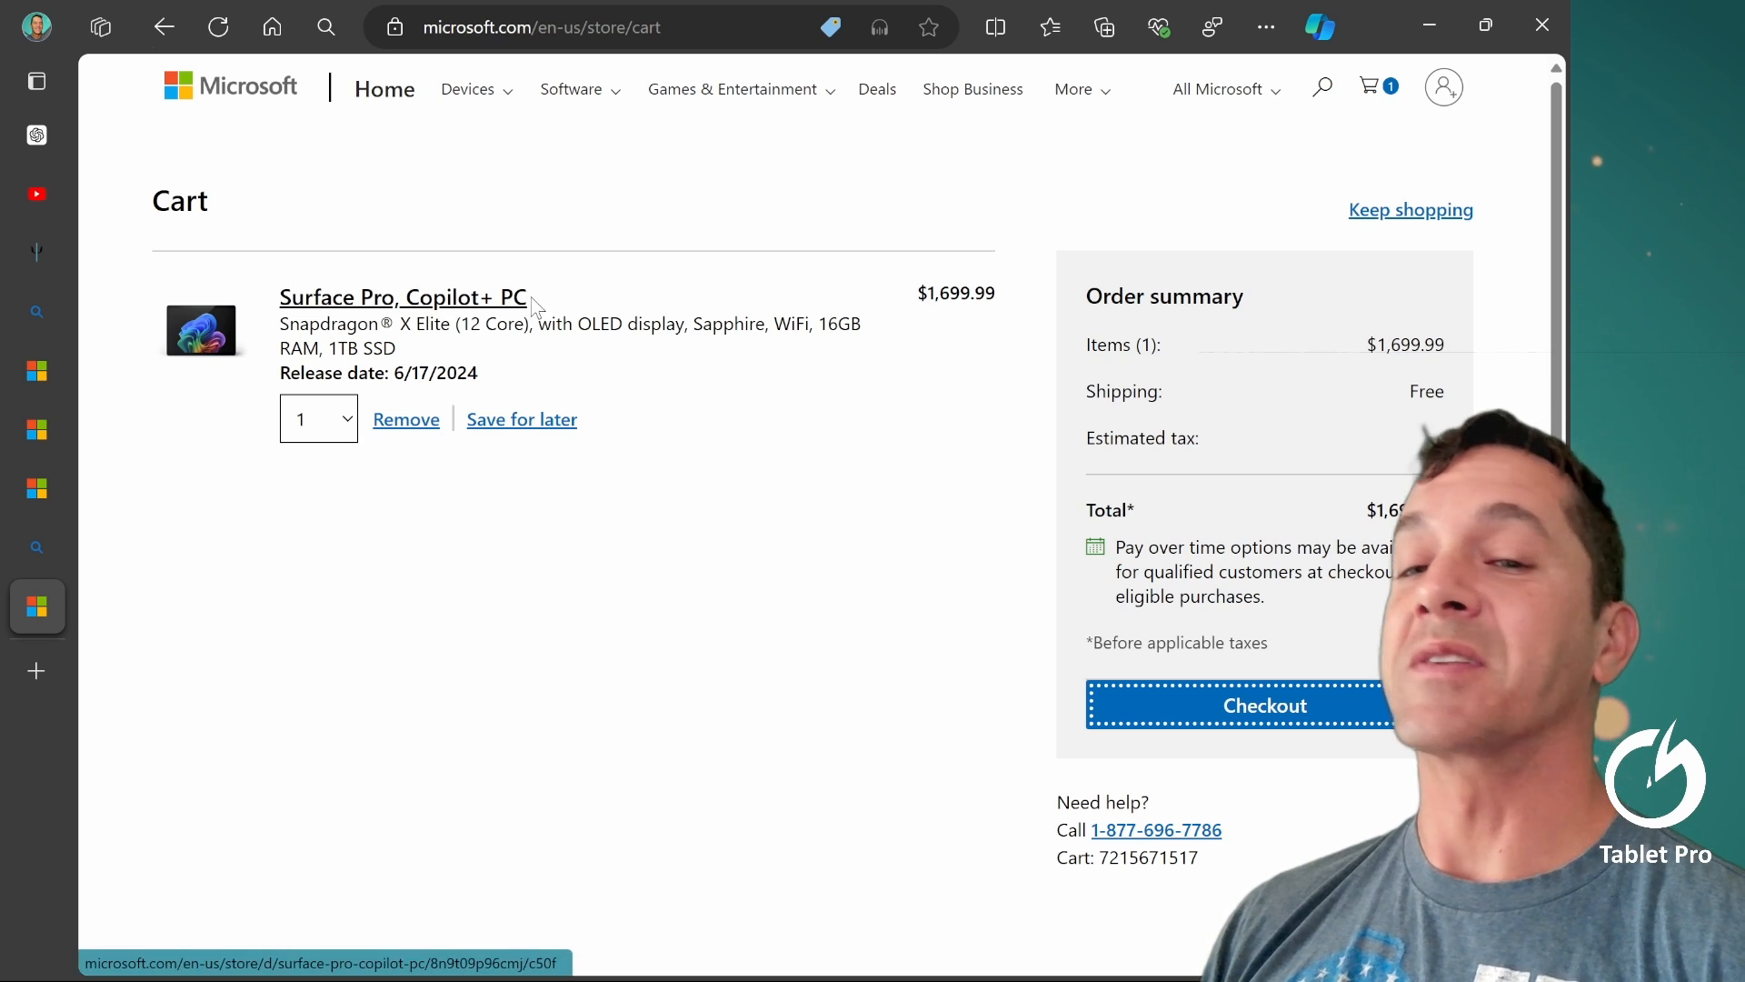
{"action": "mouse_move", "coordinate": [668, 325]}
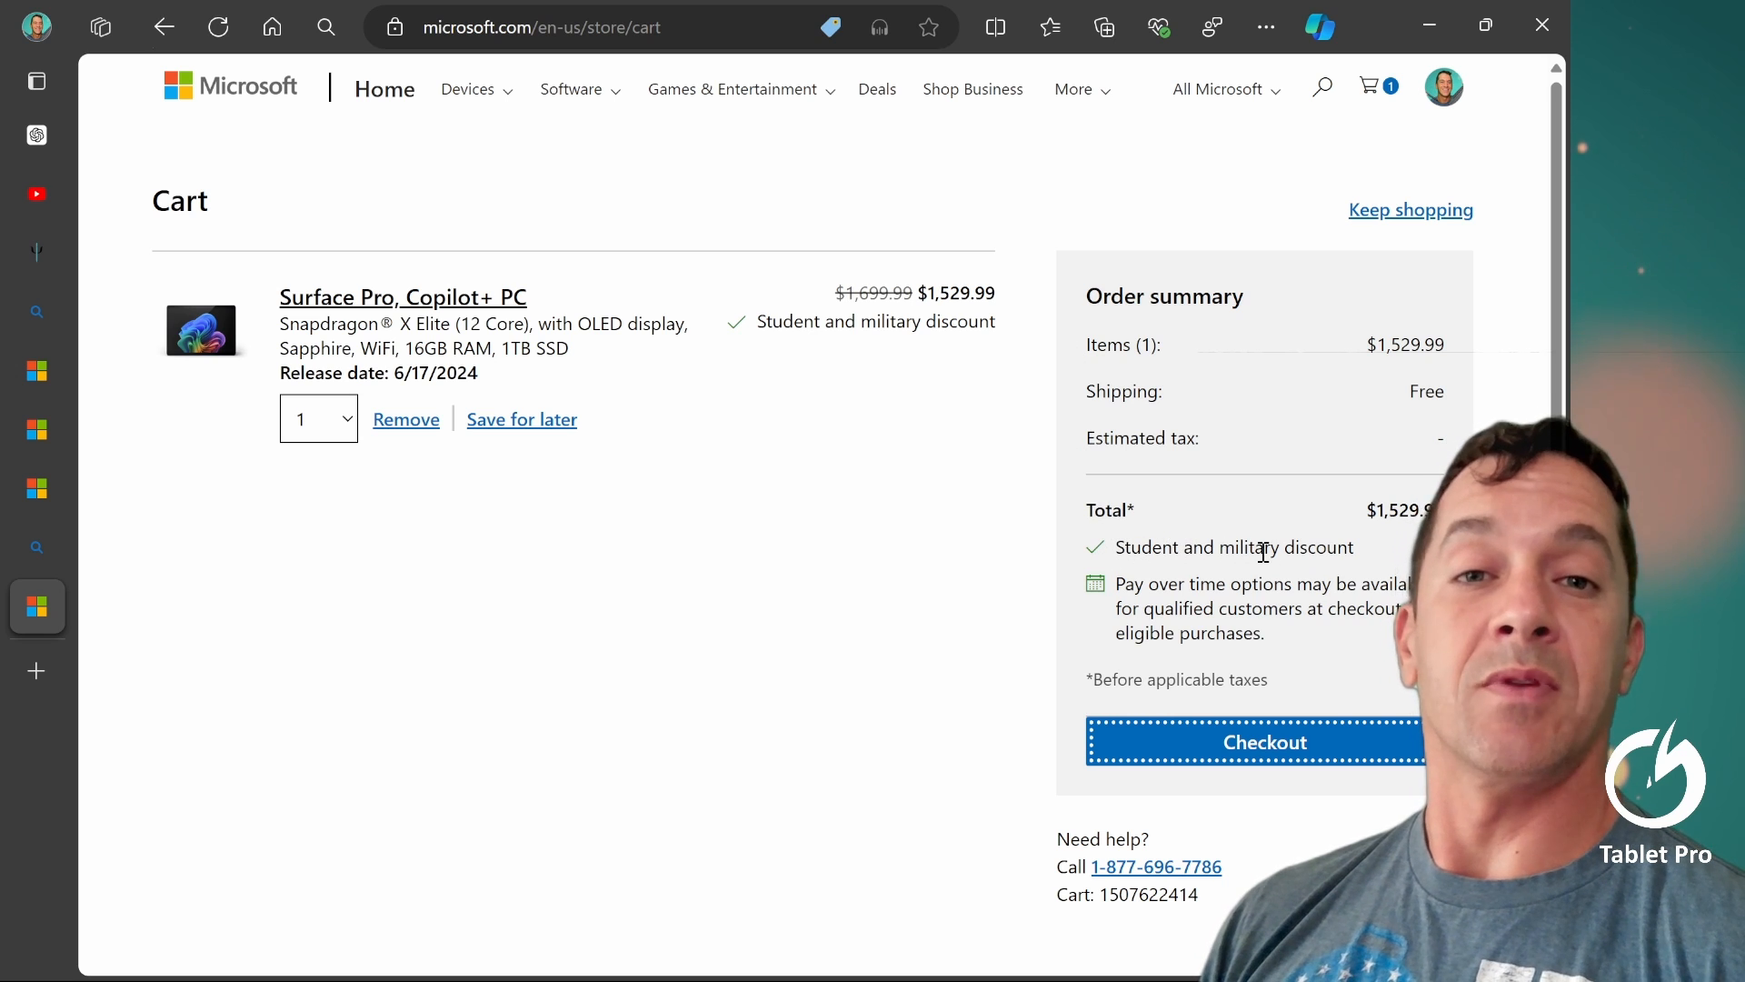
{"action": "mouse_move", "coordinate": [1254, 531]}
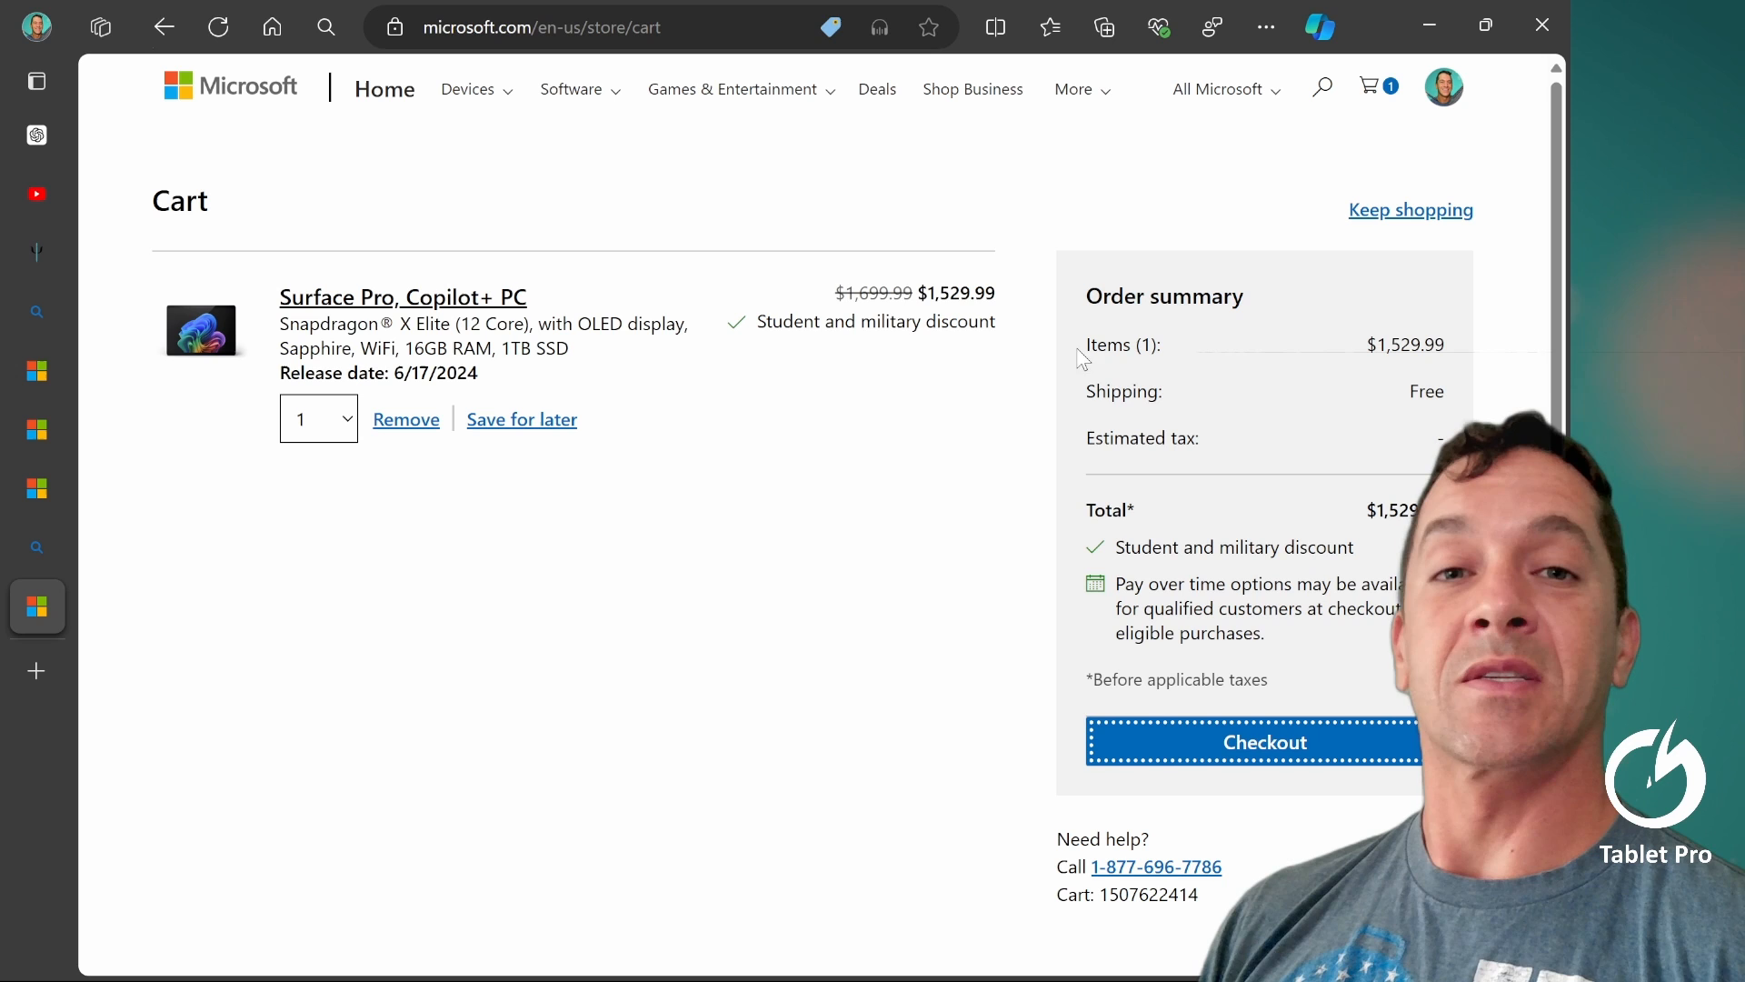
{"action": "mouse_move", "coordinate": [529, 315]}
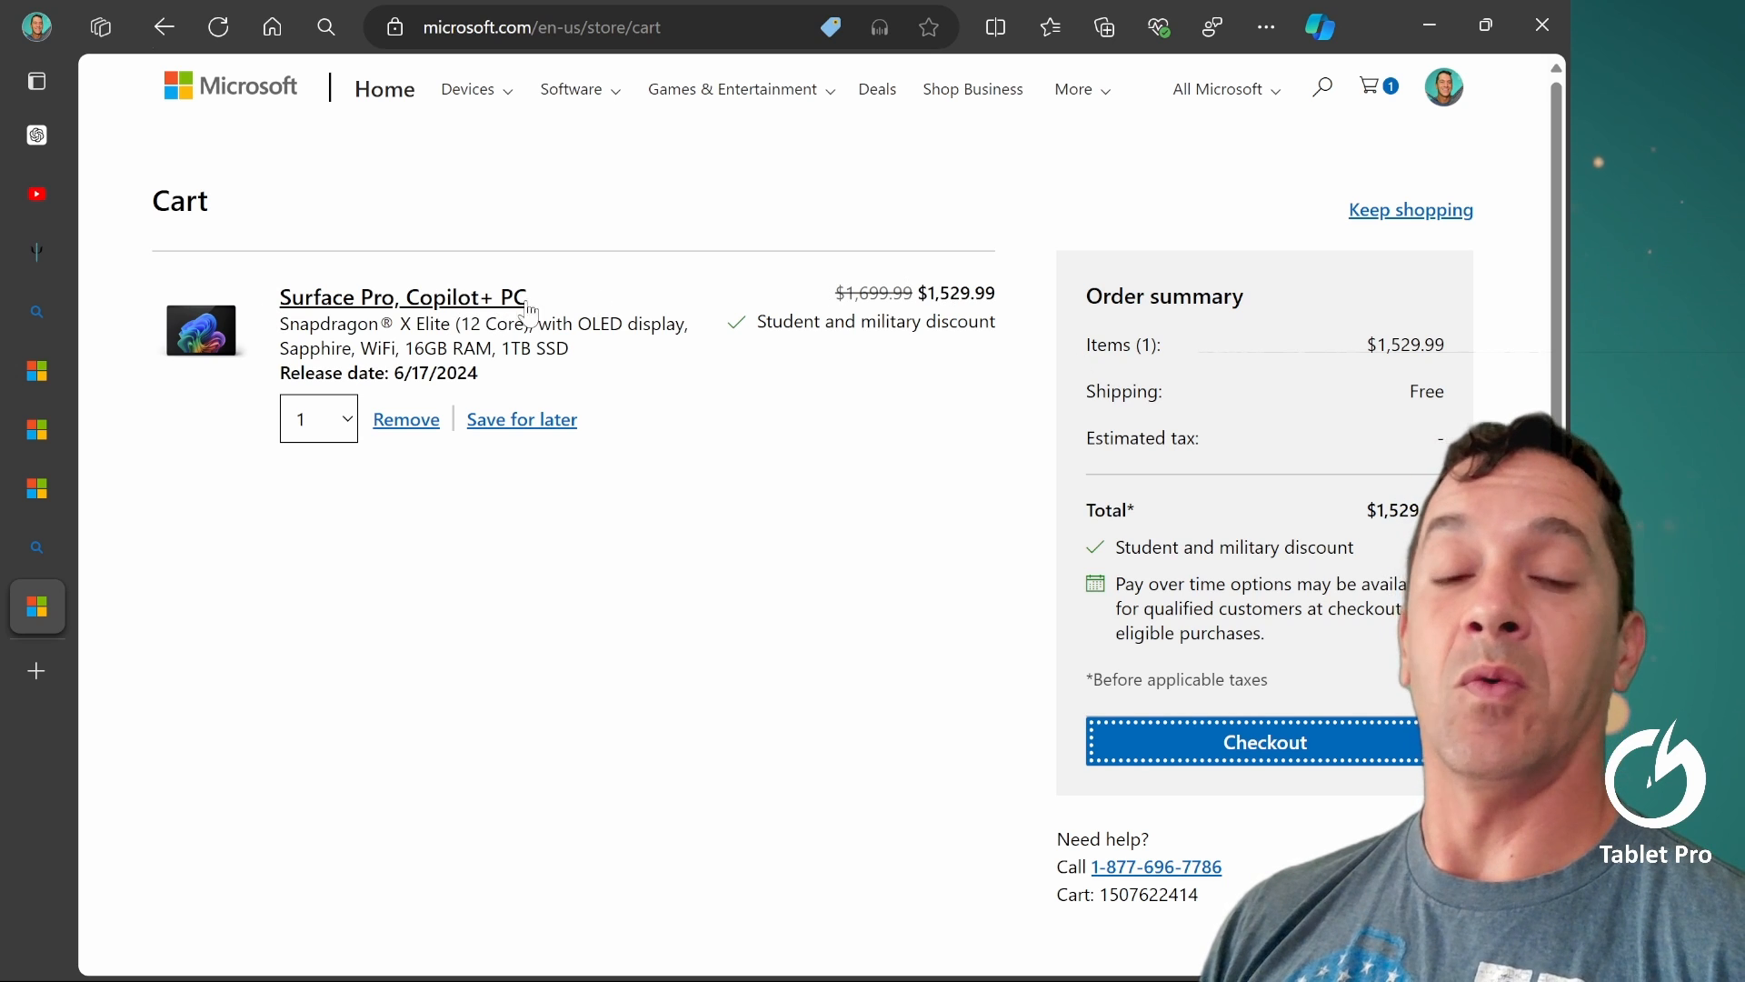
{"action": "left_click", "coordinate": [403, 297]}
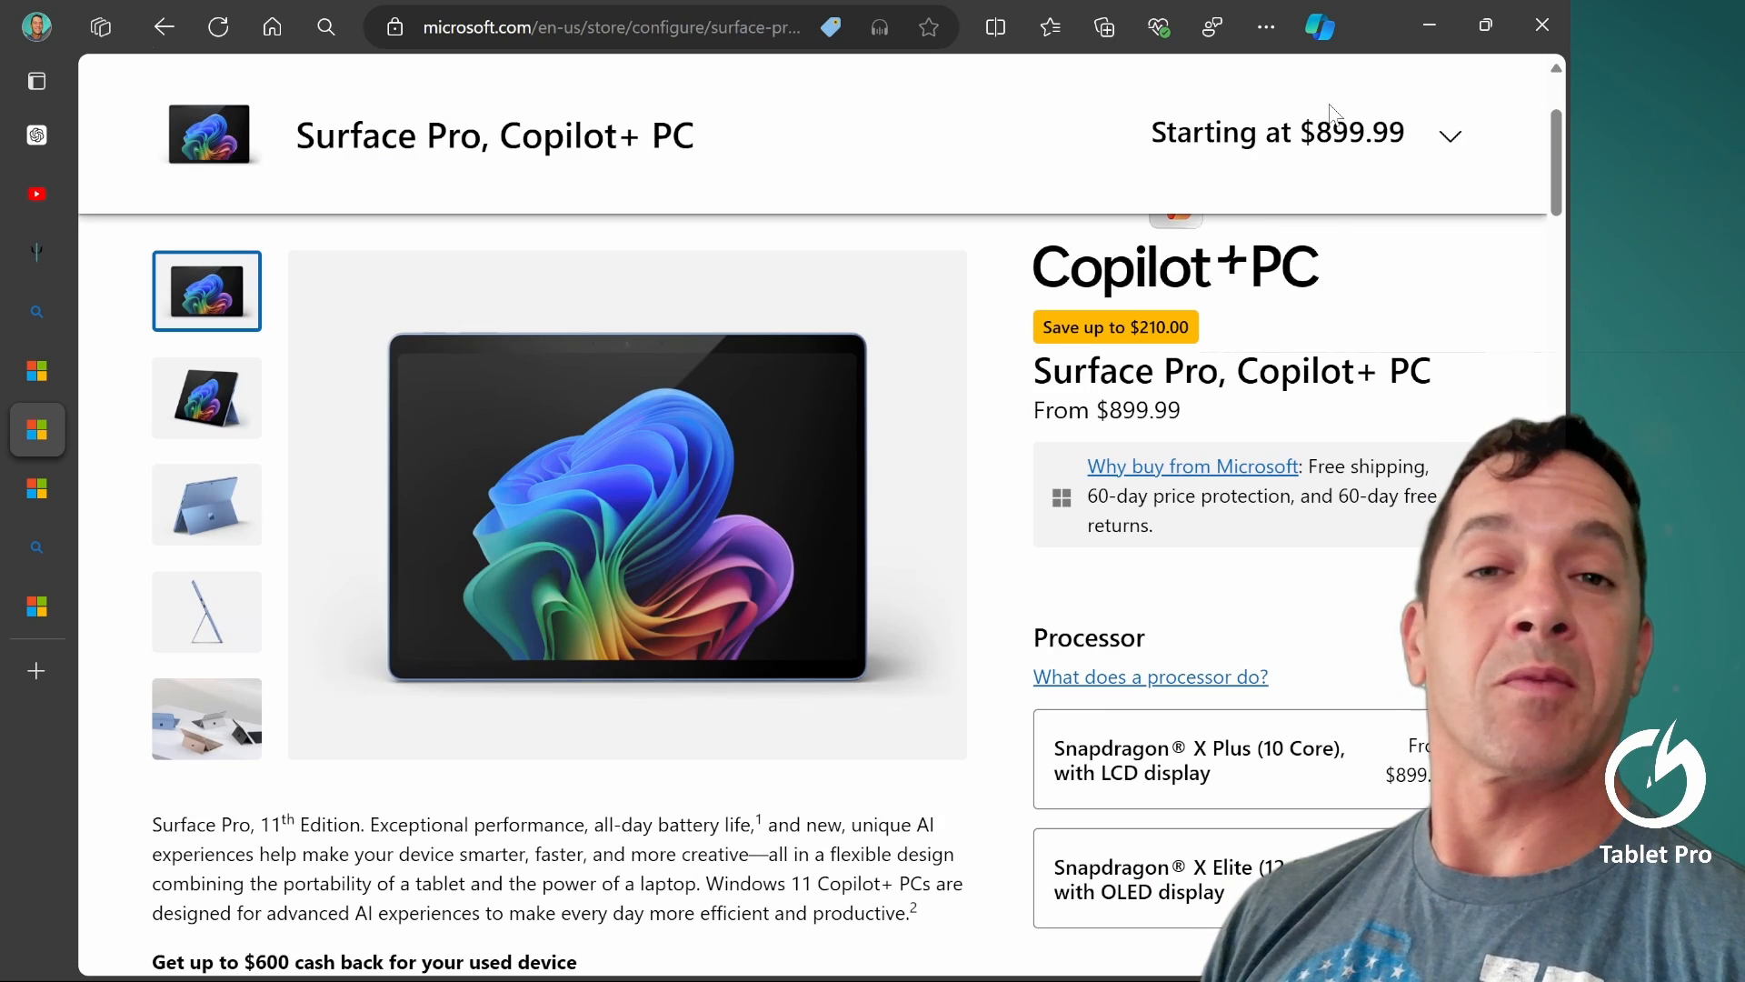
{"action": "mouse_move", "coordinate": [1221, 402]}
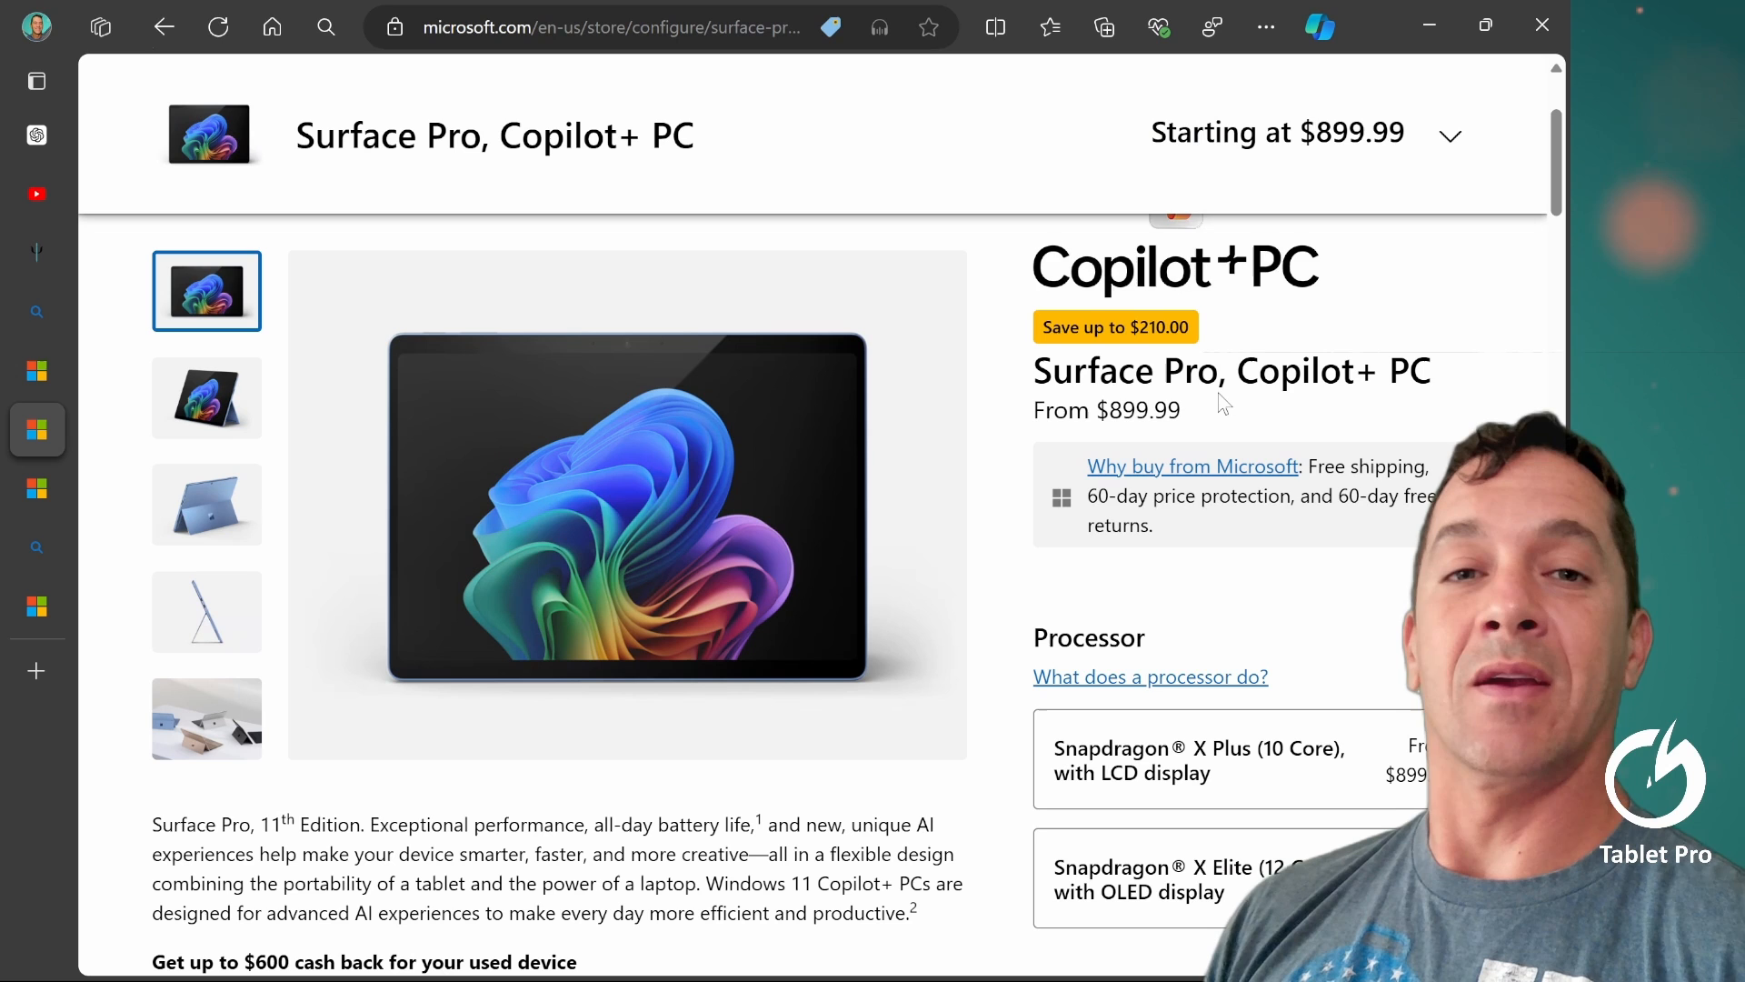
{"action": "scroll", "scroll_direction": "down", "scroll_amount": 3}
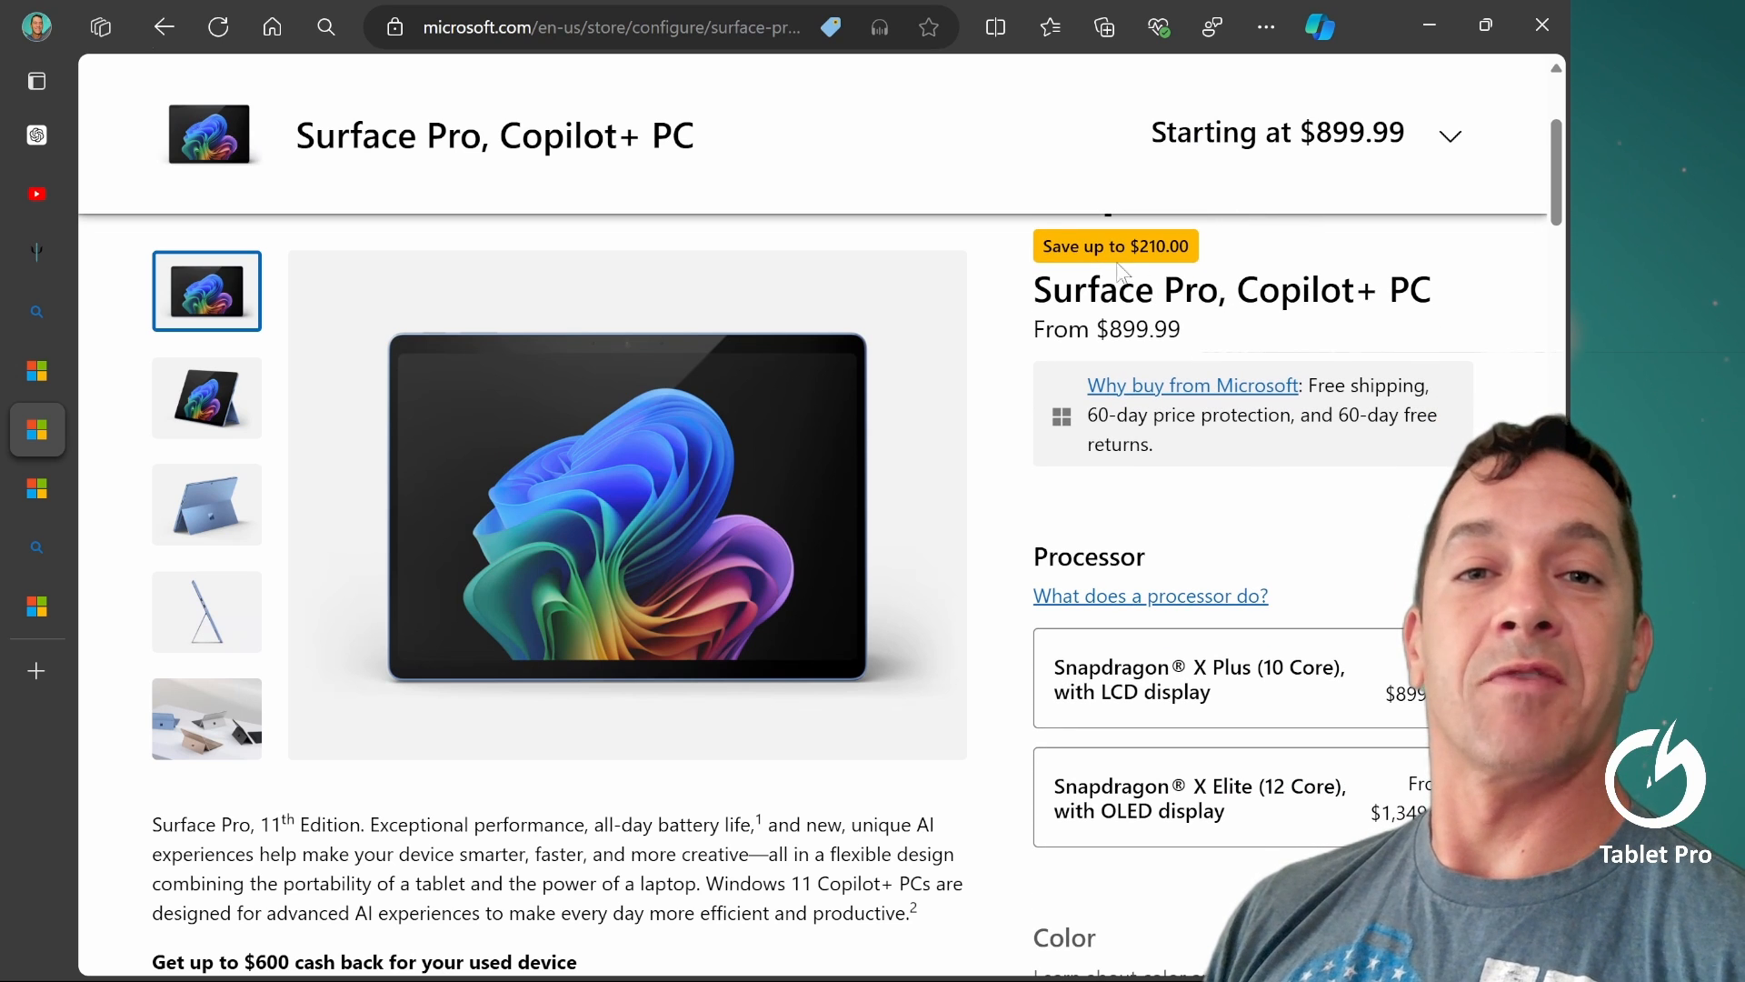
{"action": "scroll", "scroll_direction": "down", "scroll_amount": 3}
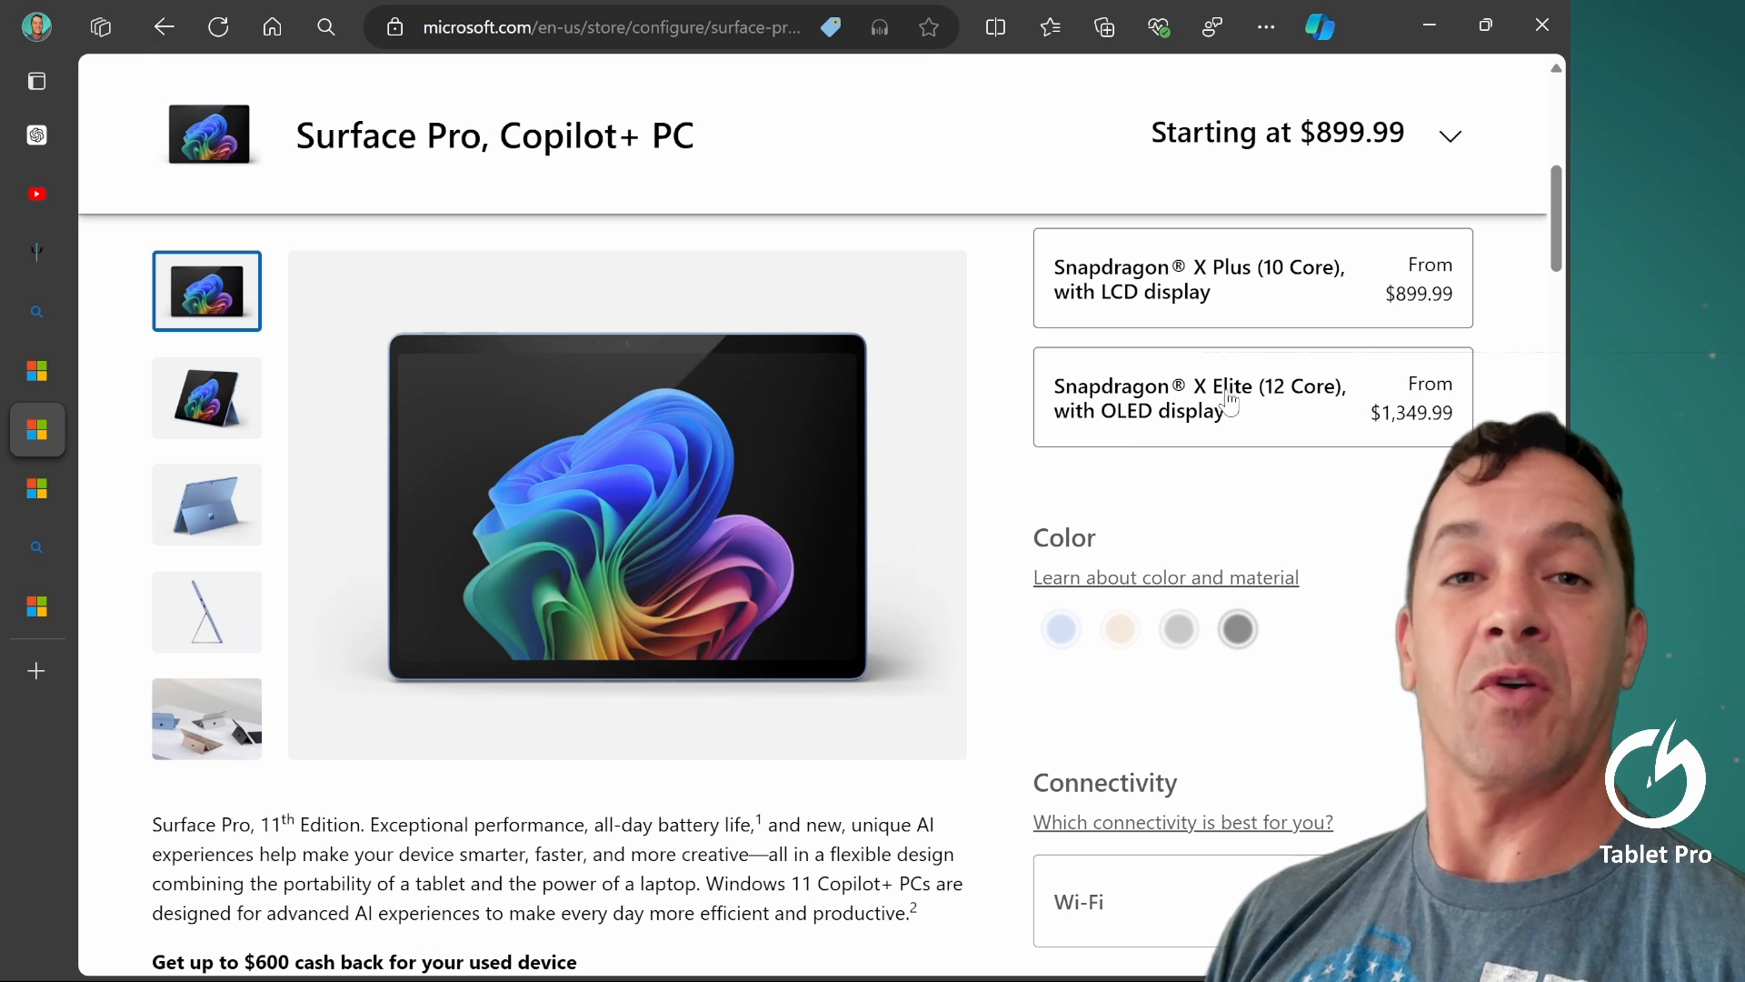
{"action": "mouse_move", "coordinate": [1077, 386]}
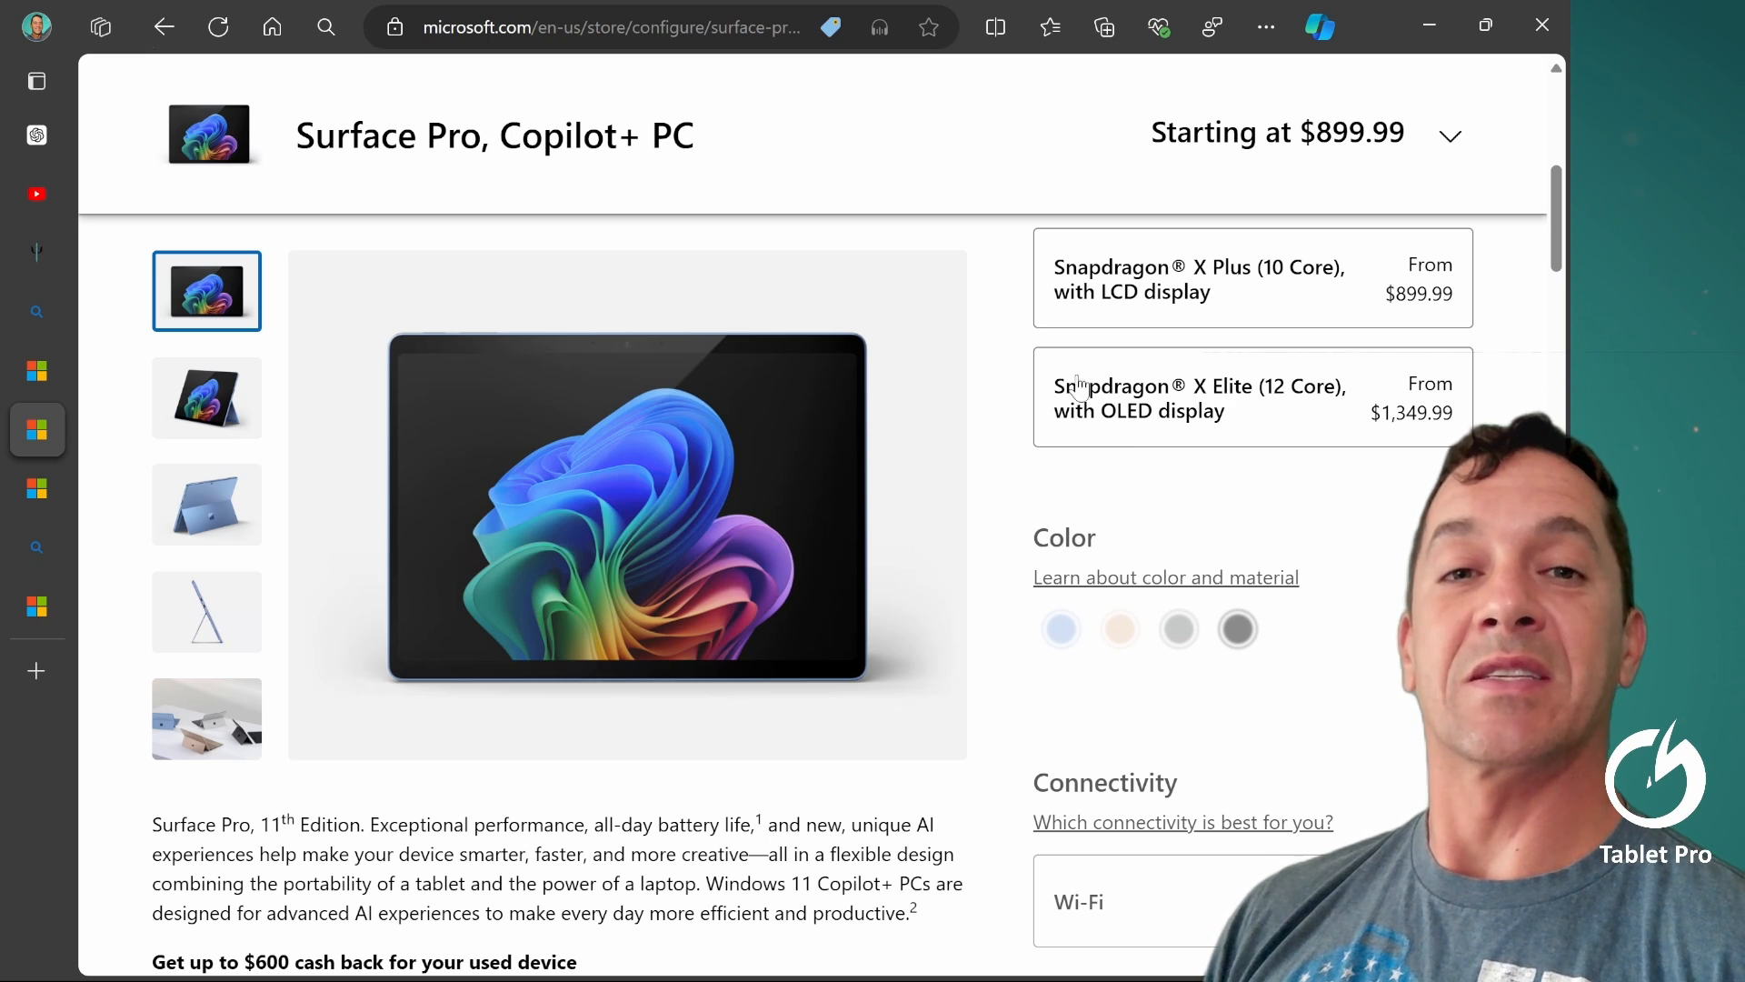
{"action": "mouse_move", "coordinate": [1402, 434]}
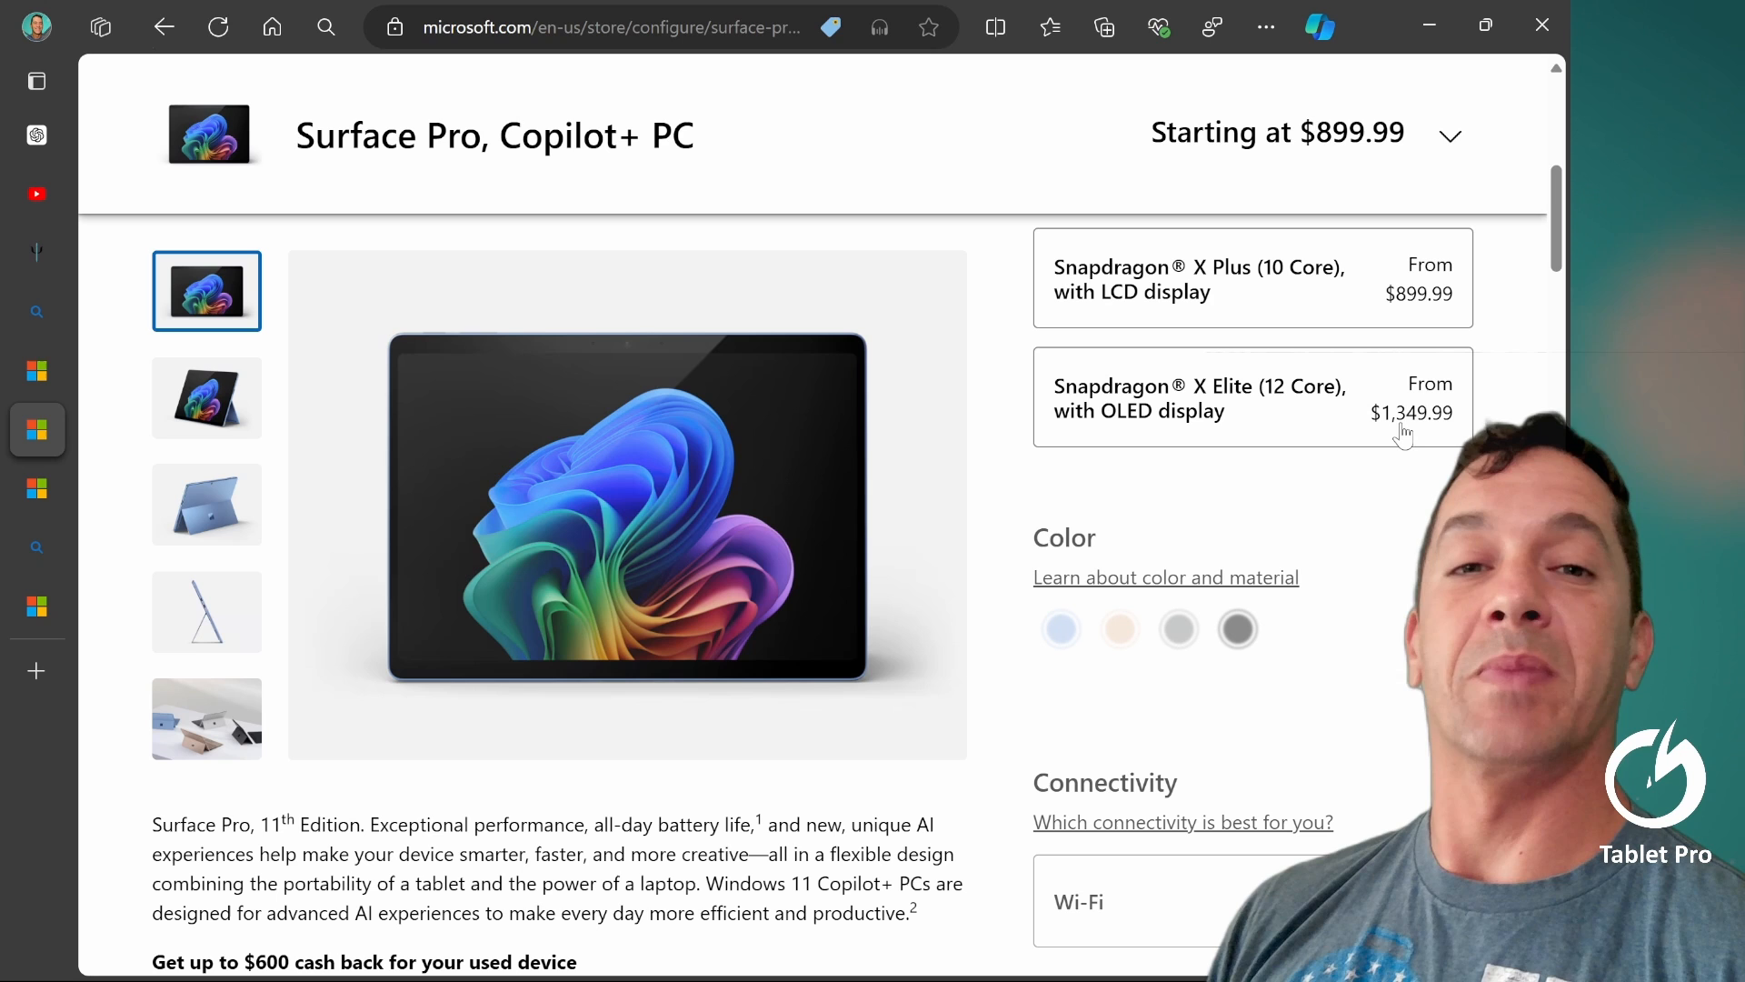
{"action": "mouse_move", "coordinate": [1453, 432]}
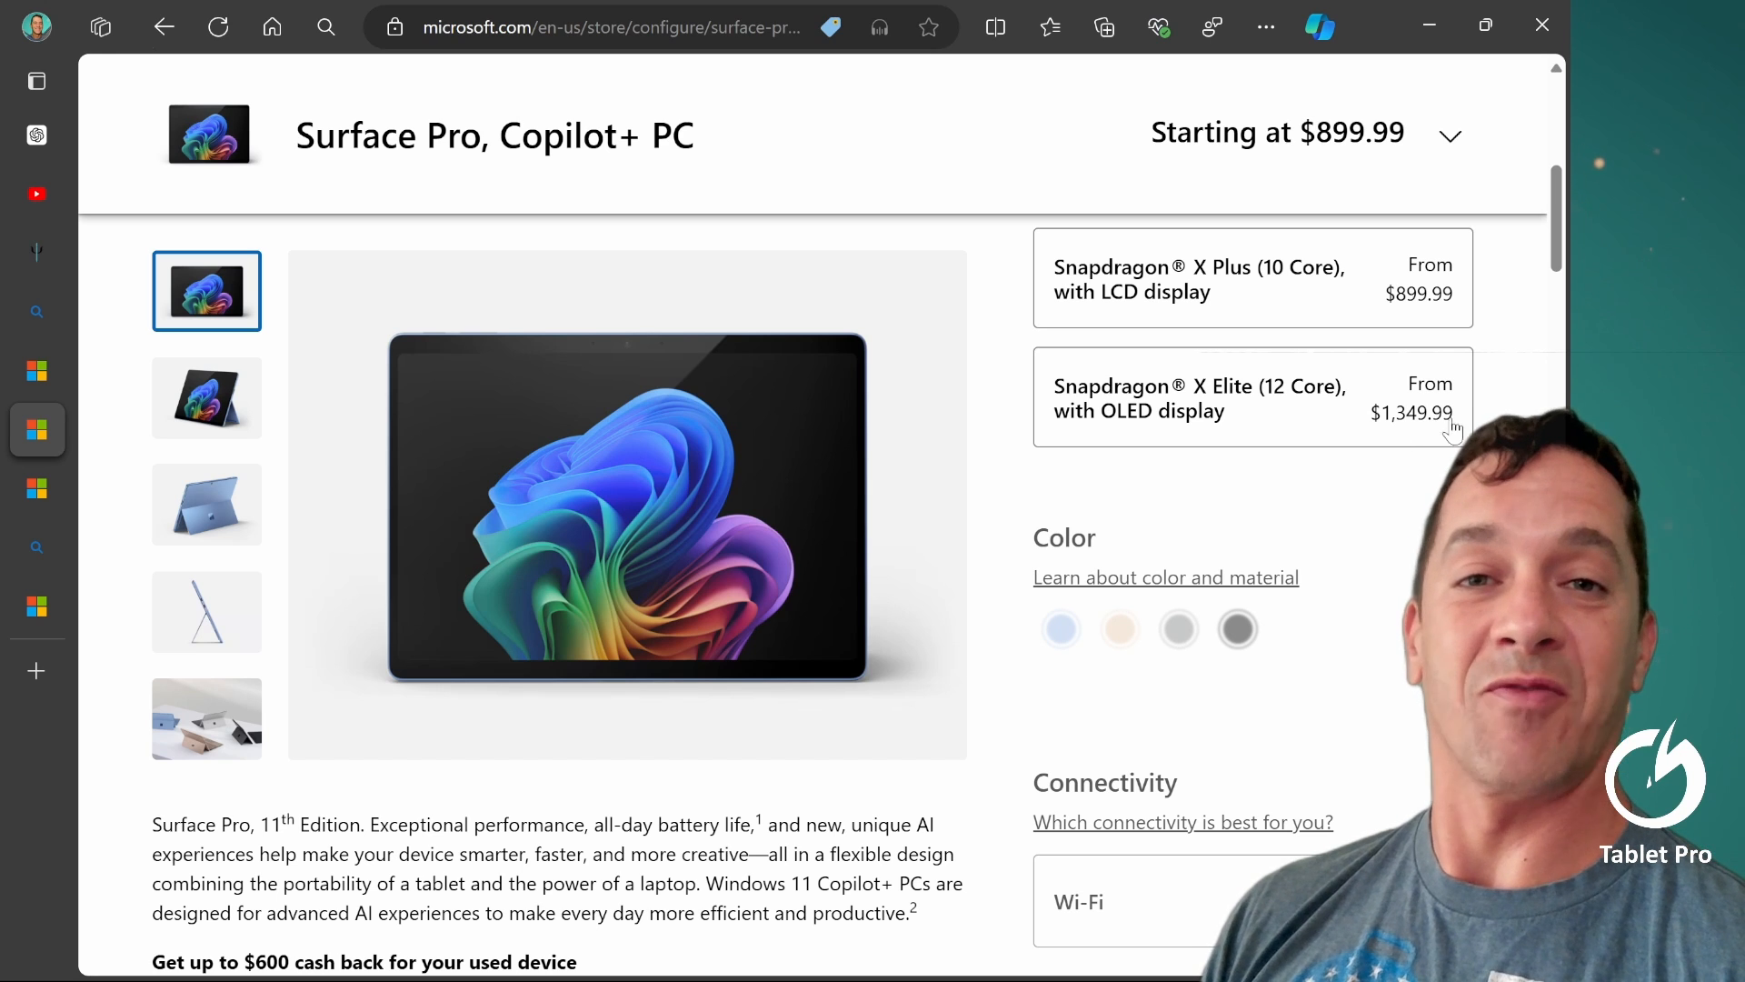
{"action": "mouse_move", "coordinate": [1420, 430]}
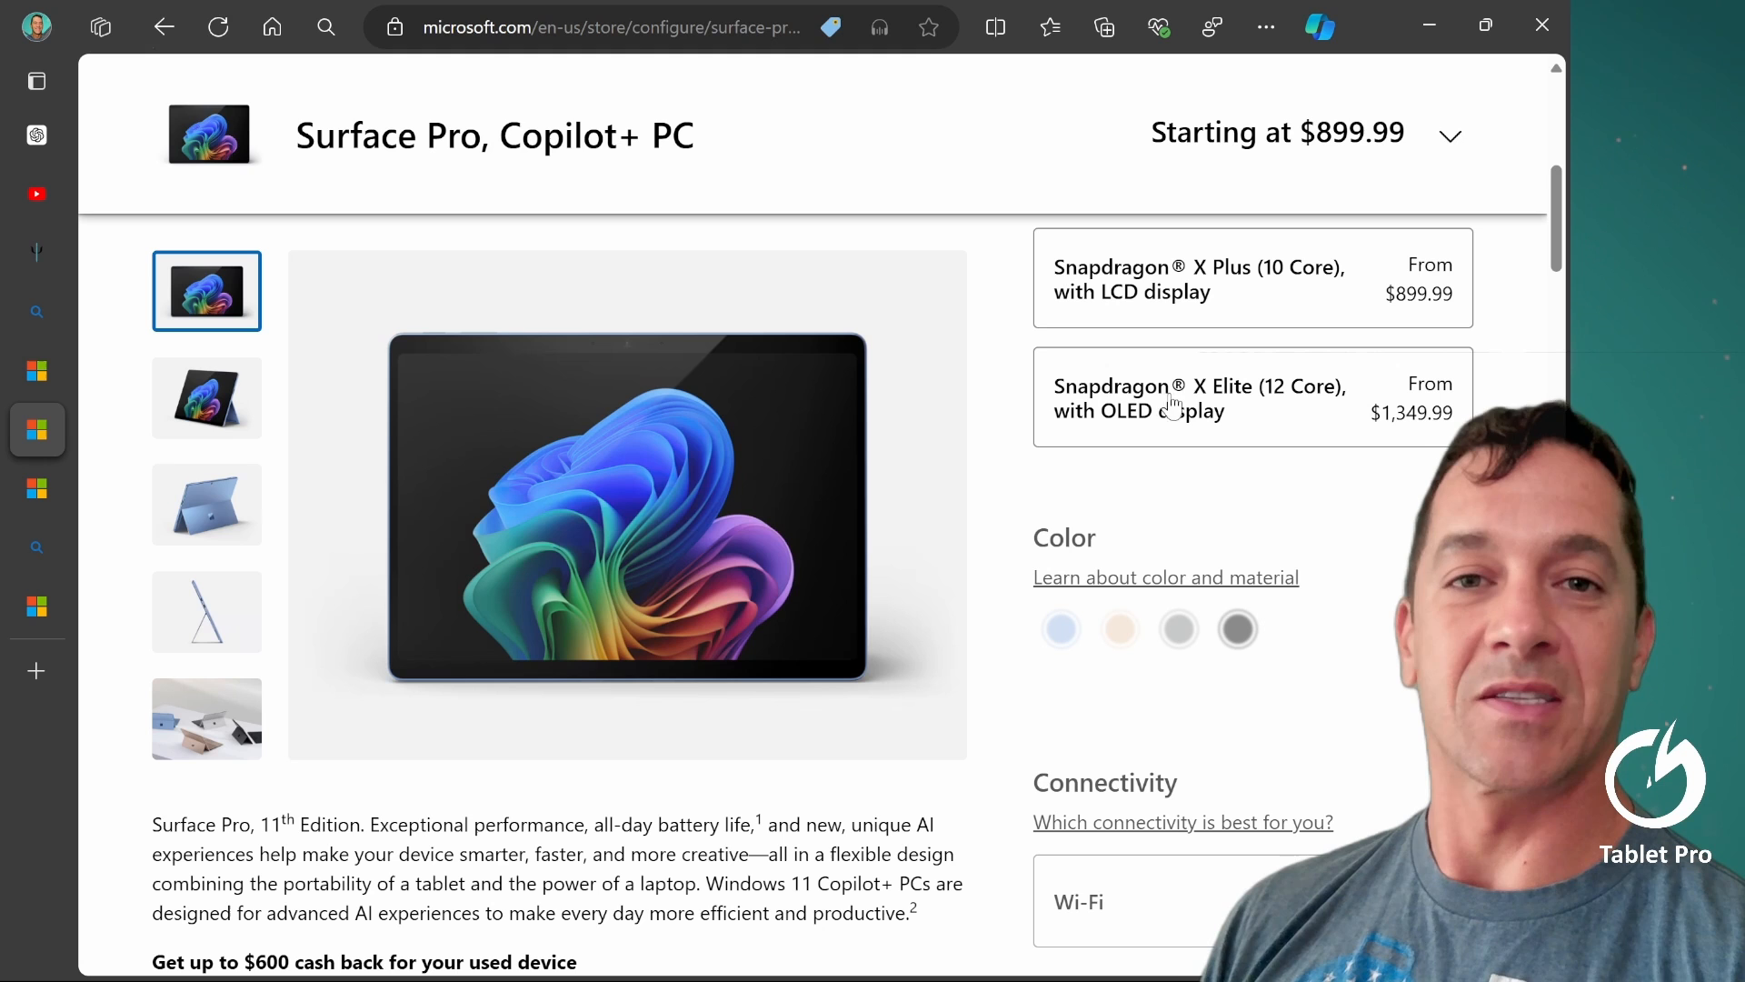
{"action": "mouse_move", "coordinate": [751, 428]}
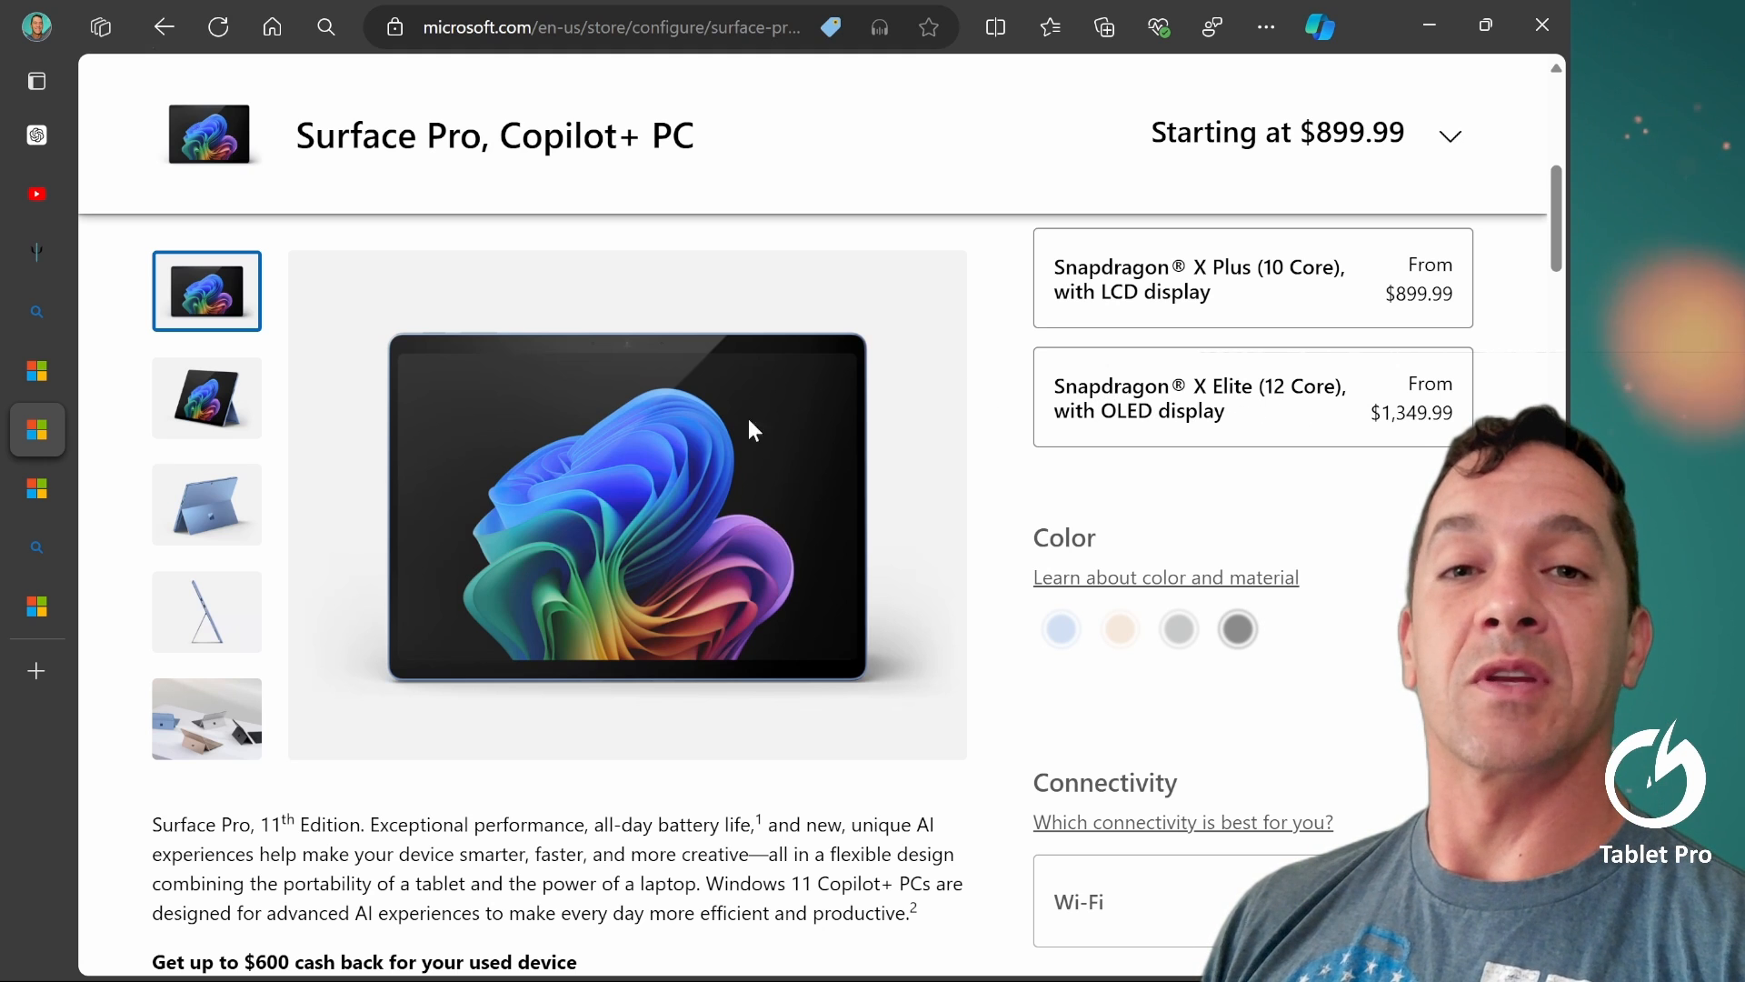
{"action": "mouse_move", "coordinate": [797, 580]}
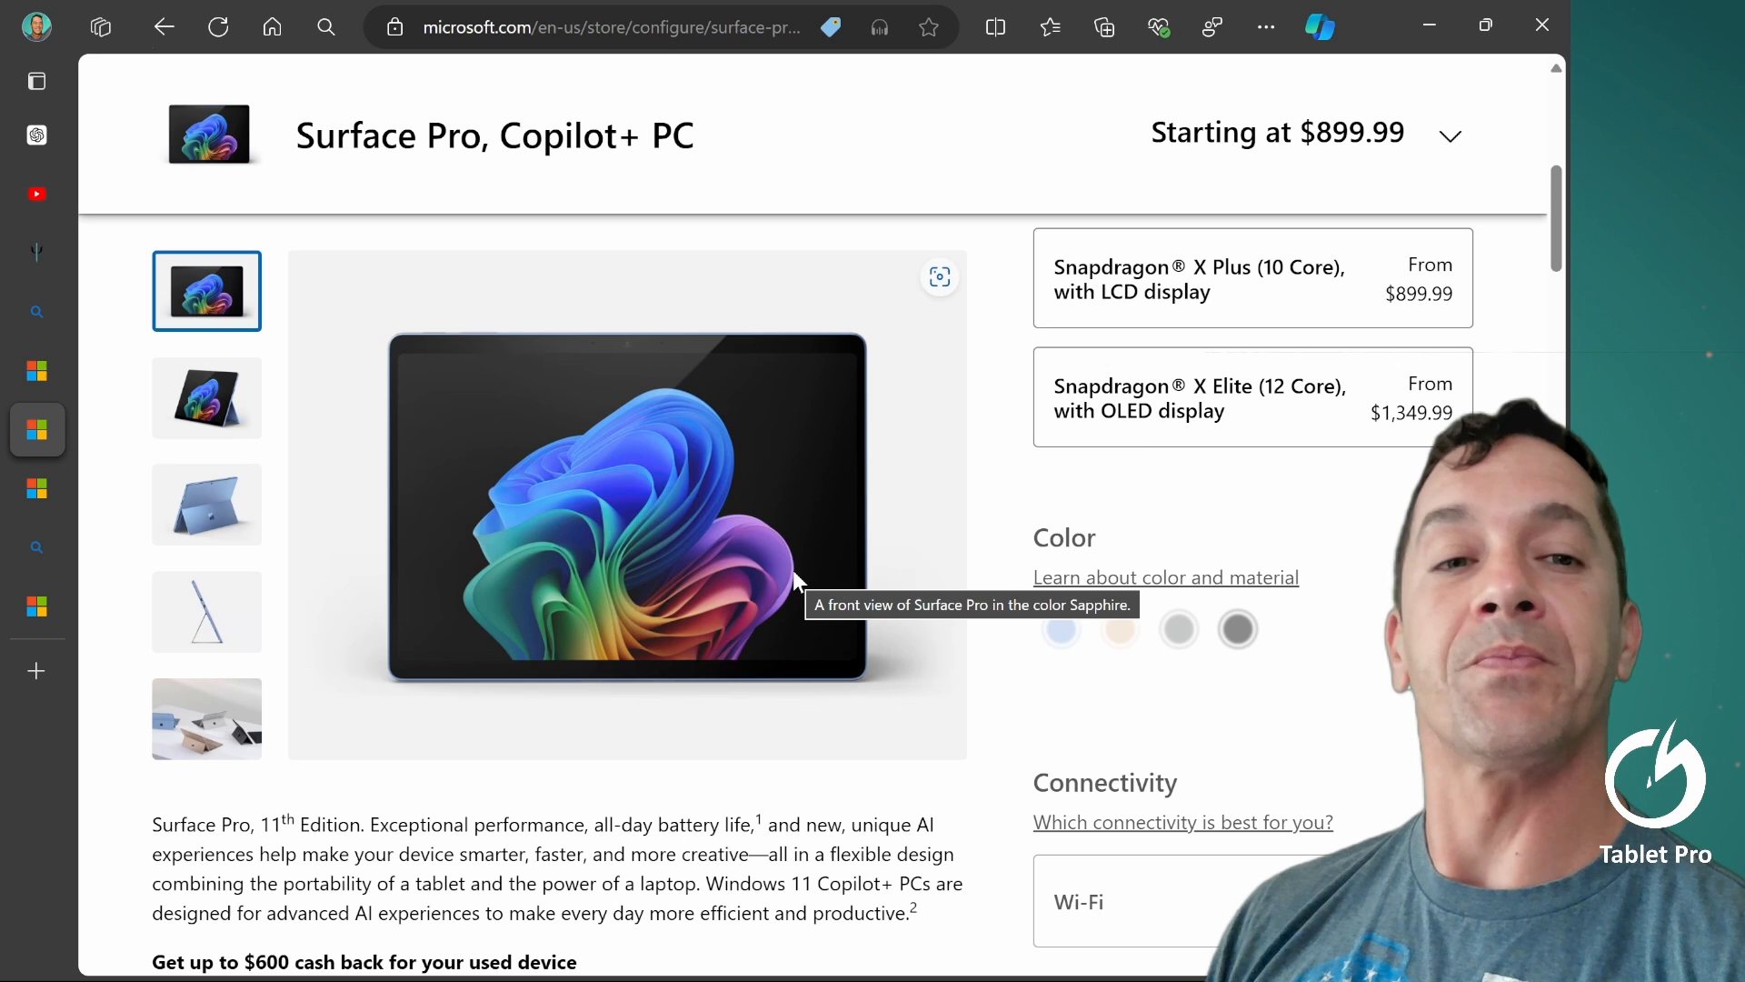
{"action": "mouse_move", "coordinate": [1297, 479]}
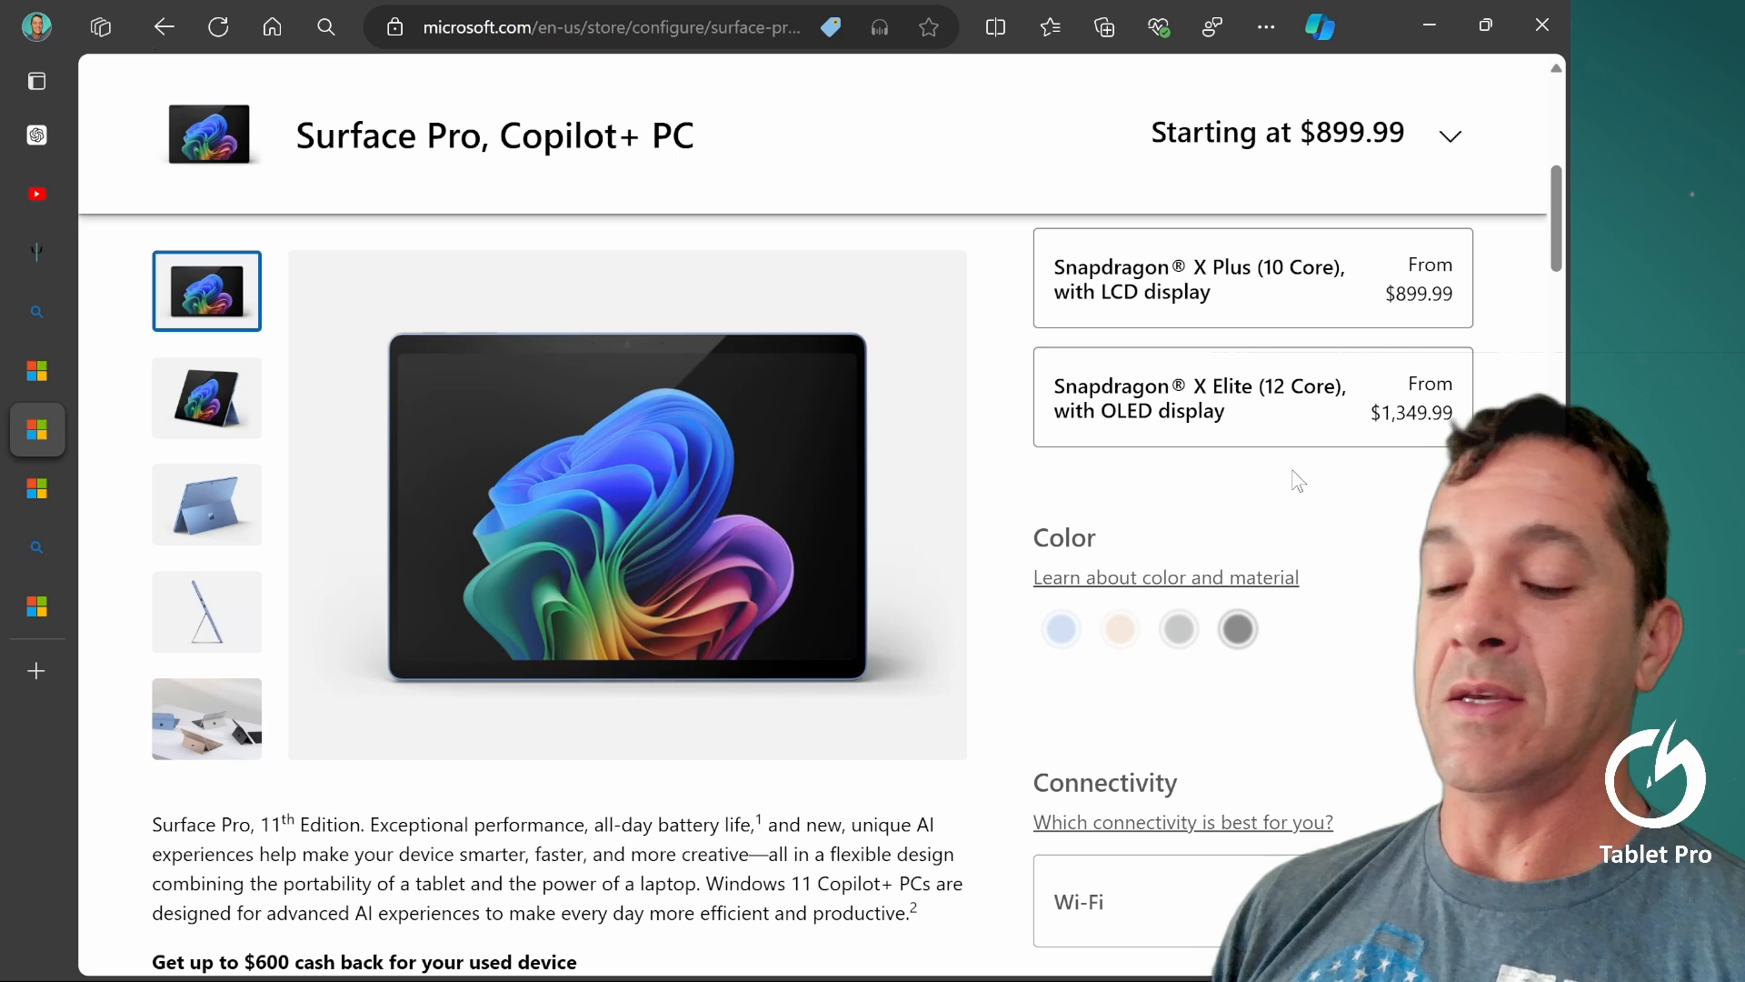
{"action": "key", "text": "ctrl+shift"}
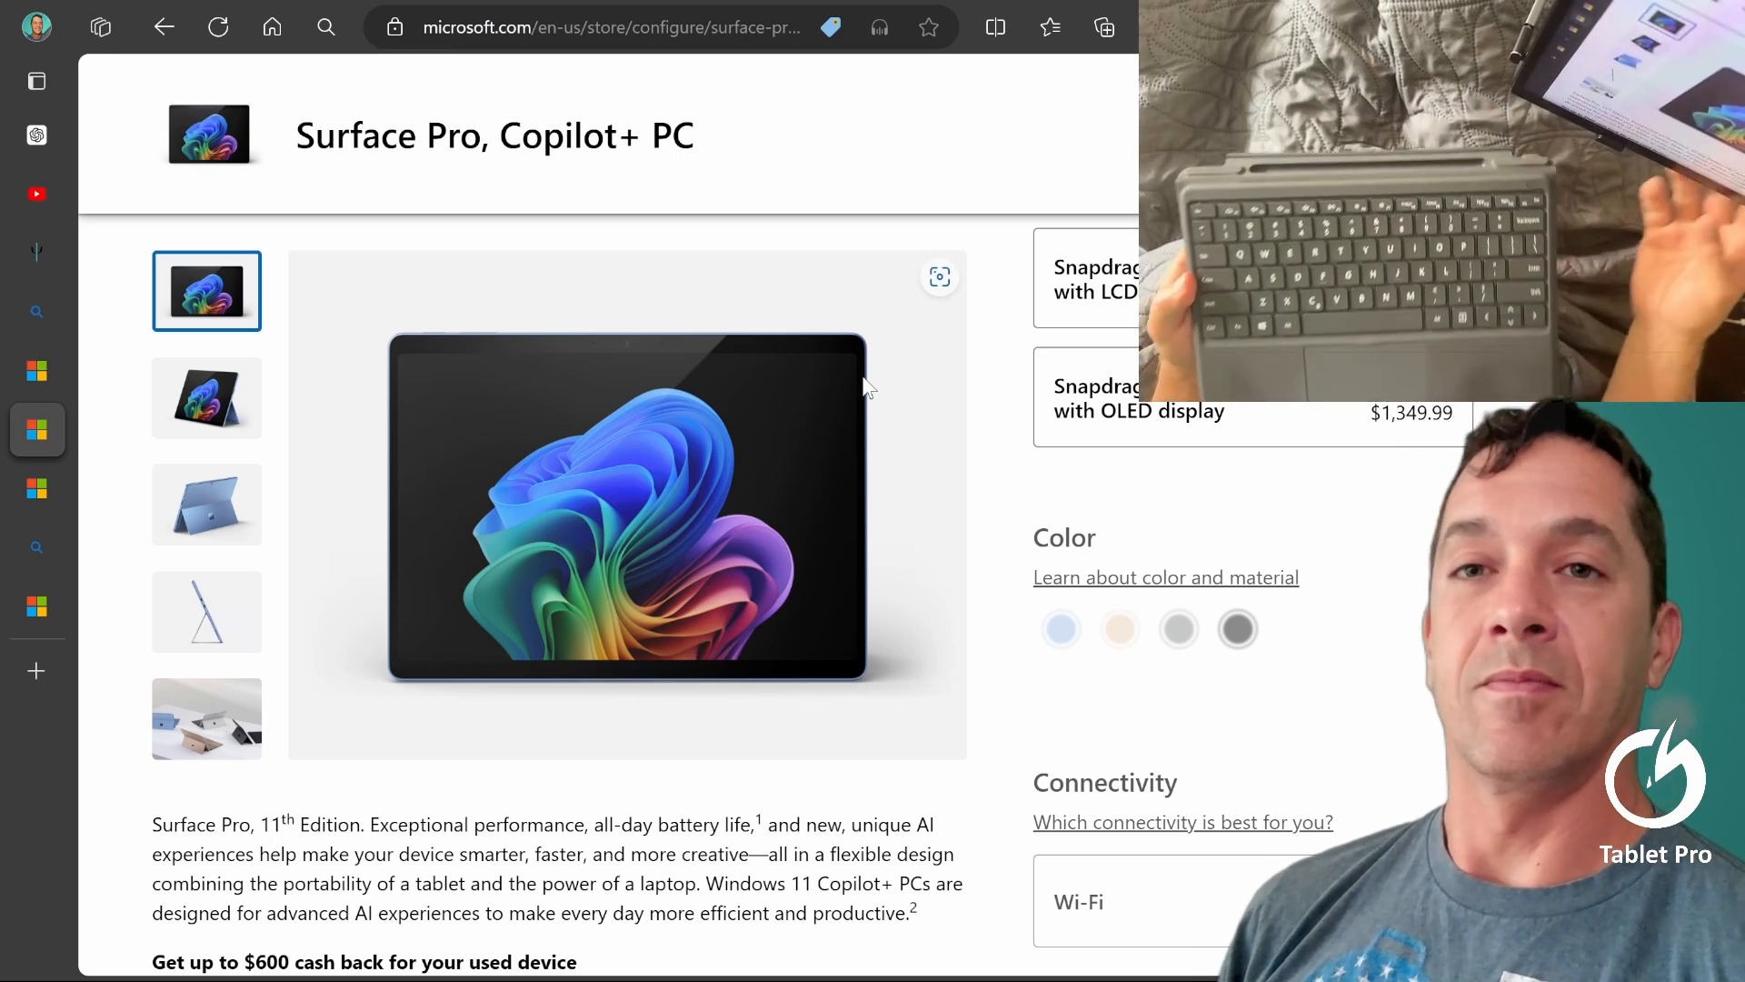
{"action": "key", "text": "Alt+Tab"}
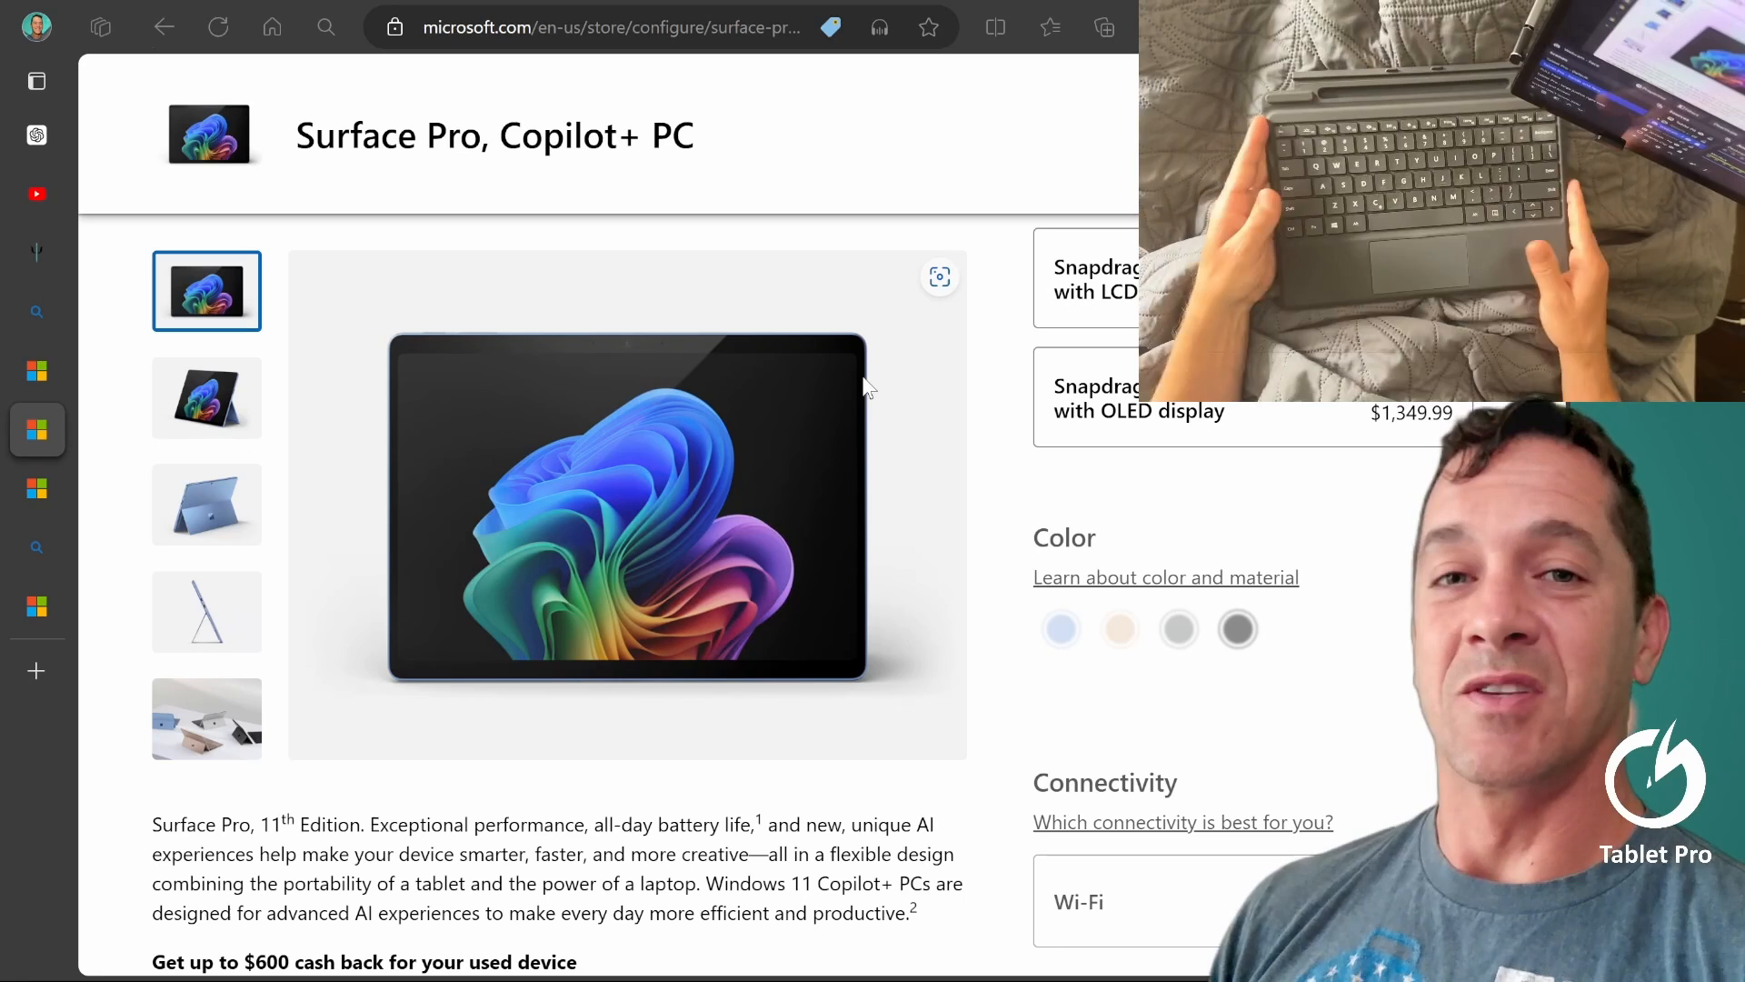
{"action": "mouse_move", "coordinate": [640, 295]}
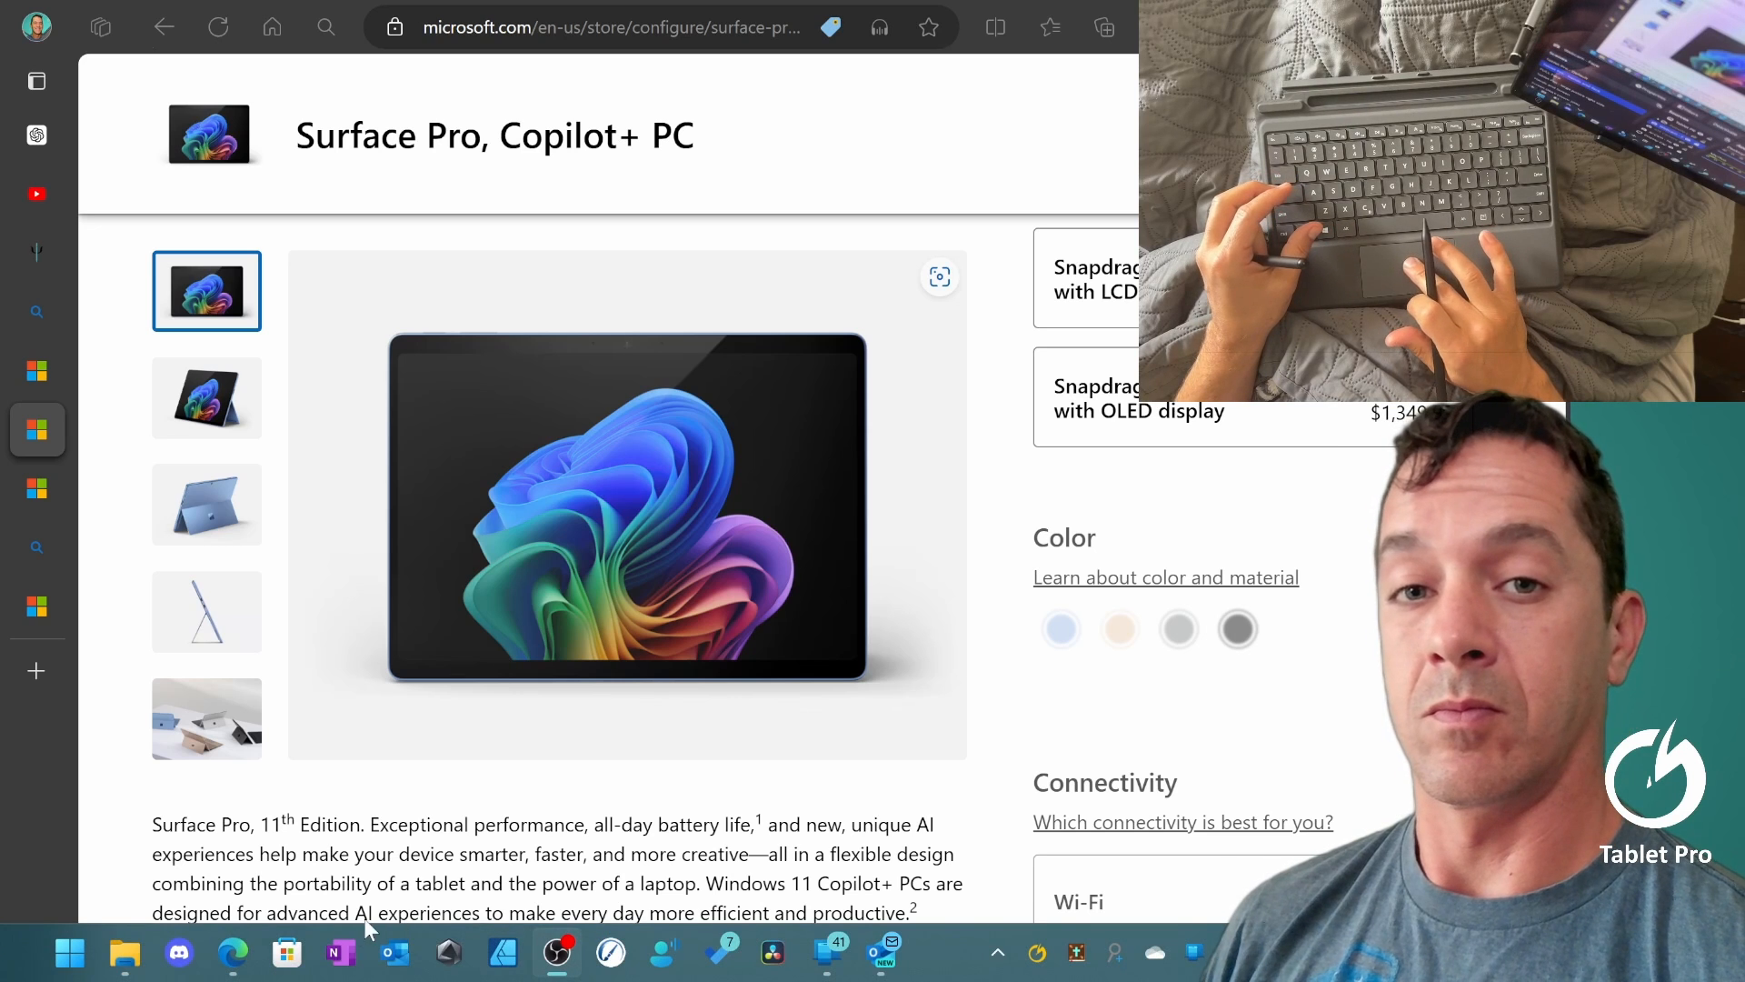
- Draw three yellow diagonal strokes on the lined OneNote page
{"action": "left_click", "coordinate": [339, 953]}
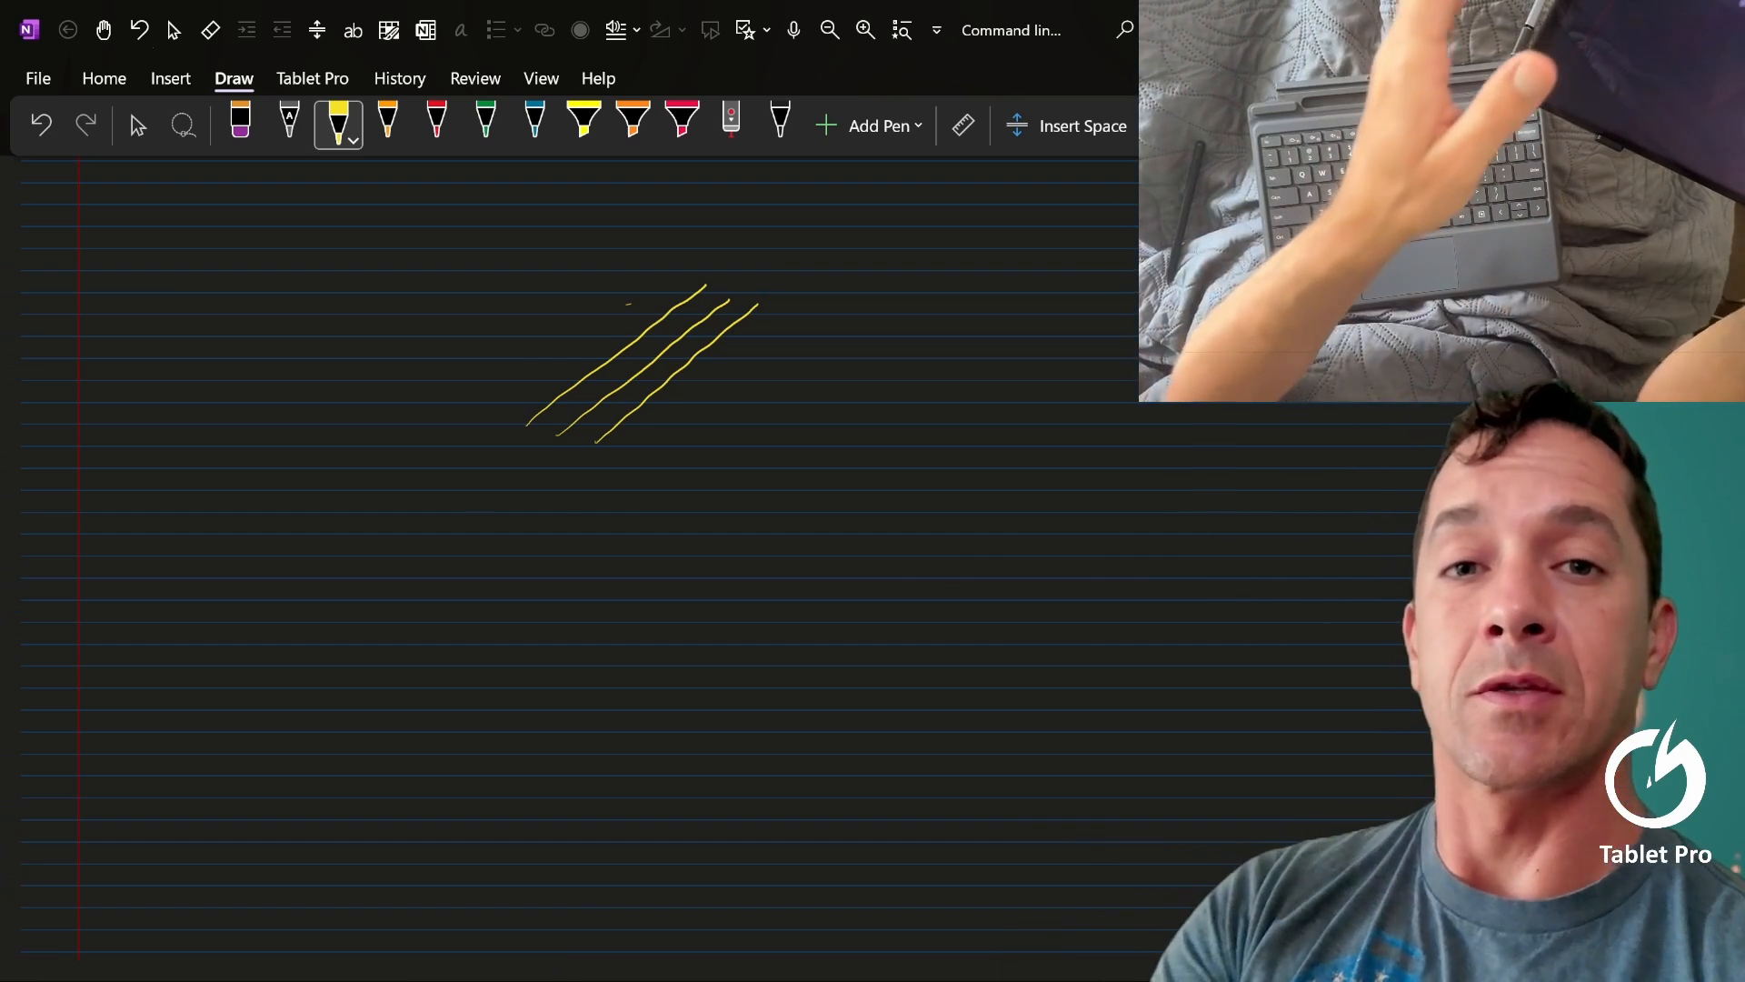
{"action": "left_click", "coordinate": [386, 125]}
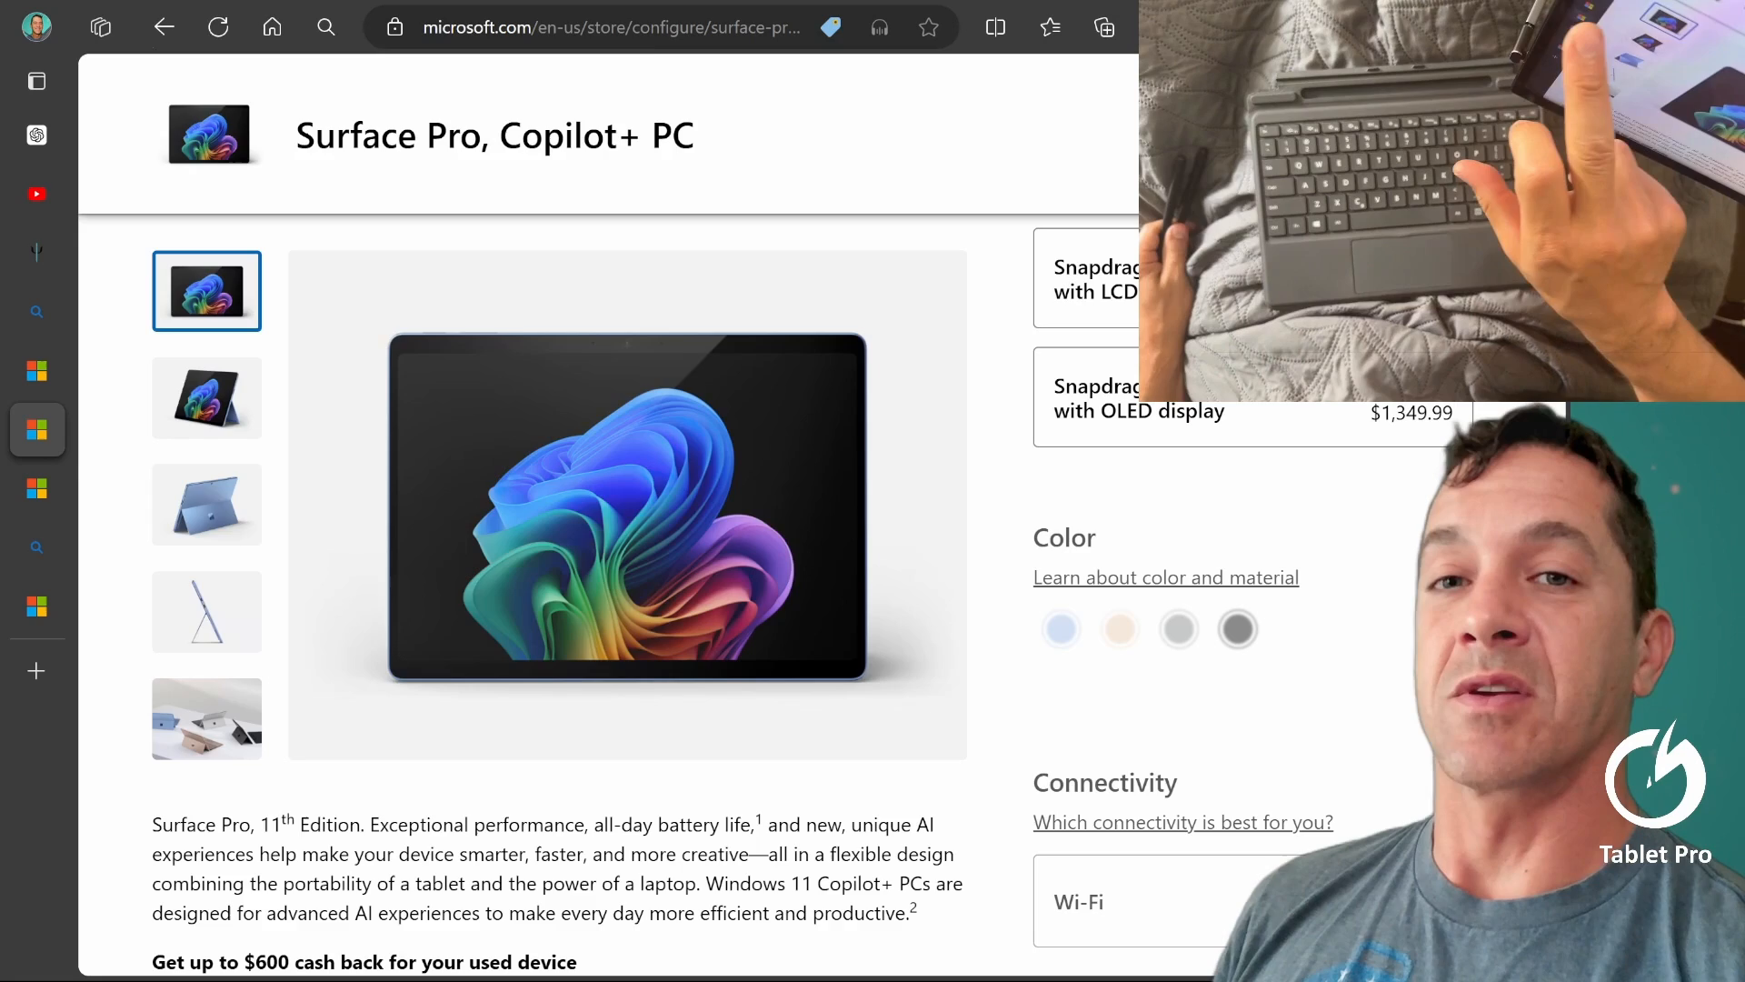
- Play the Renaisser keyboard promo video, skipping ahead to 0:11 on the Pelican K8 combo page
{"action": "left_click", "coordinate": [635, 27]}
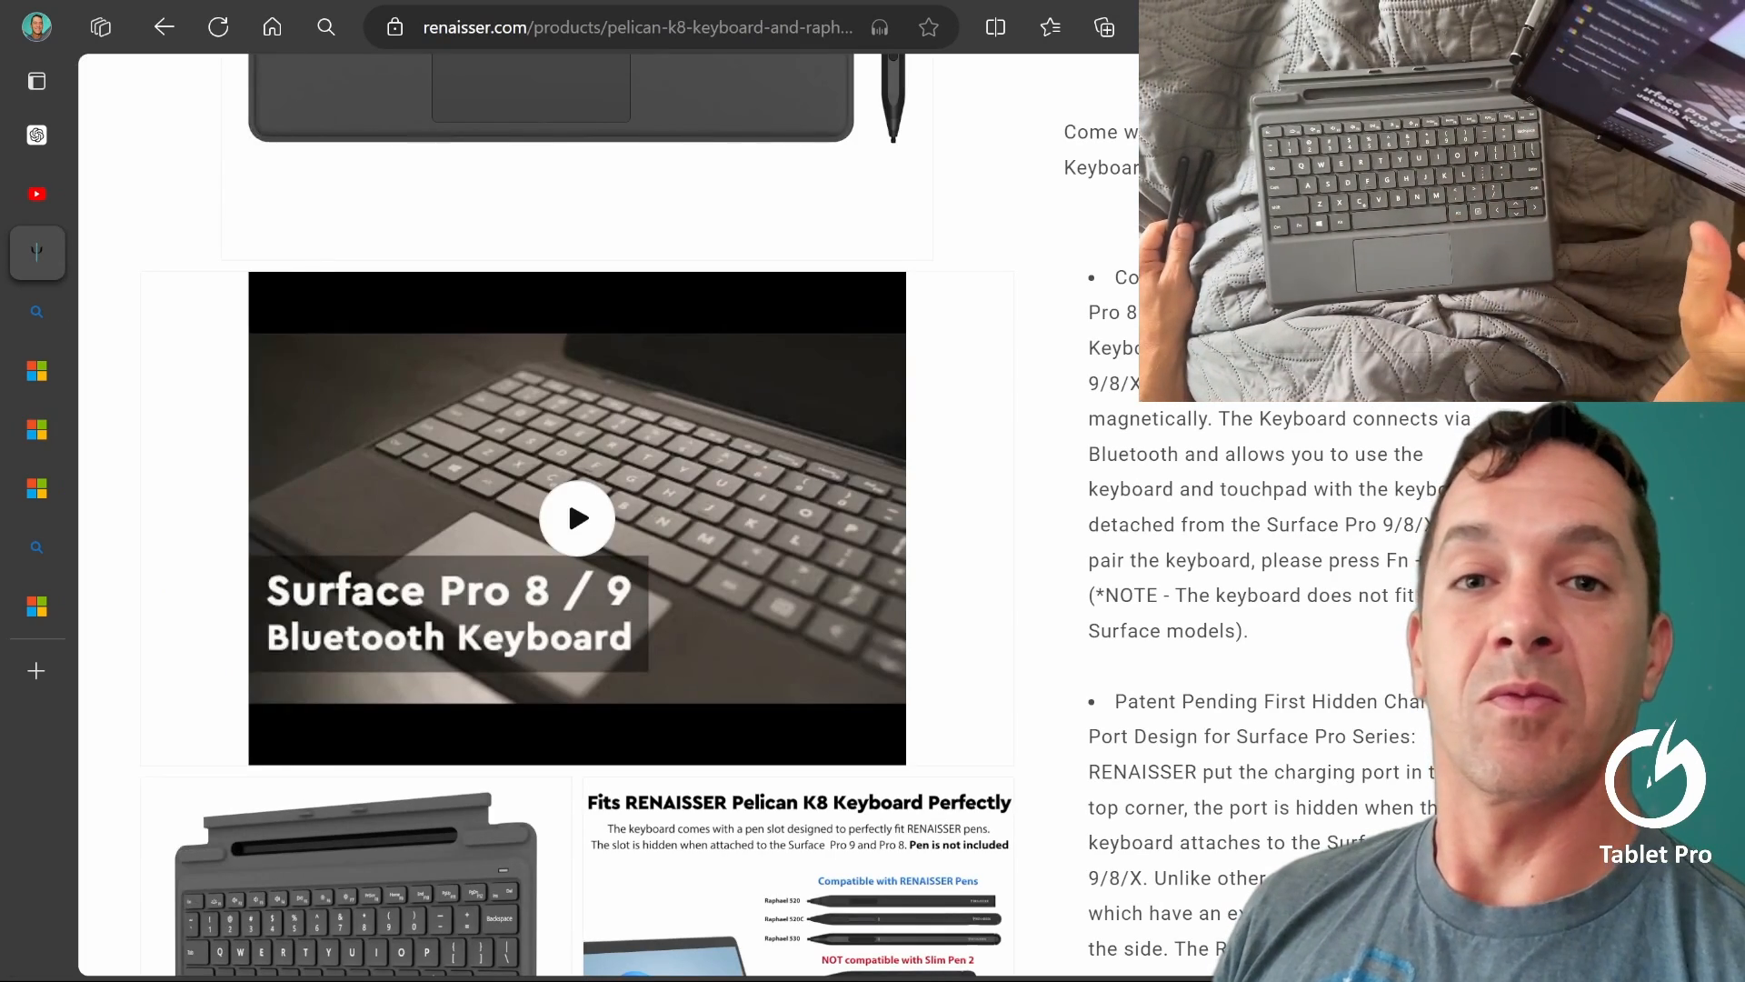
{"action": "left_click", "coordinate": [576, 517]}
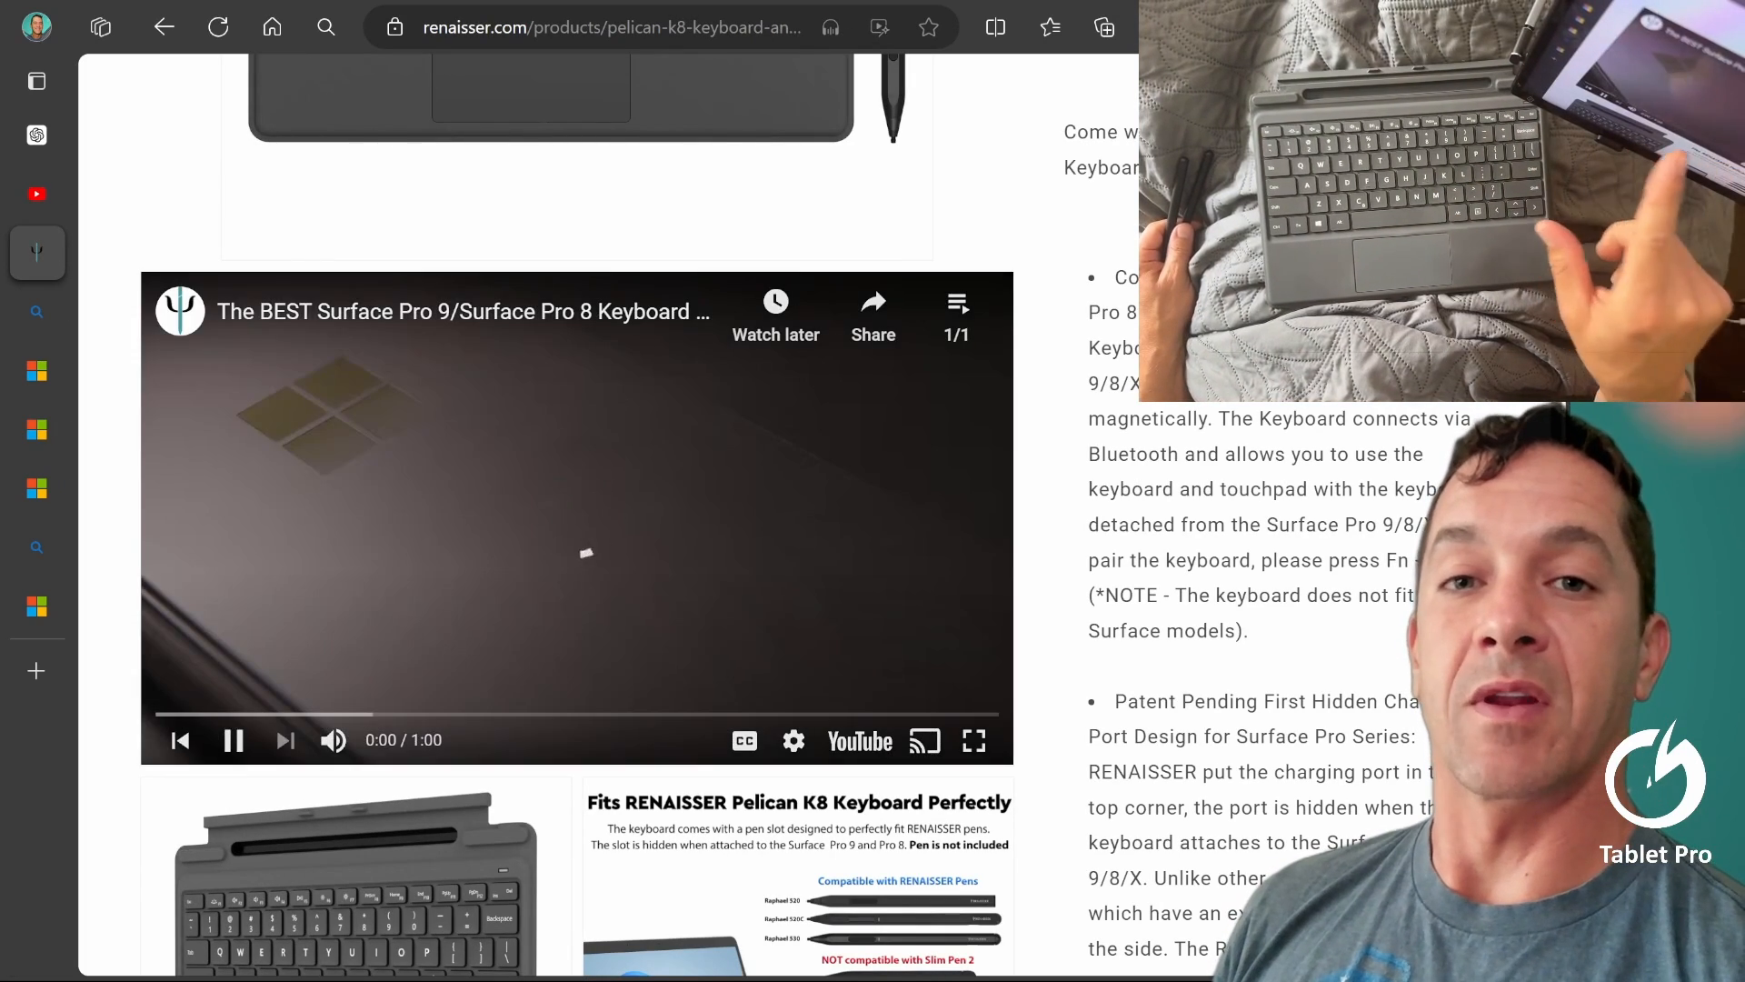
{"action": "left_click", "coordinate": [323, 714]}
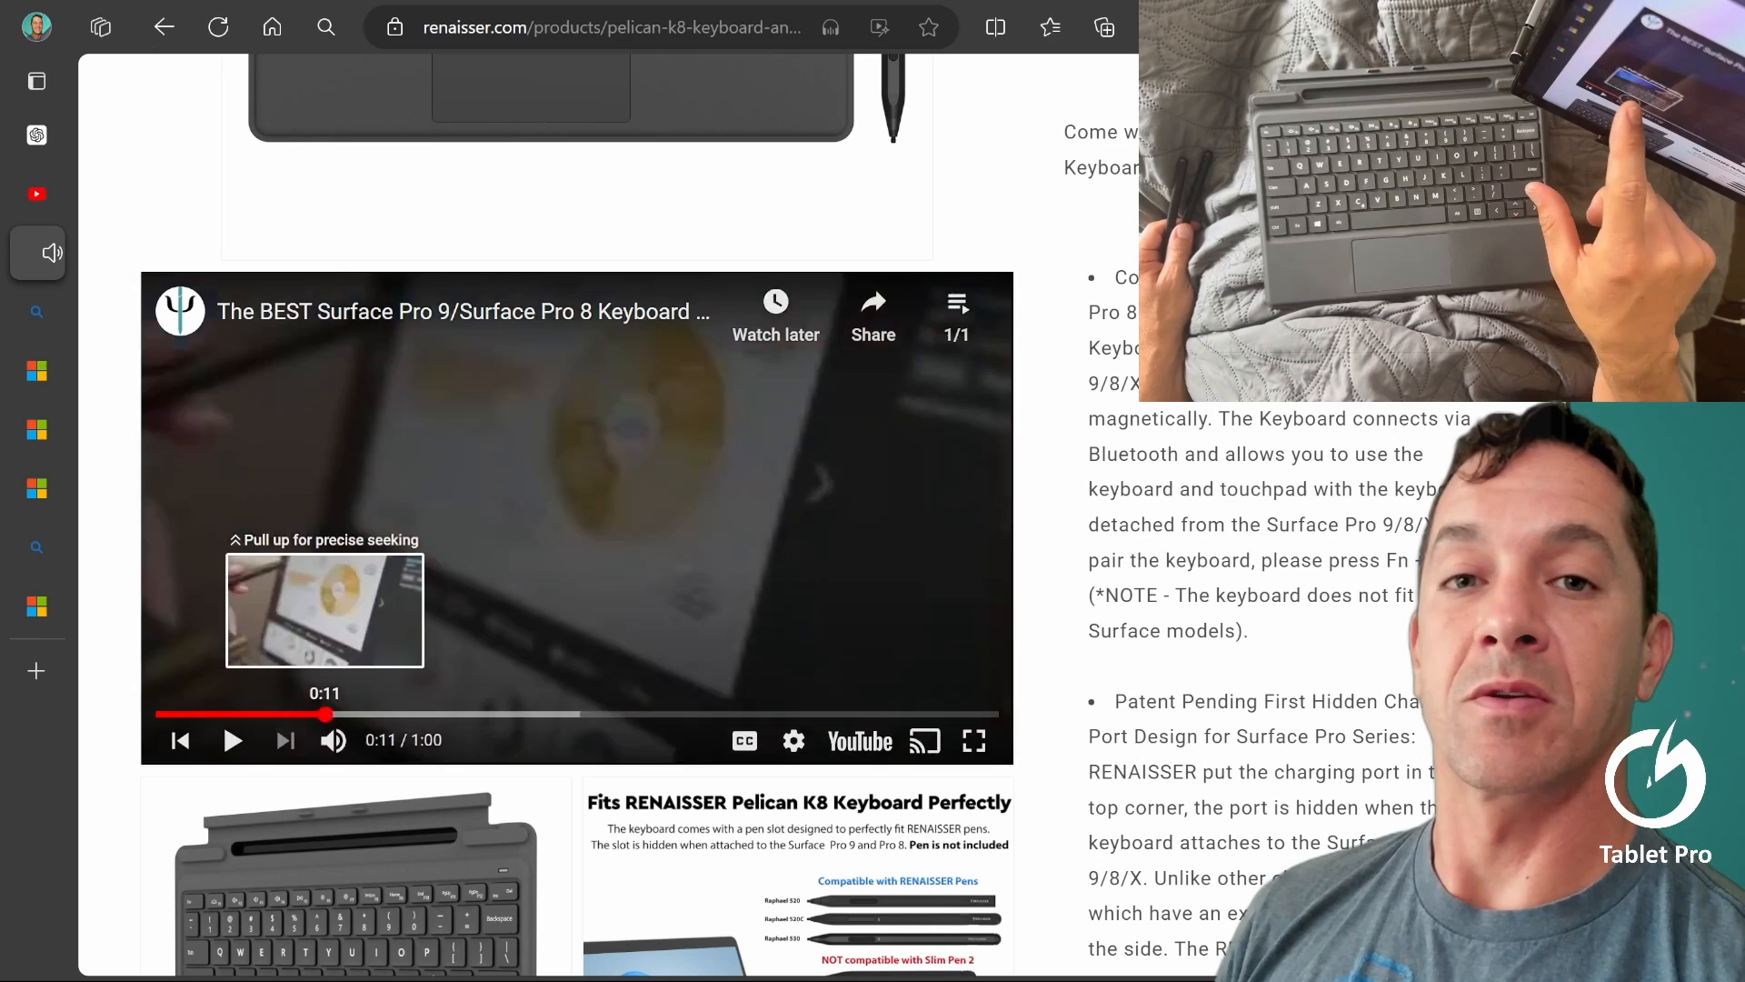
{"action": "left_click", "coordinate": [232, 739]}
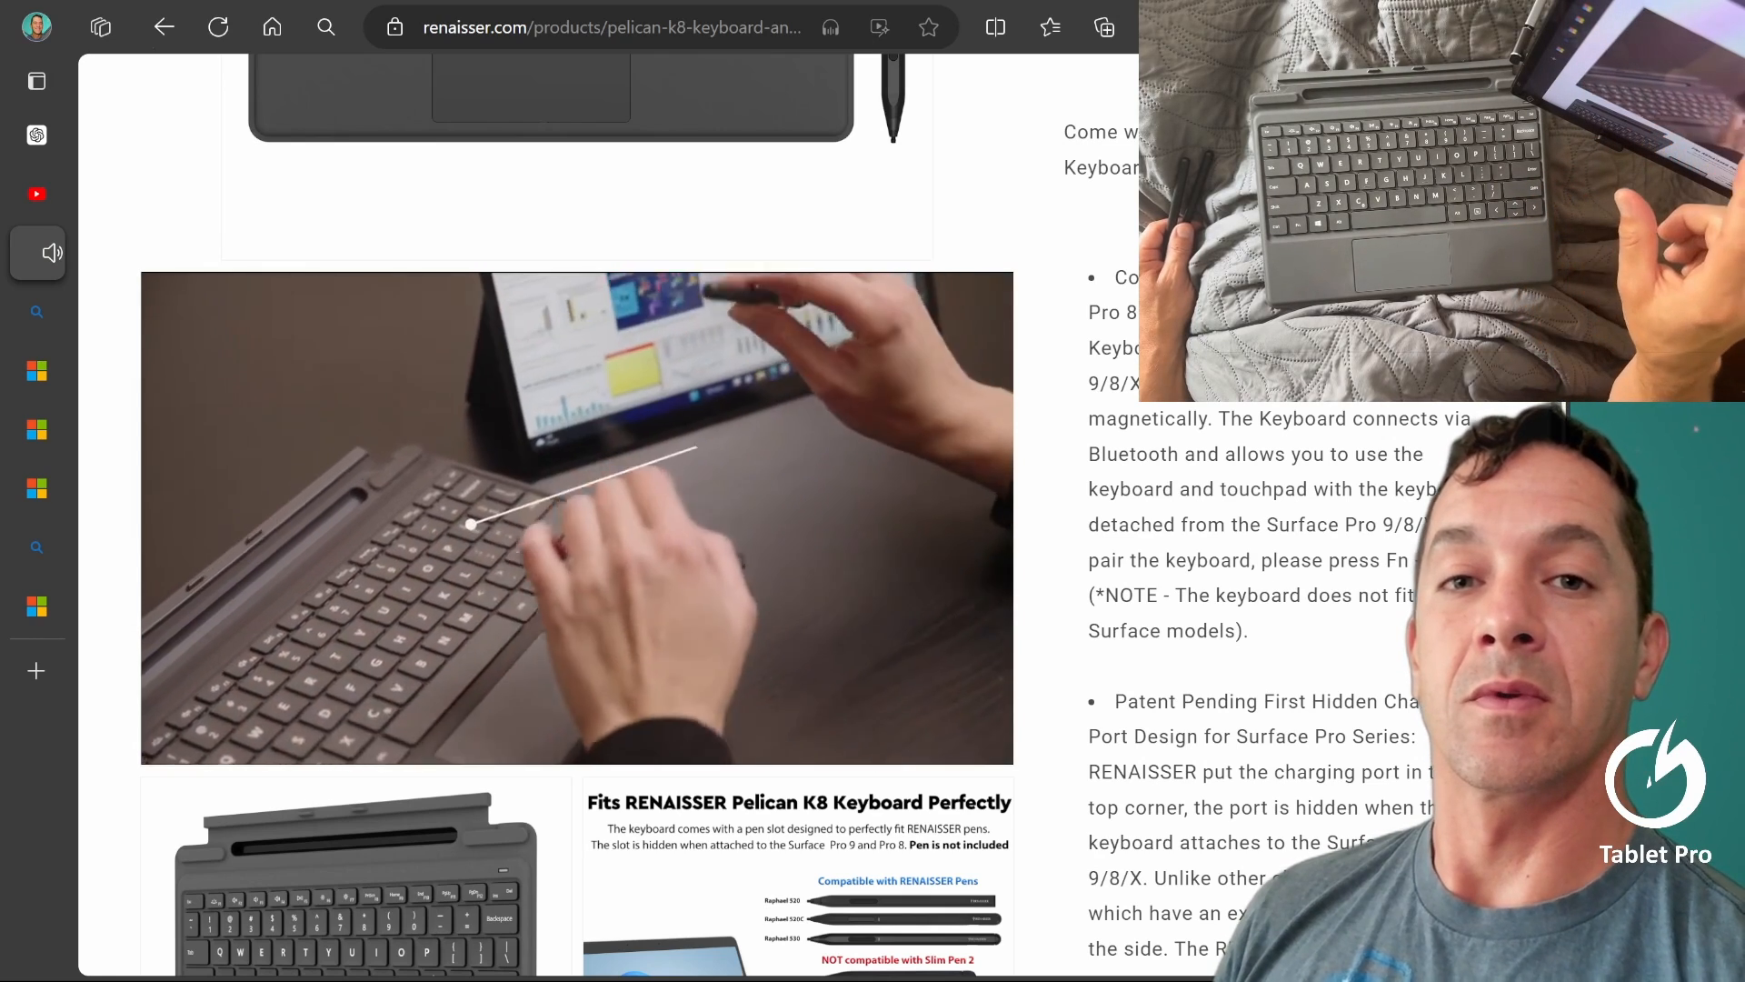
{"action": "left_click", "coordinate": [576, 517]}
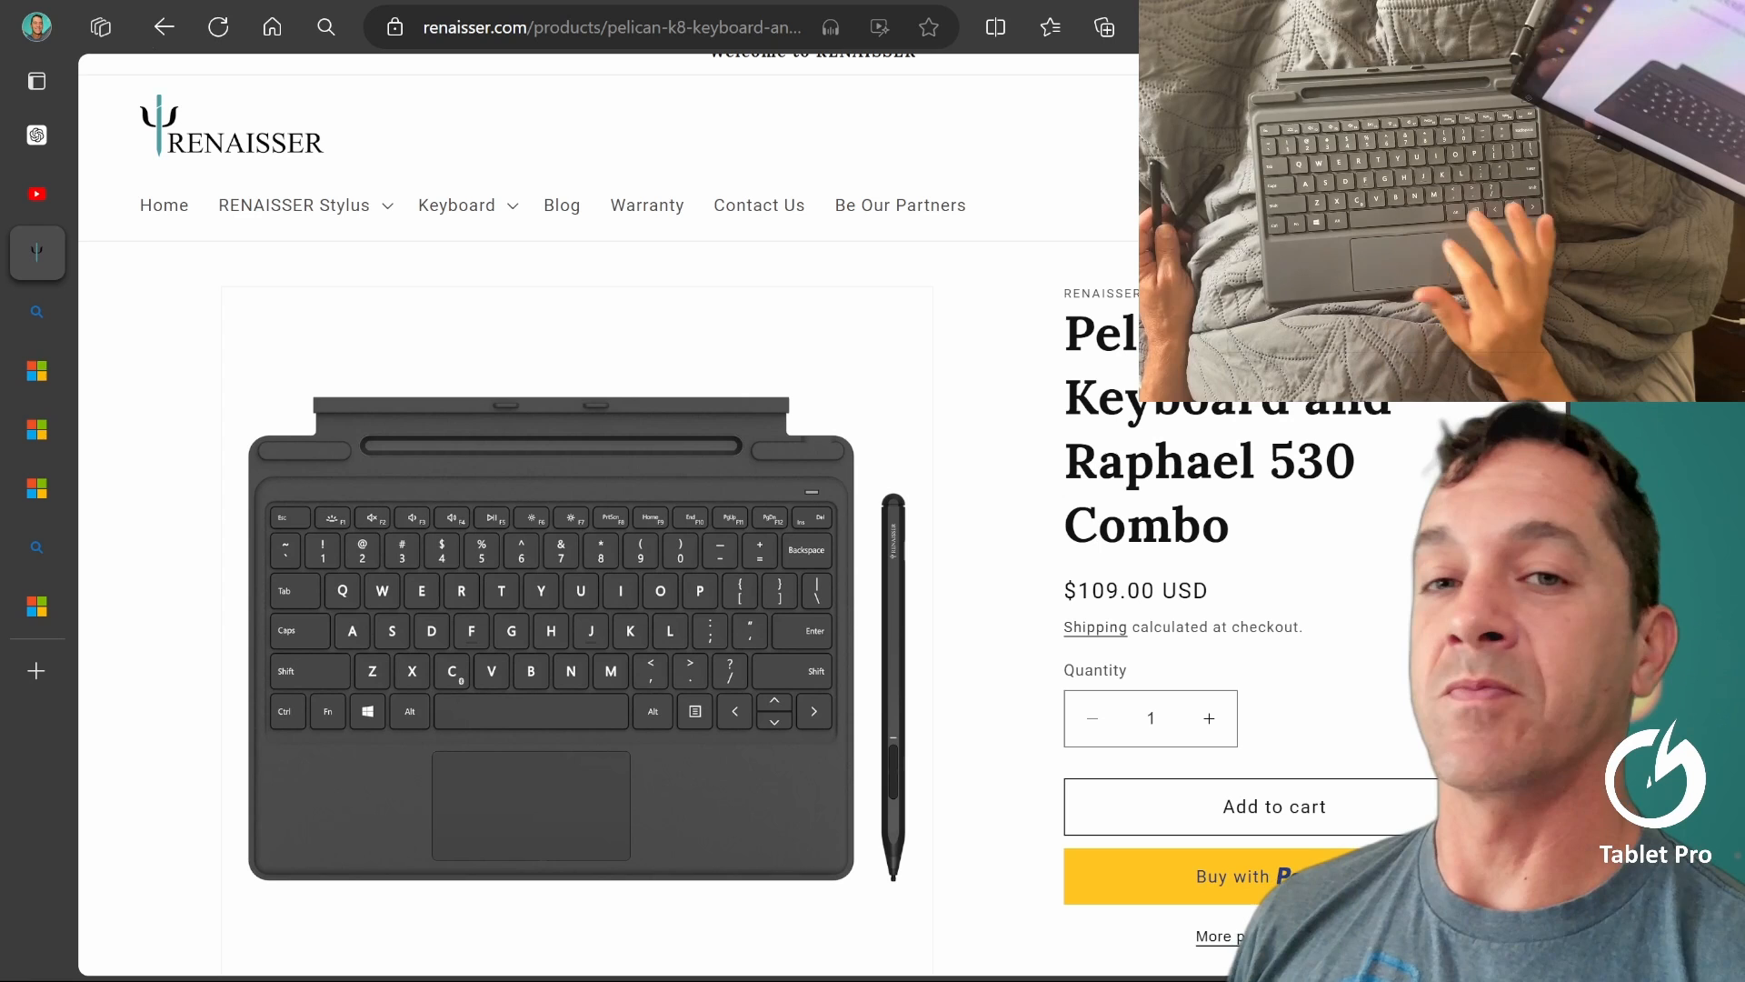
{"action": "mouse_move", "coordinate": [382, 152]}
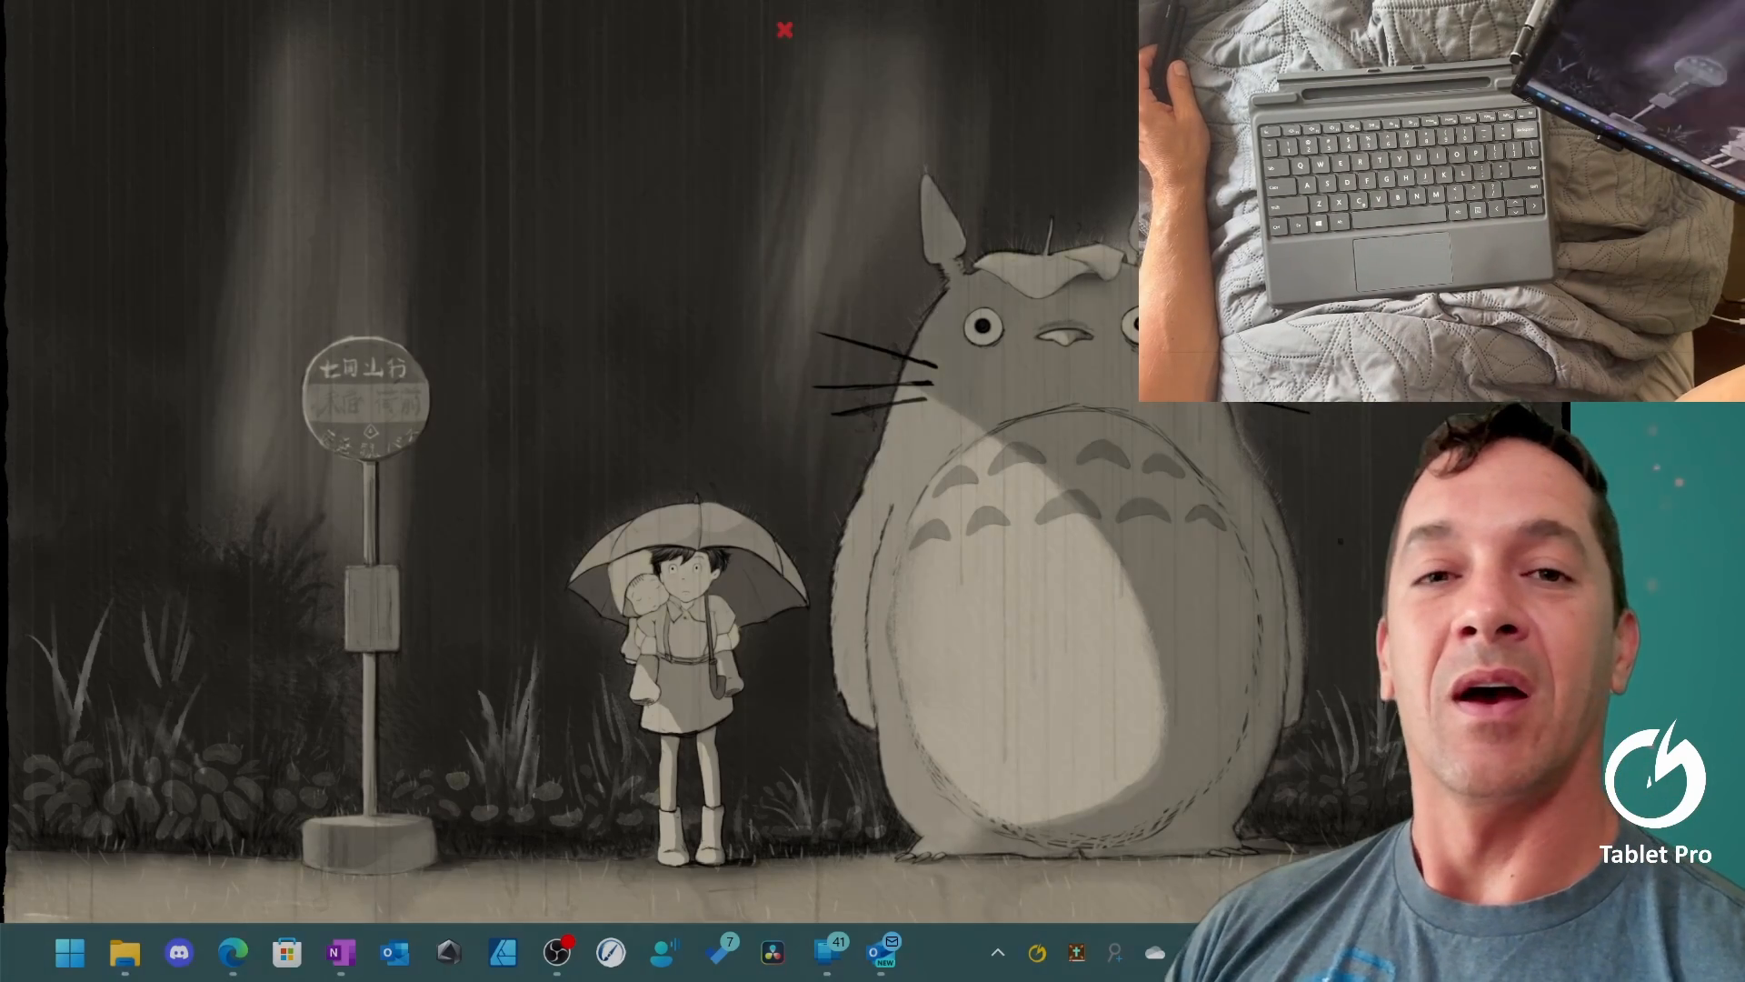
{"action": "mouse_move", "coordinate": [195, 212]}
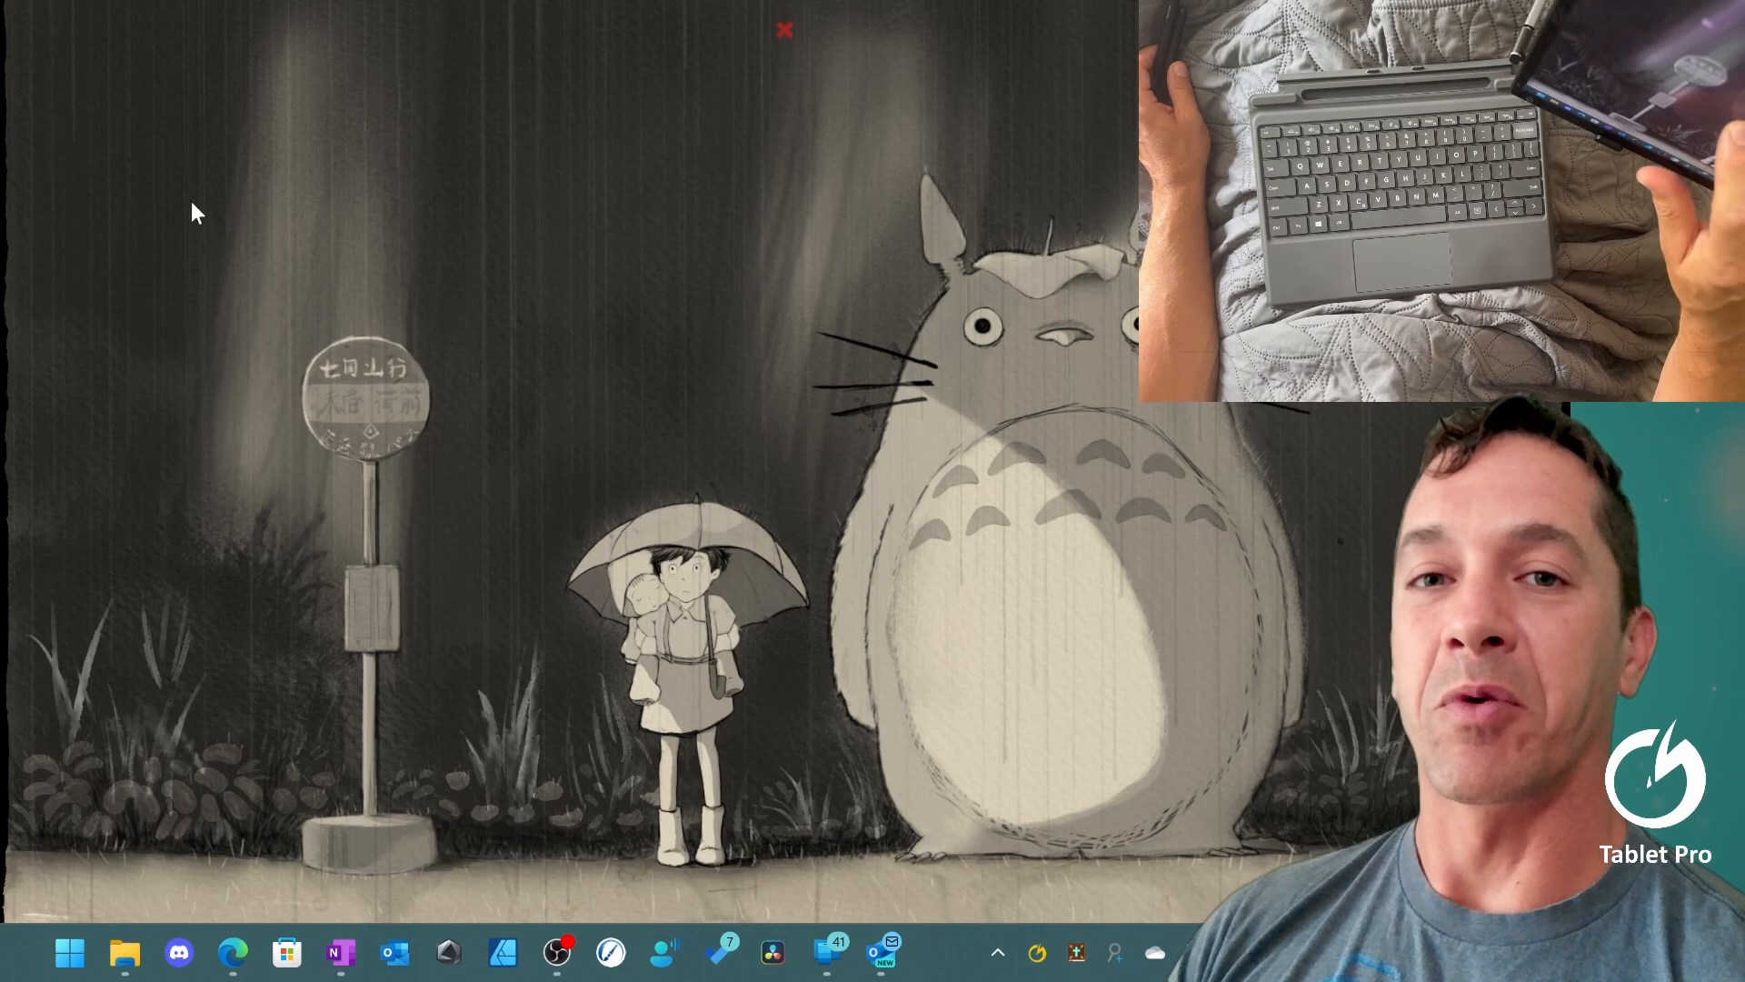
{"action": "mouse_move", "coordinate": [203, 273]}
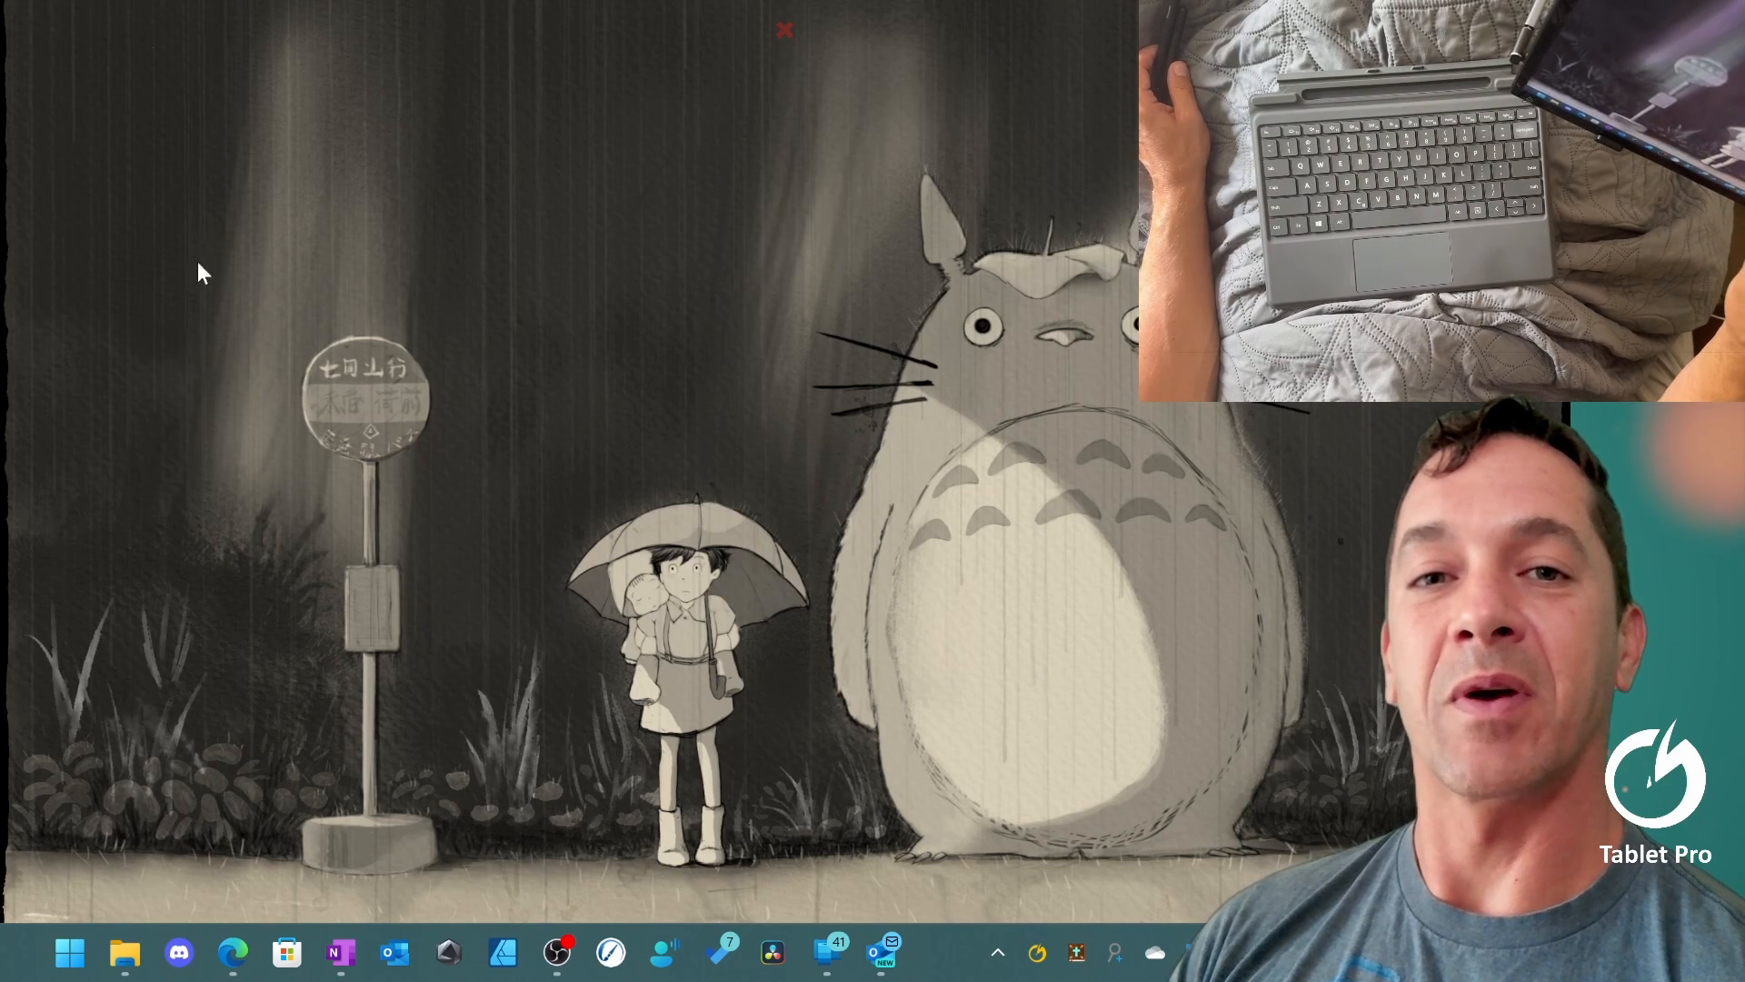
{"action": "mouse_move", "coordinate": [28, 134]}
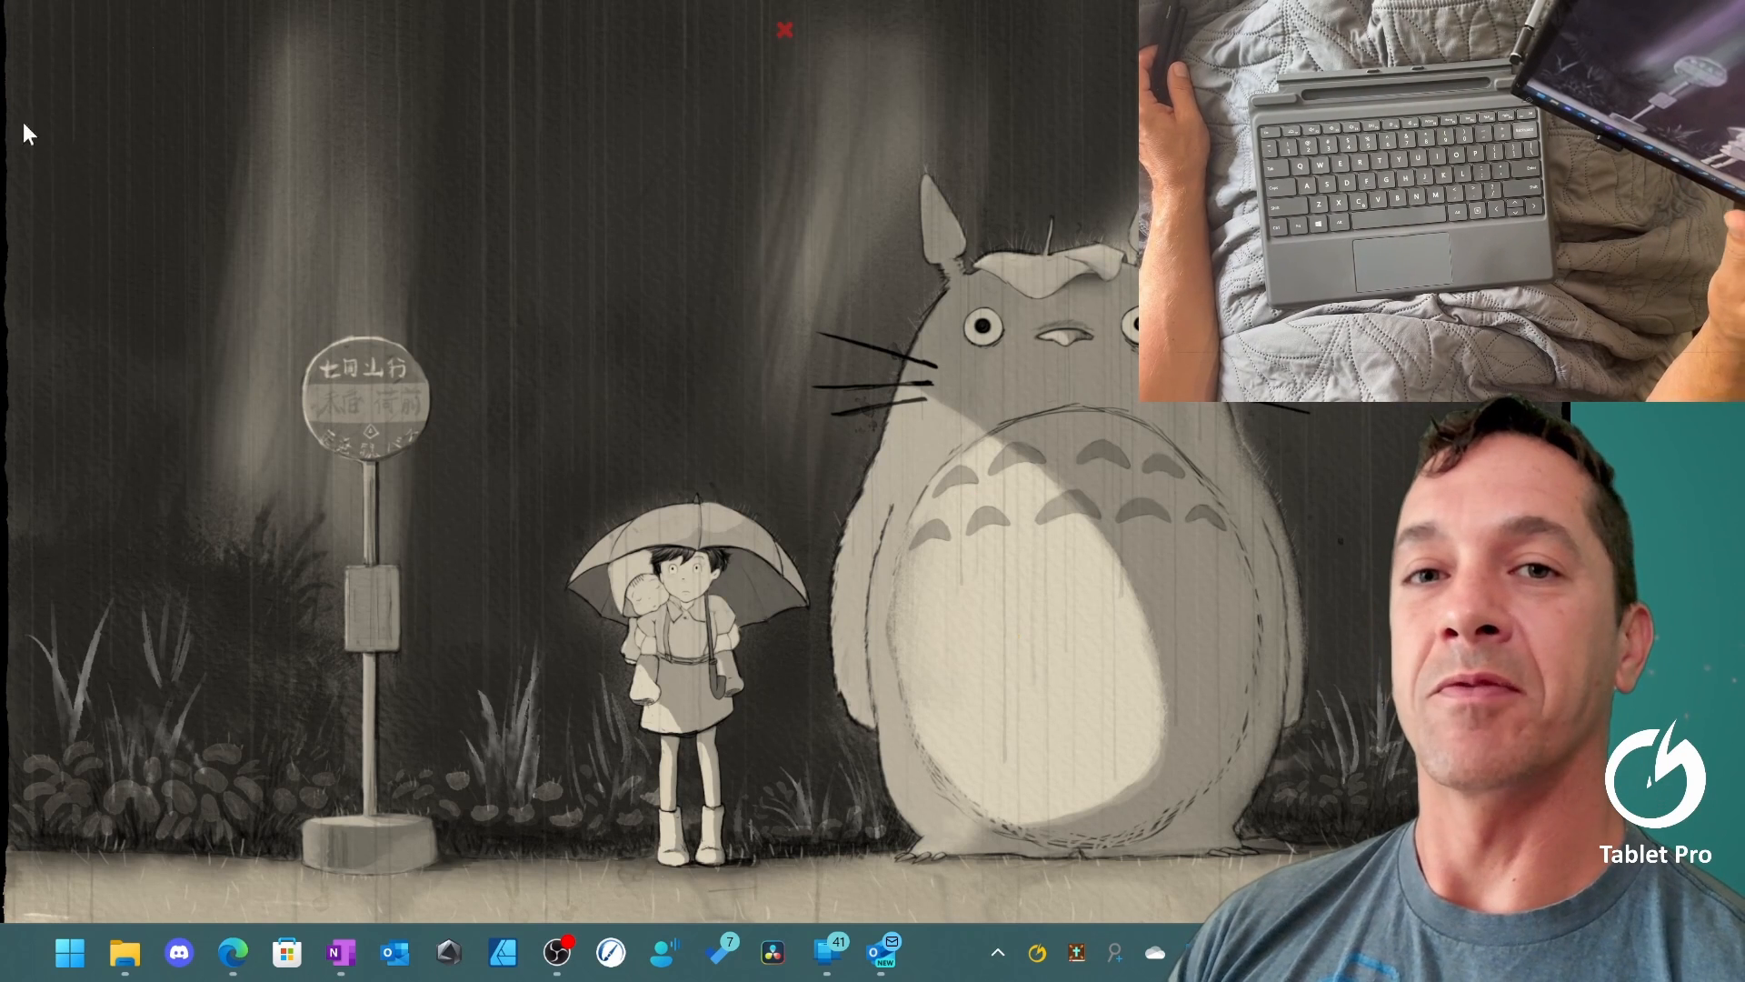
{"action": "mouse_move", "coordinate": [372, 391]}
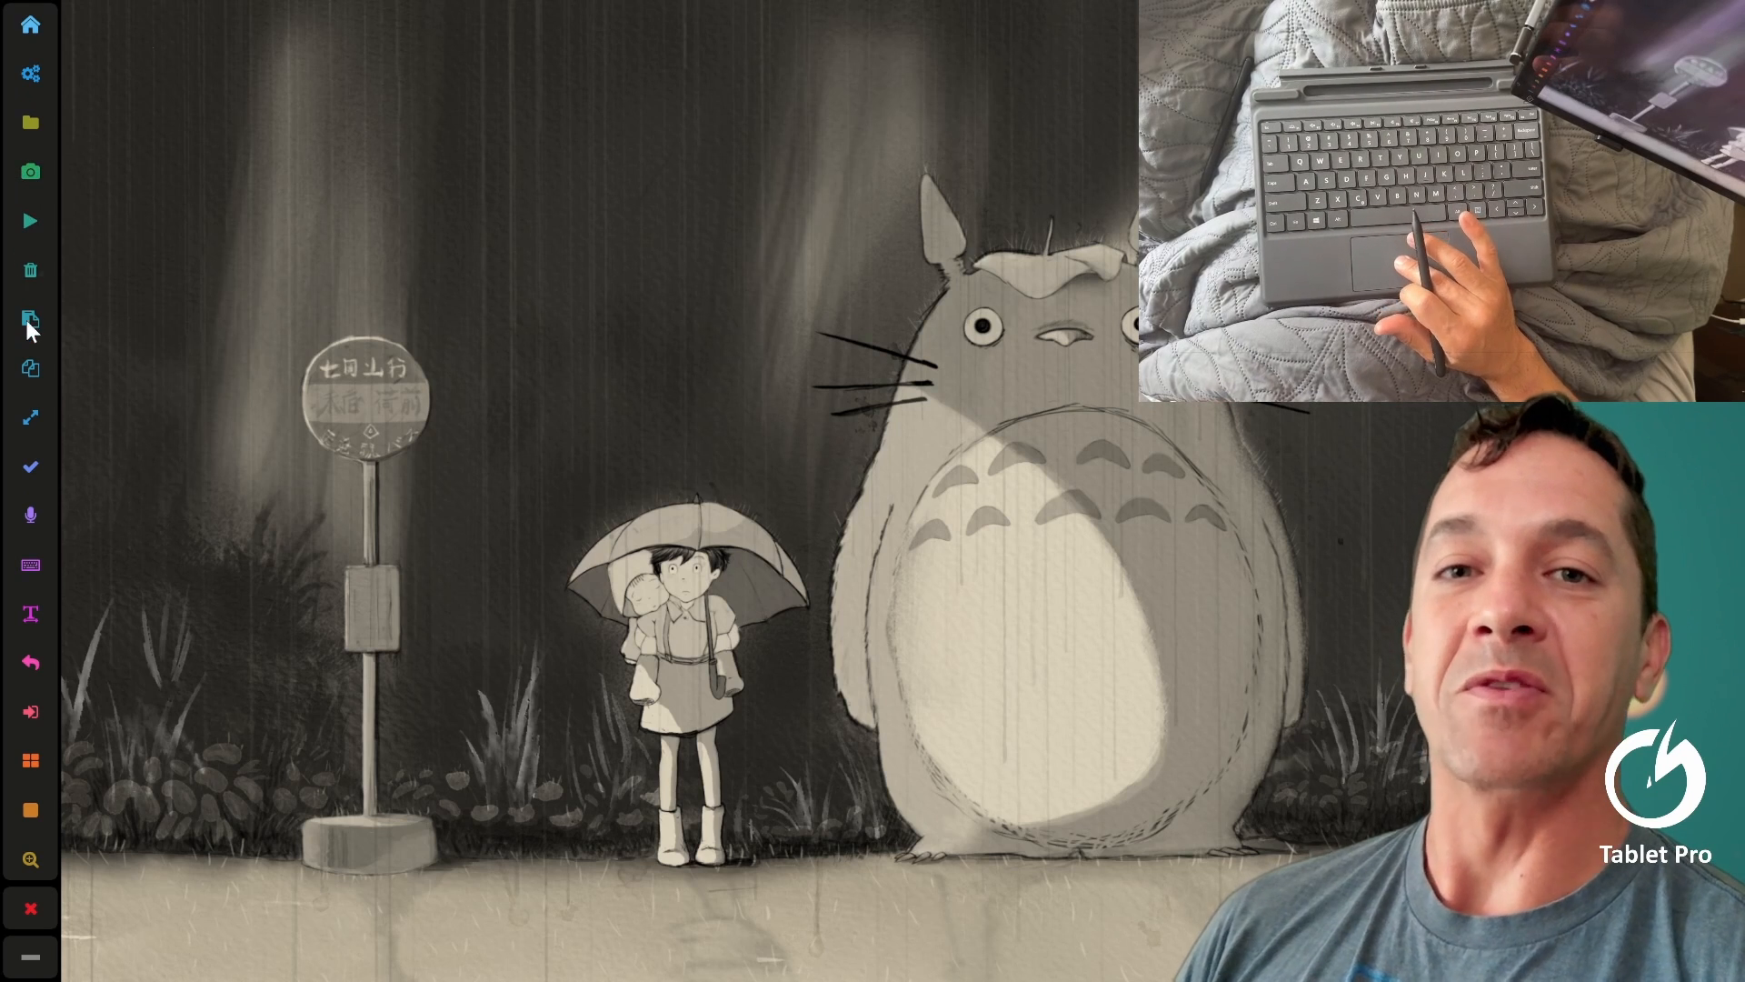
{"action": "mouse_move", "coordinate": [31, 368]}
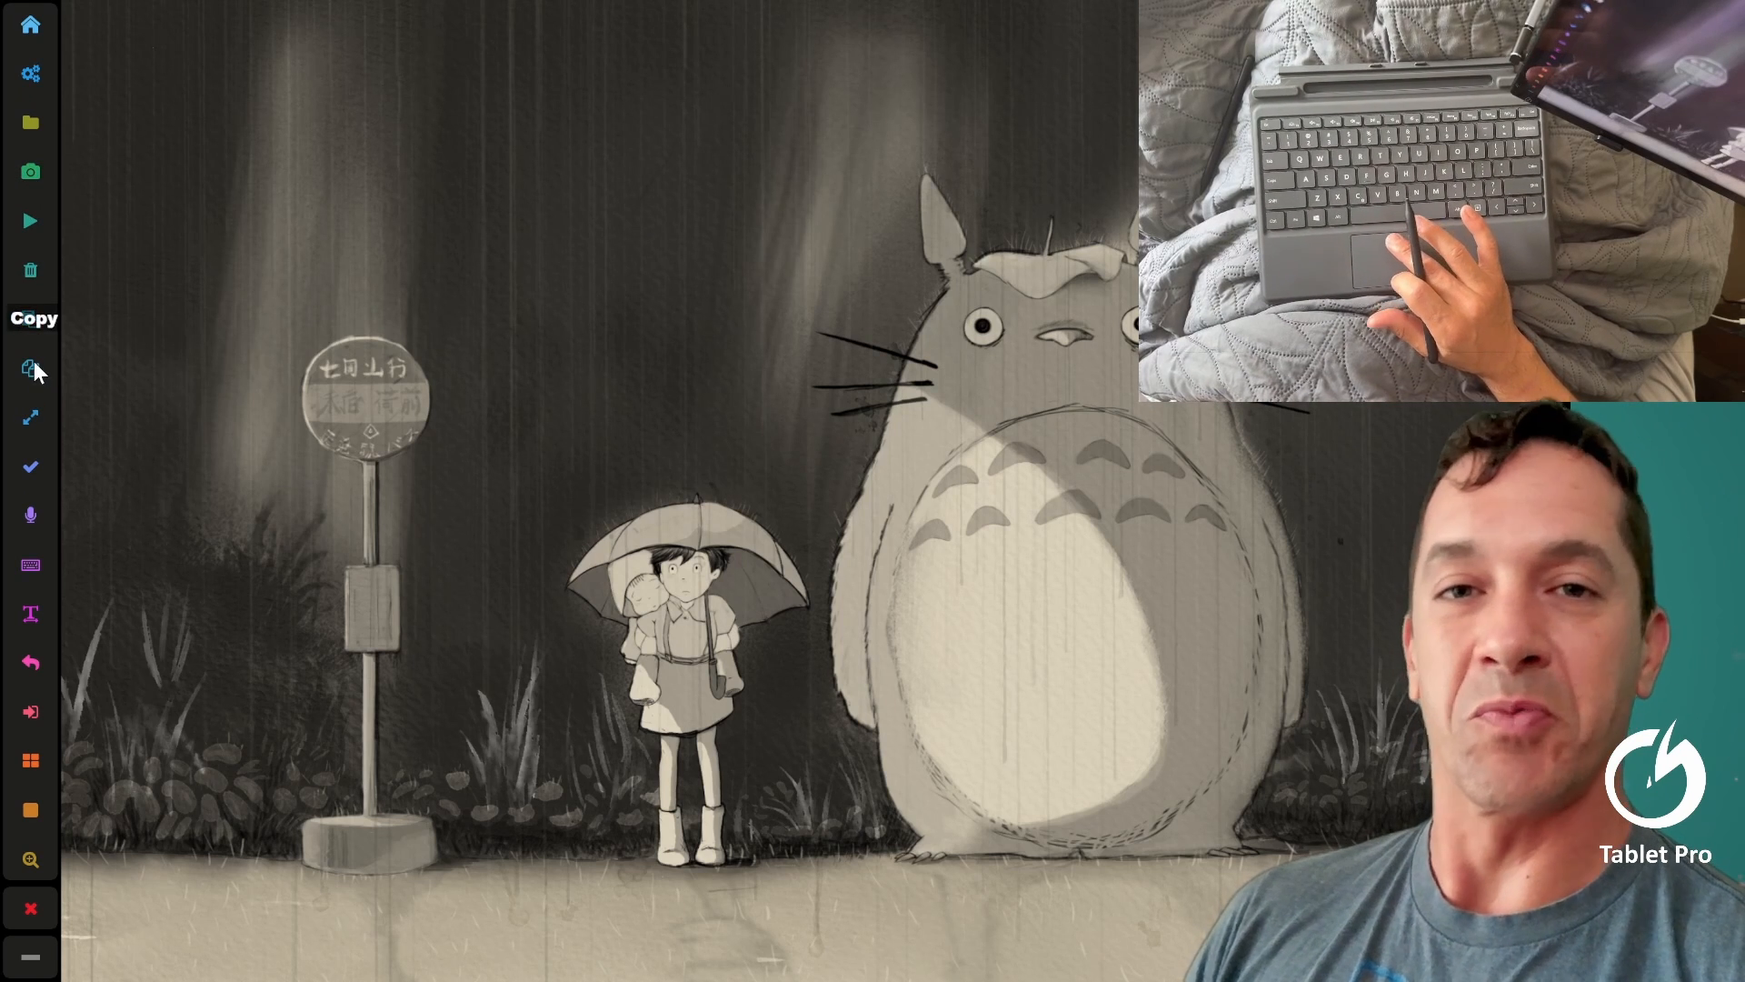
{"action": "mouse_move", "coordinate": [183, 168]}
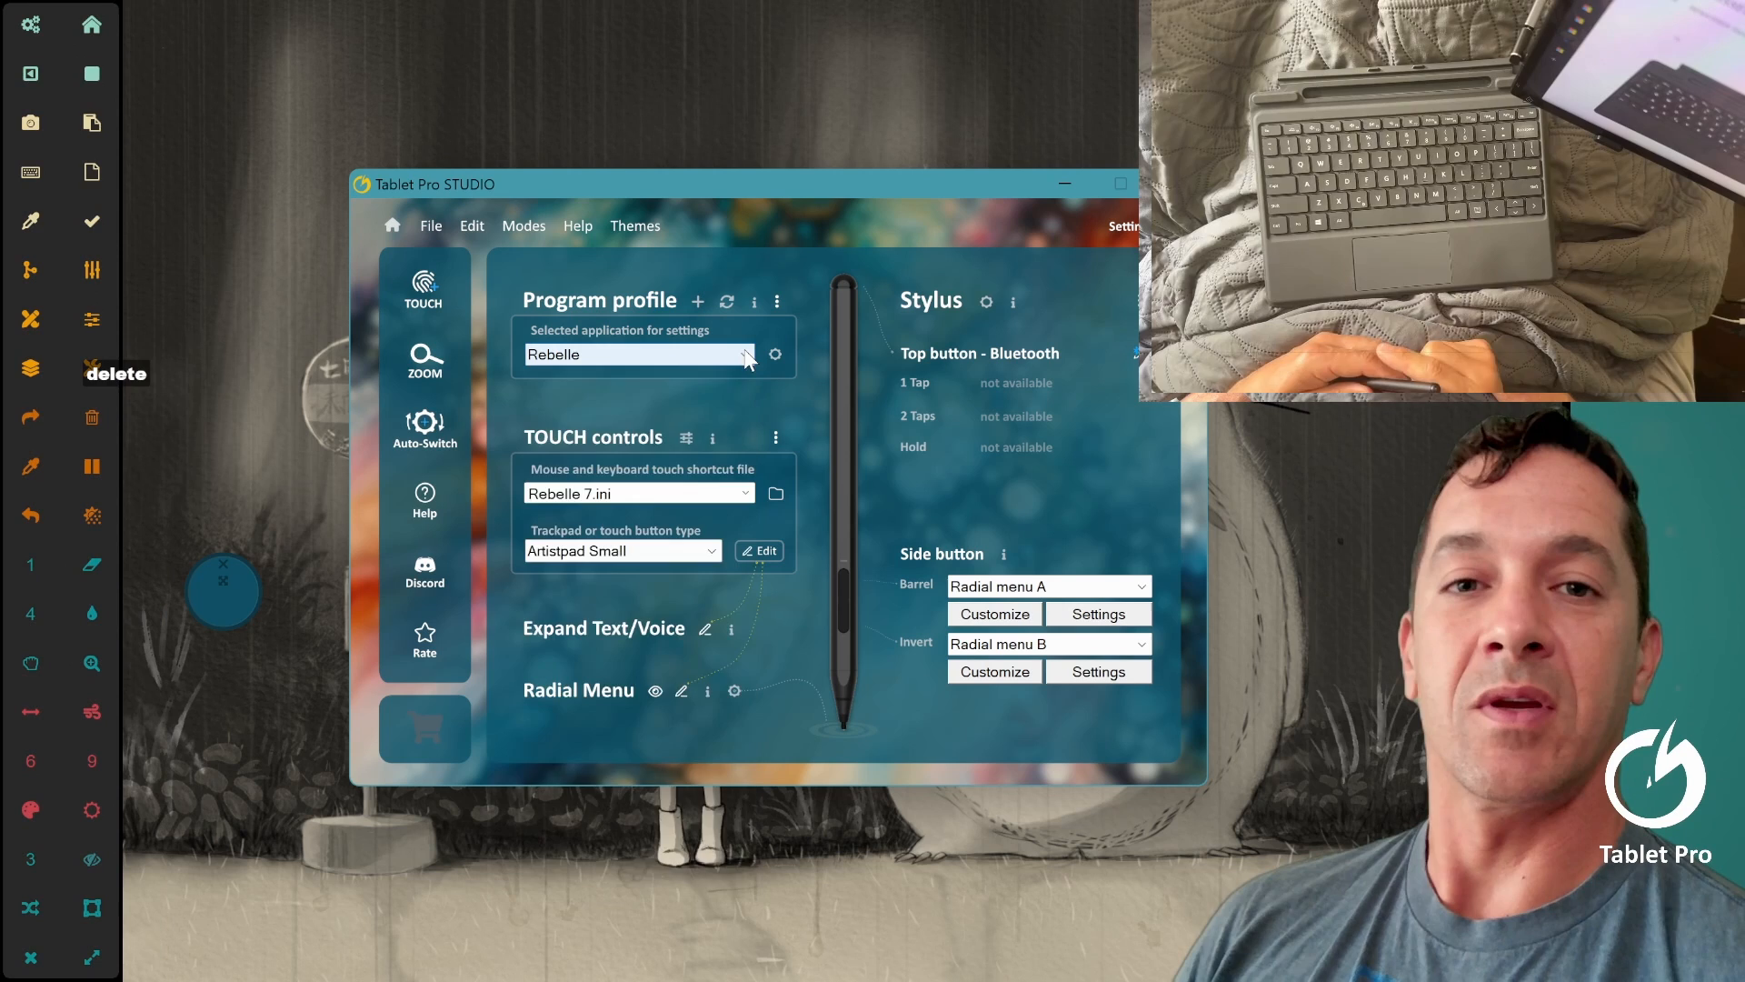
{"action": "left_click", "coordinate": [745, 354]}
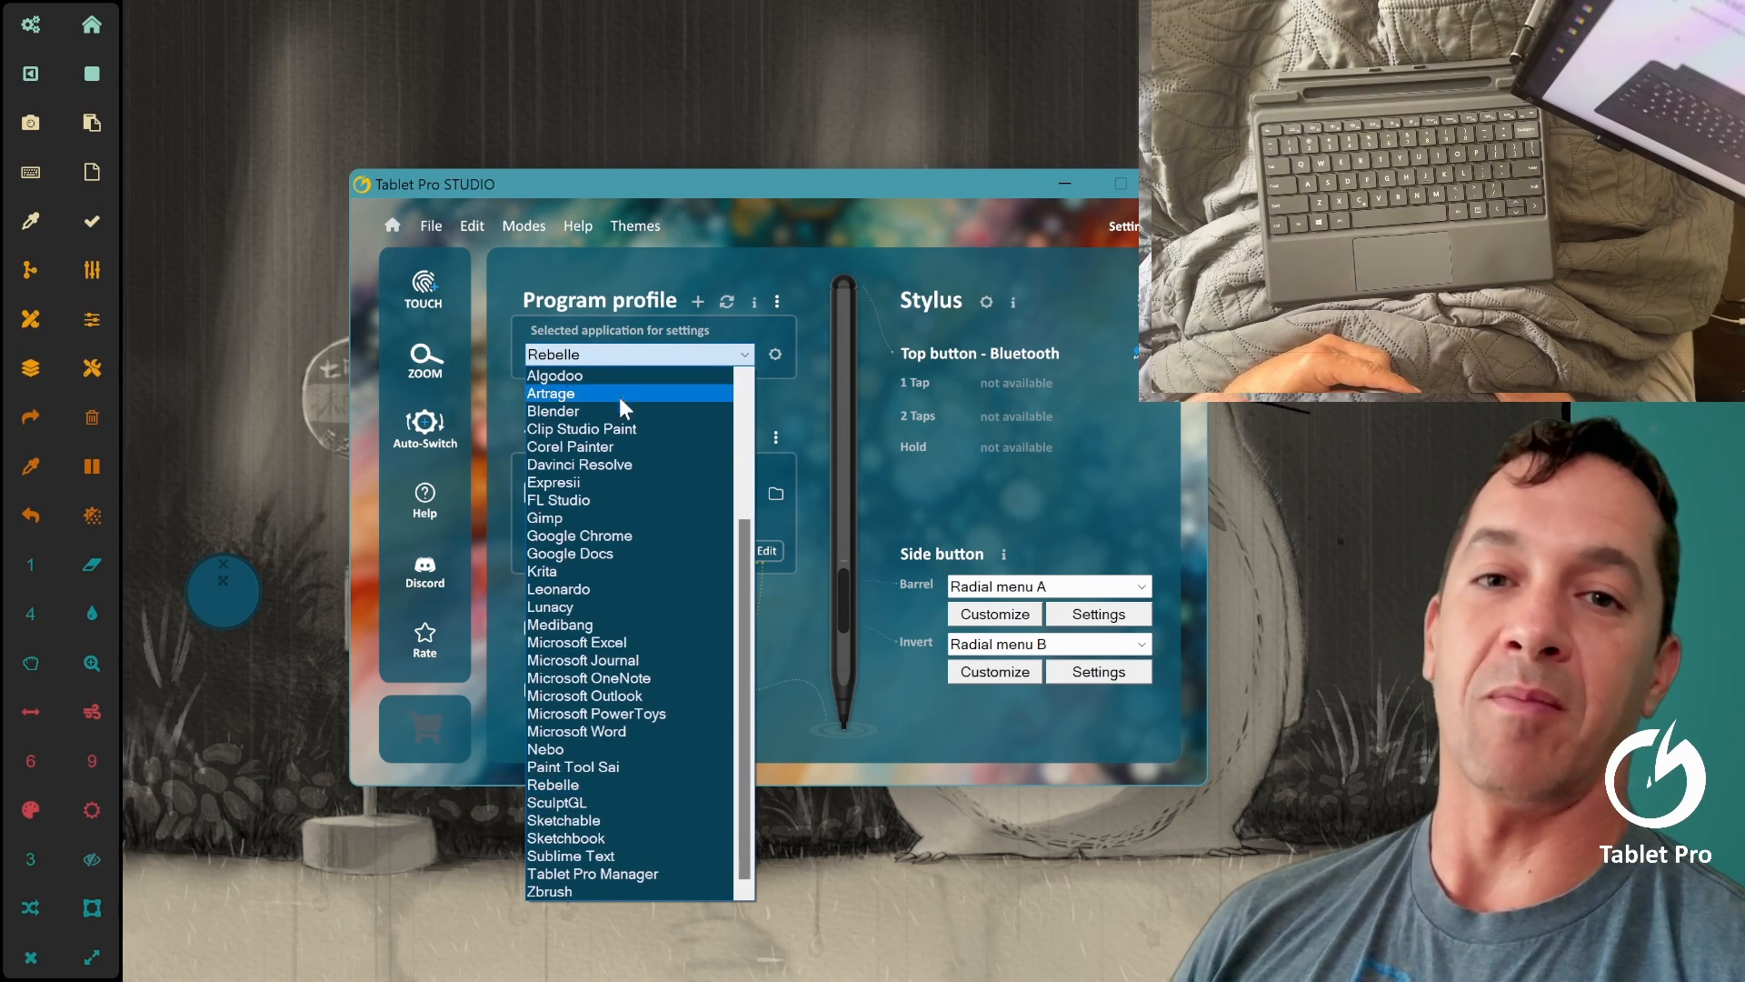
{"action": "mouse_move", "coordinate": [629, 554]}
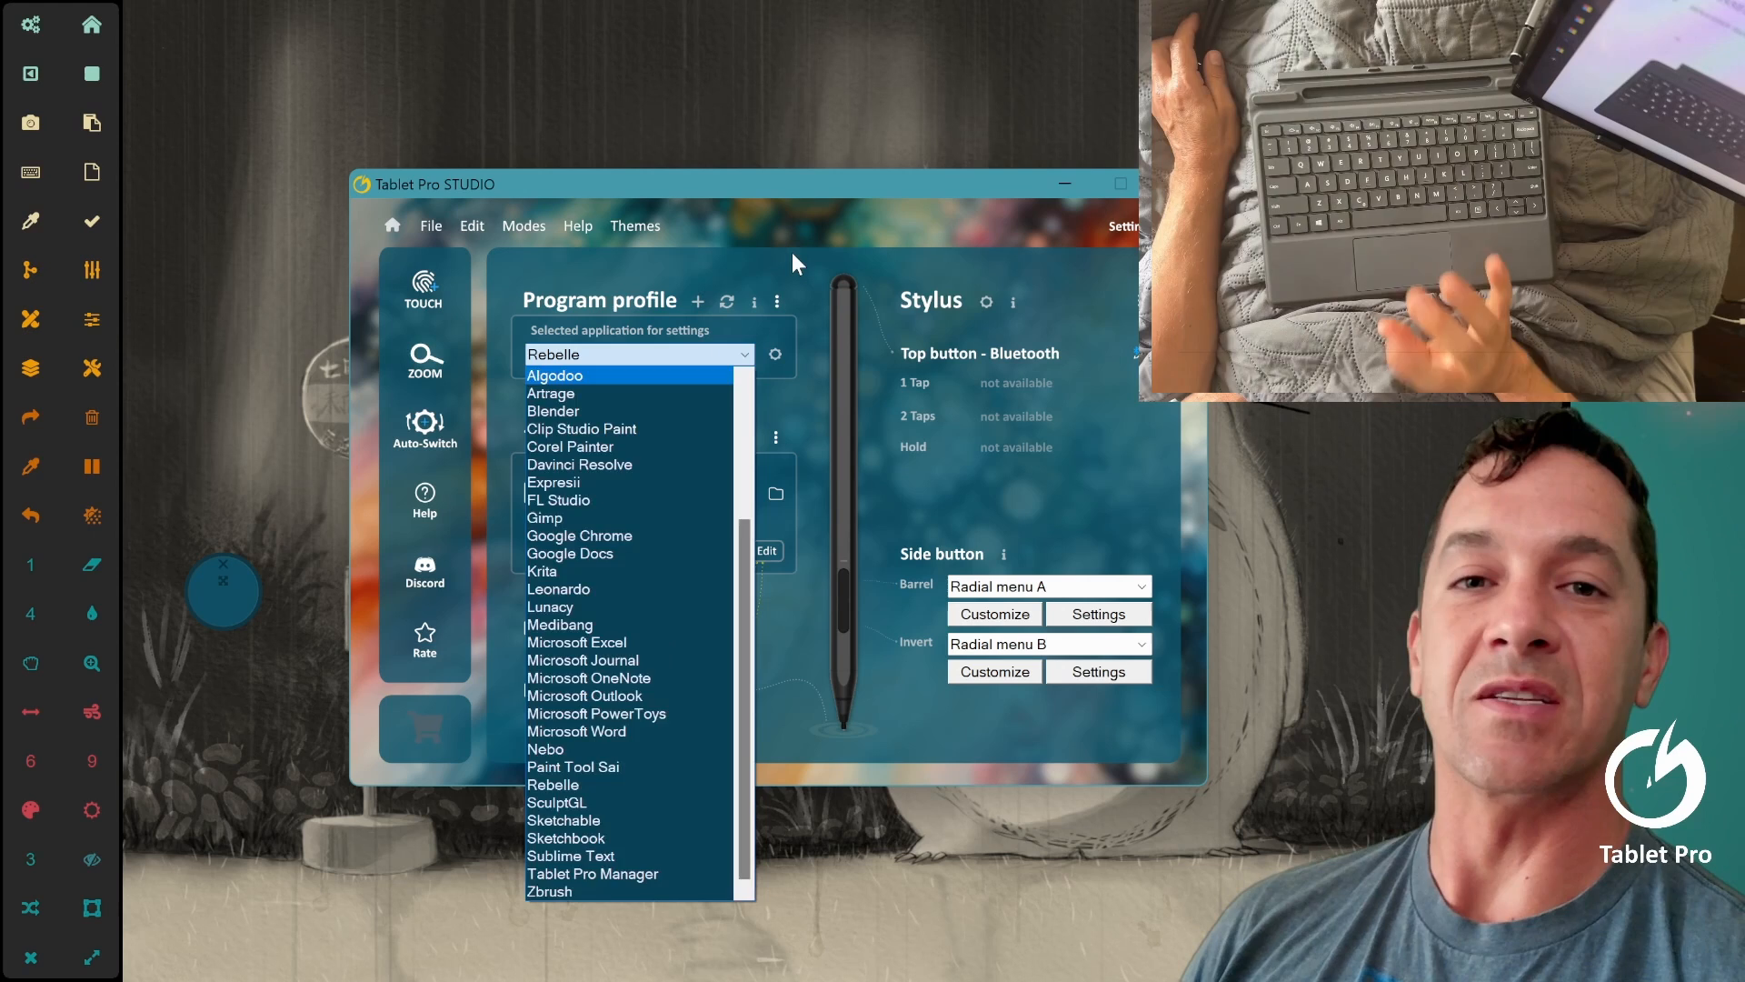
{"action": "left_click", "coordinate": [553, 785]}
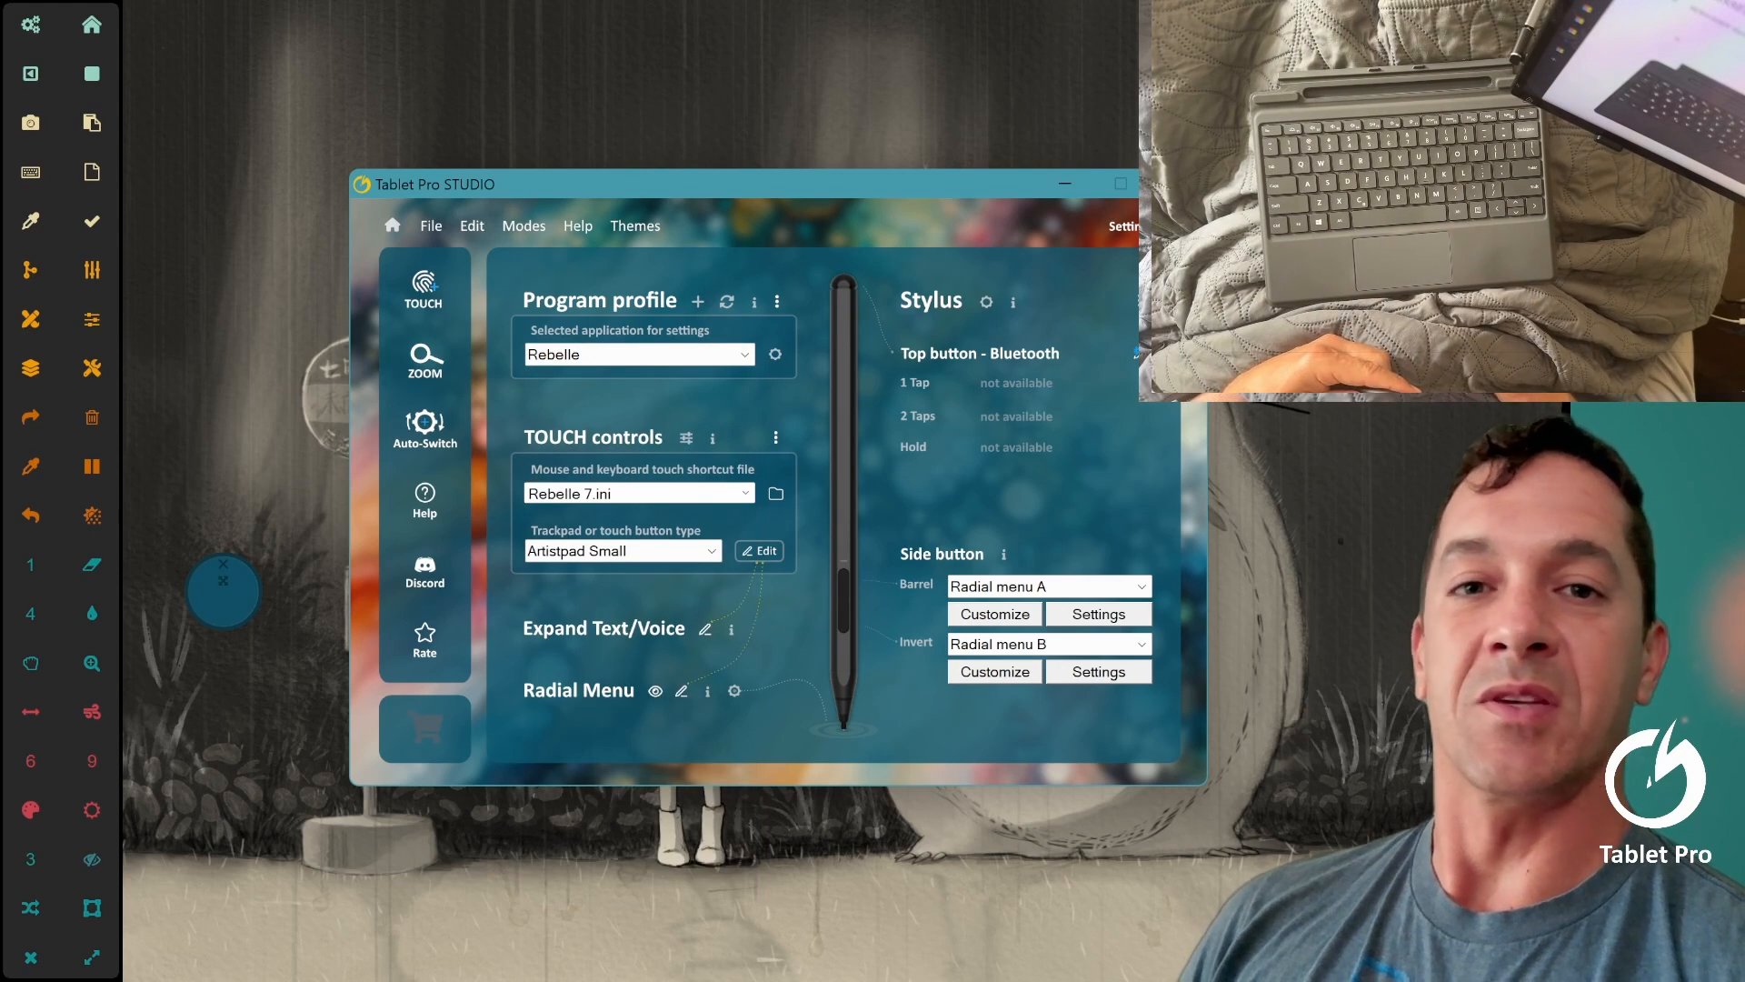